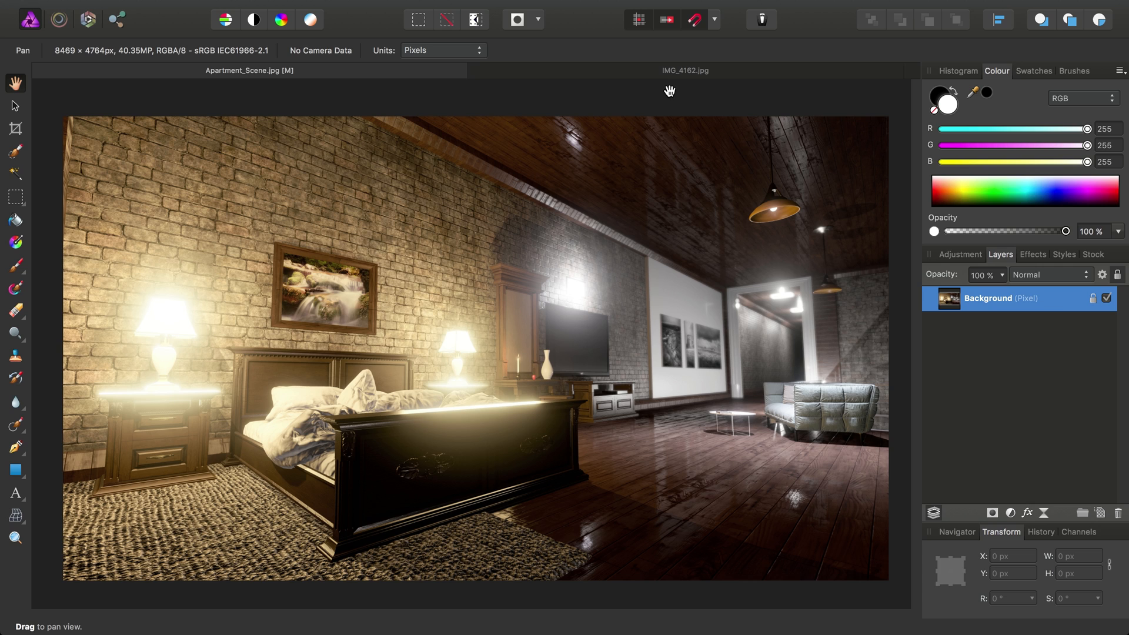
pyautogui.moveTo(588, 250)
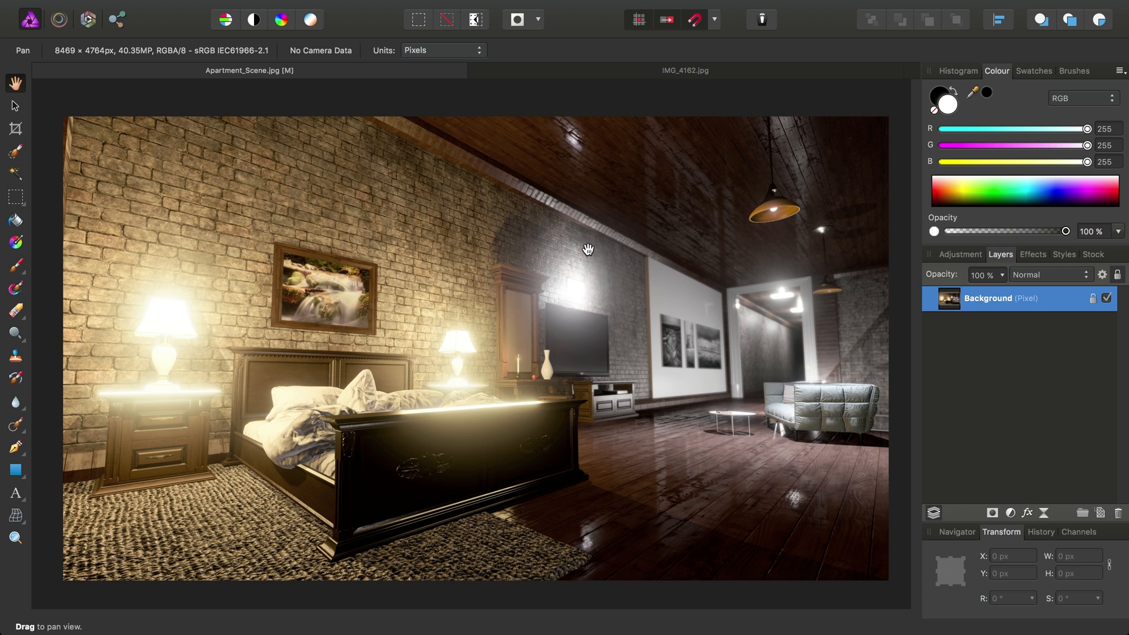
pyautogui.moveTo(635, 362)
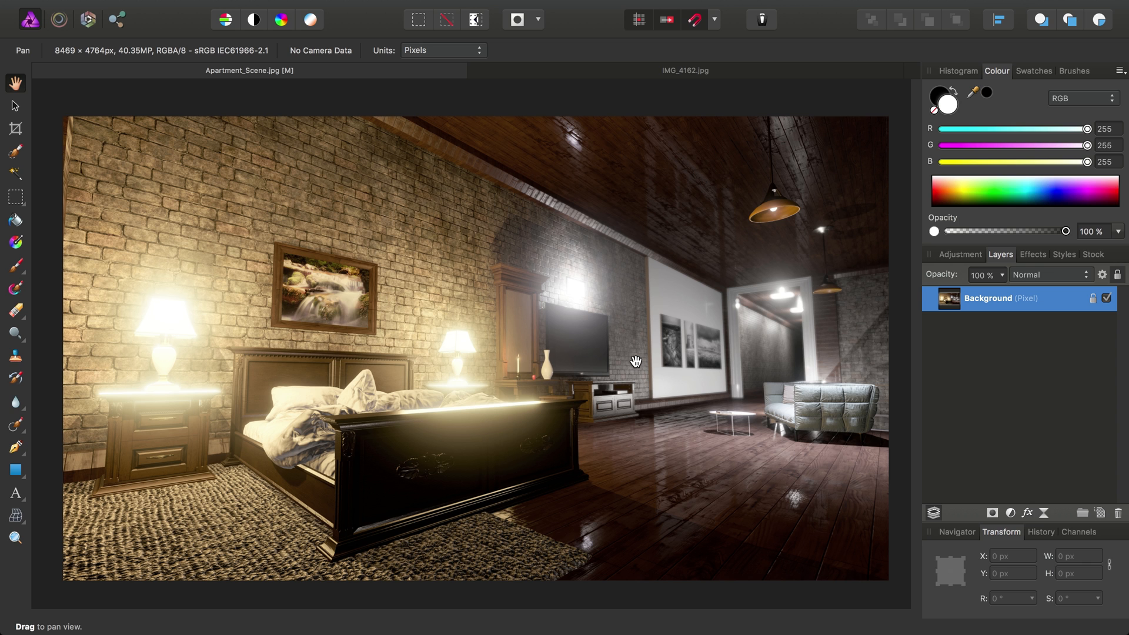
pyautogui.moveTo(708, 425)
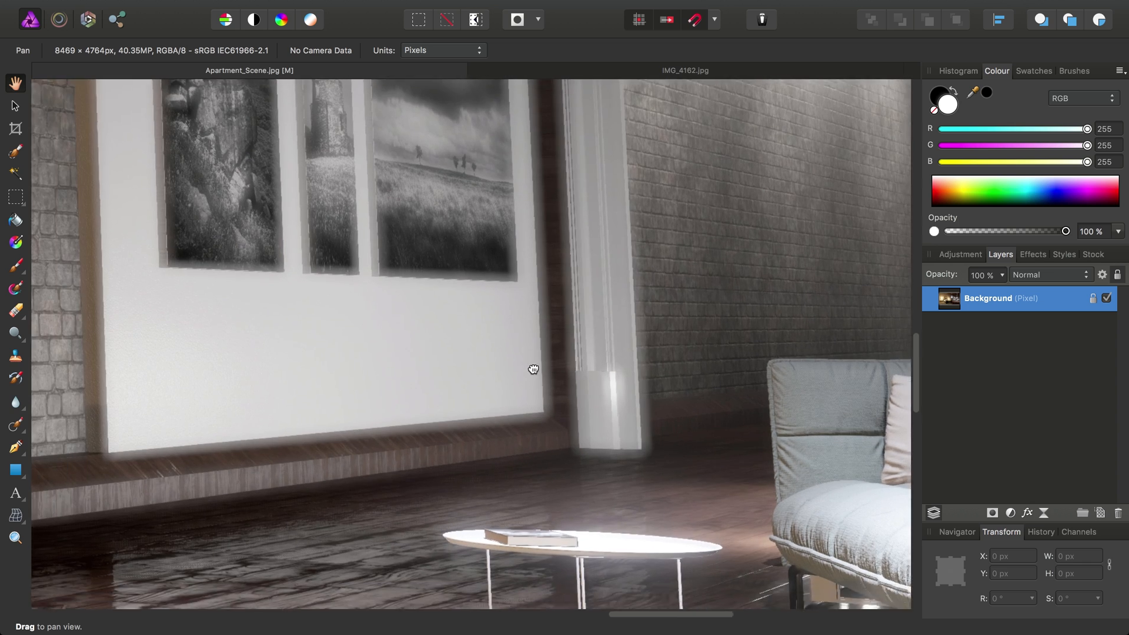
# Step: Pan around the bedroom render to inspect the furniture textures up close
pyautogui.moveTo(533, 369); pyautogui.dragTo(286, 354)
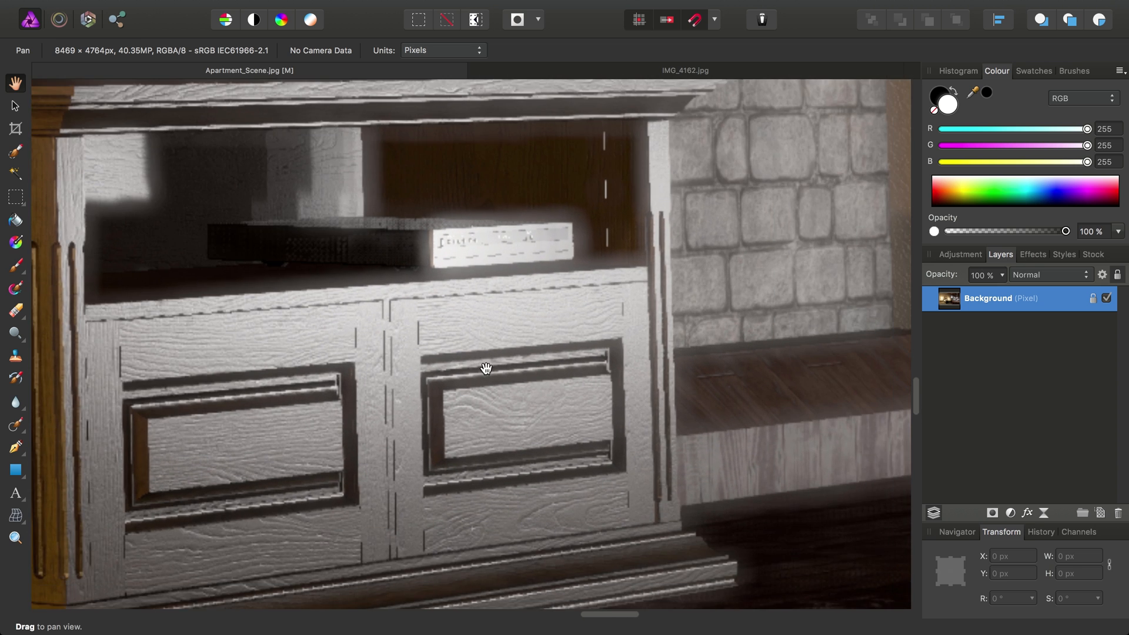
pyautogui.moveTo(486, 368); pyautogui.dragTo(454, 434)
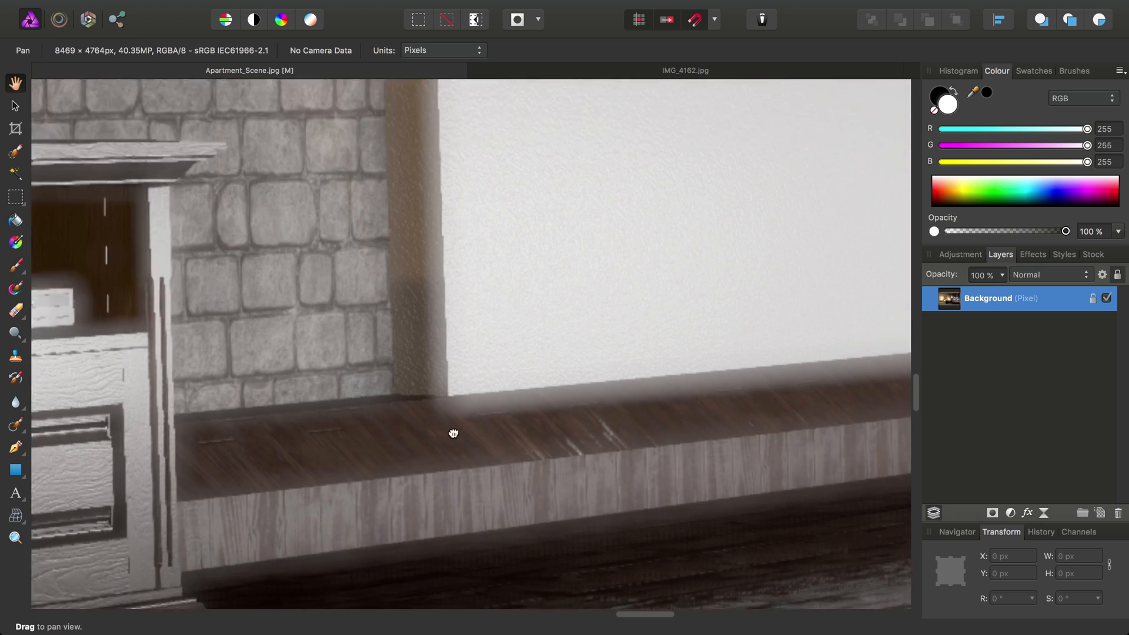
pyautogui.moveTo(454, 434); pyautogui.dragTo(466, 332)
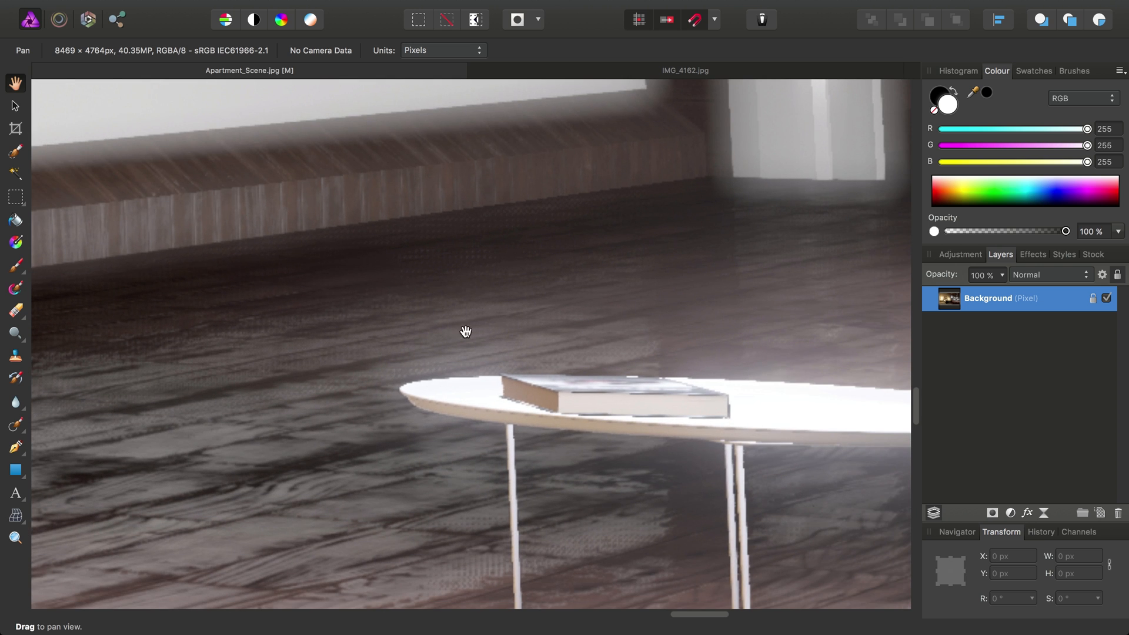
pyautogui.moveTo(466, 331); pyautogui.dragTo(579, 473)
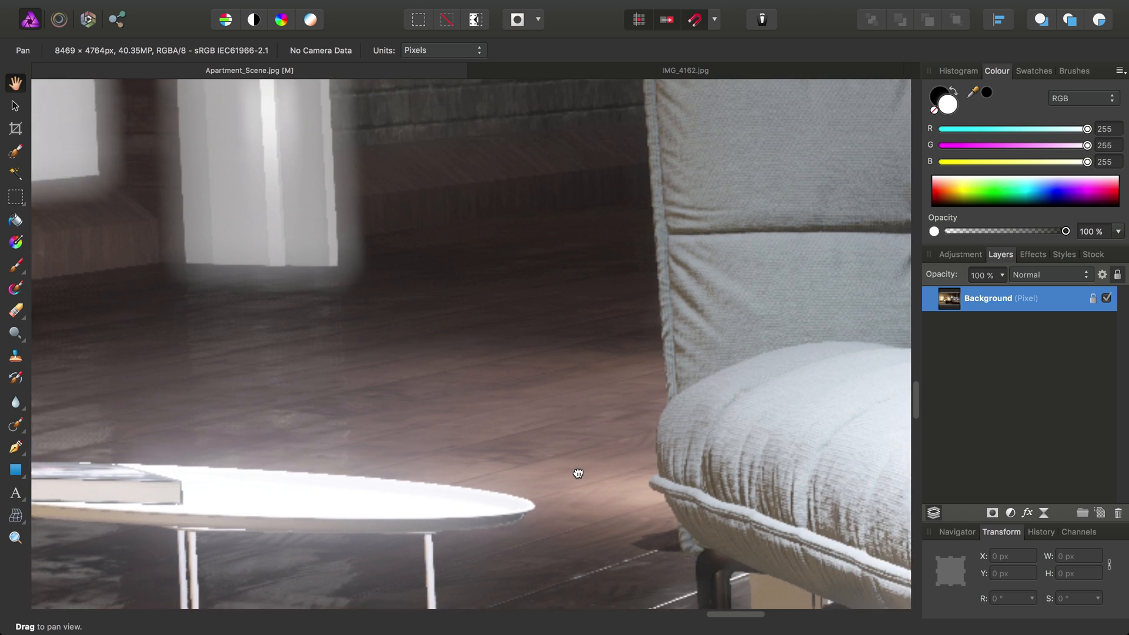
pyautogui.moveTo(578, 473); pyautogui.dragTo(496, 426)
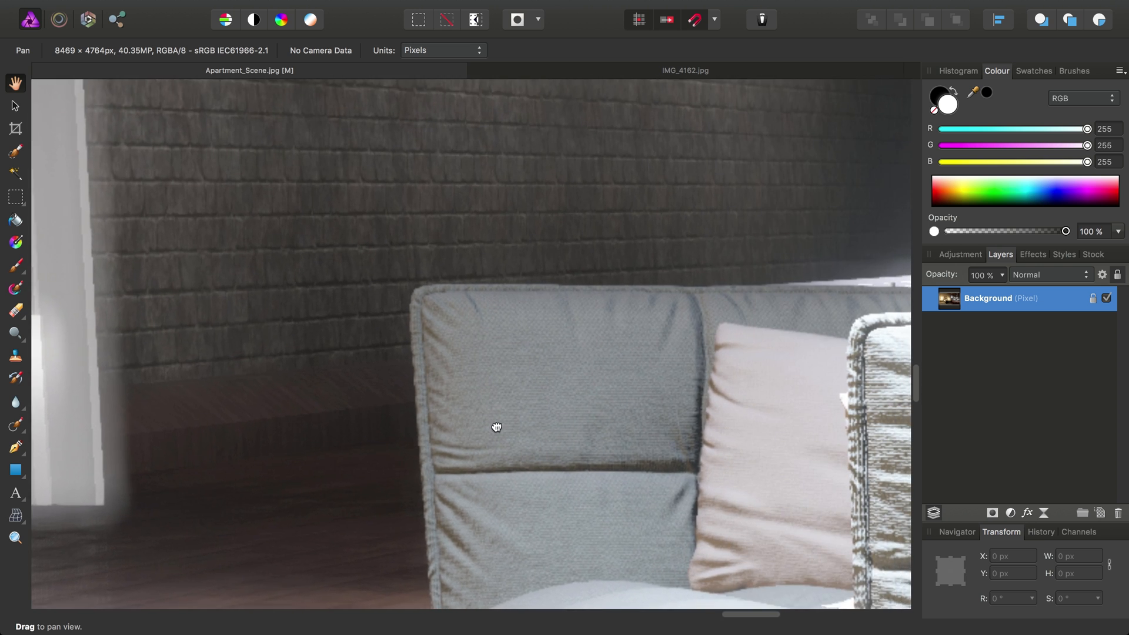
pyautogui.moveTo(496, 426); pyautogui.dragTo(456, 421)
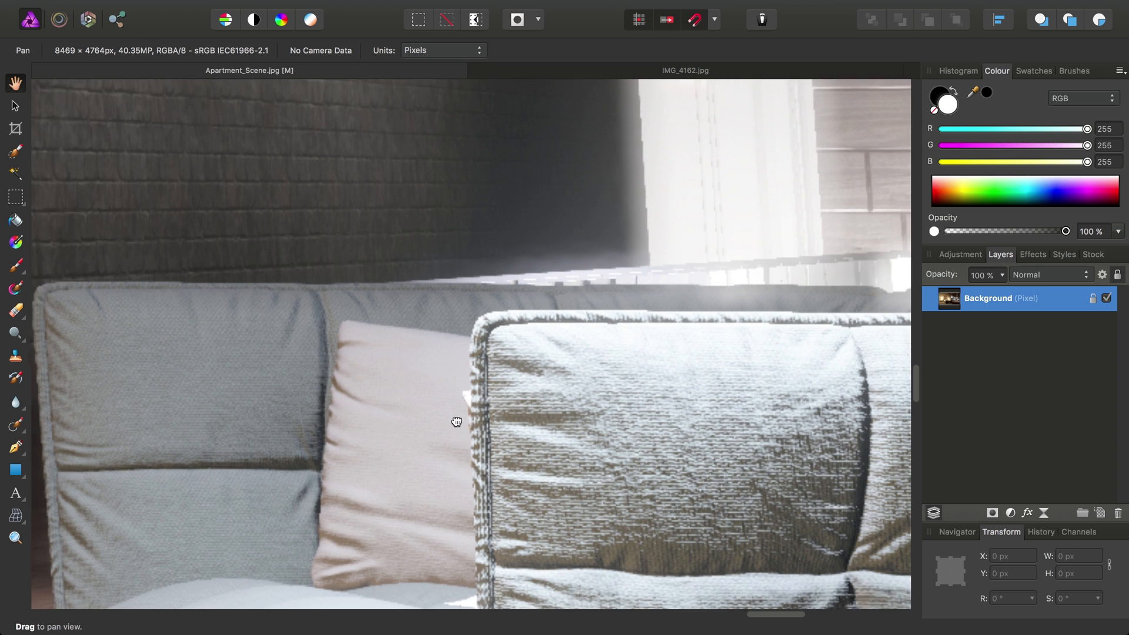
pyautogui.moveTo(456, 421); pyautogui.dragTo(245, 405)
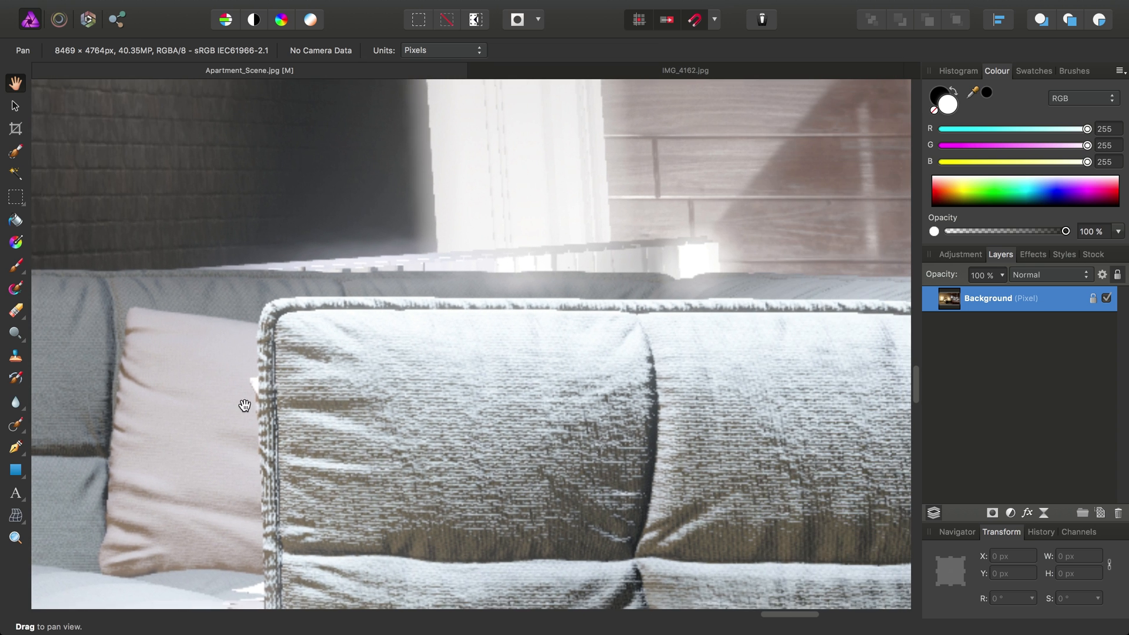
pyautogui.moveTo(245, 404); pyautogui.dragTo(499, 441)
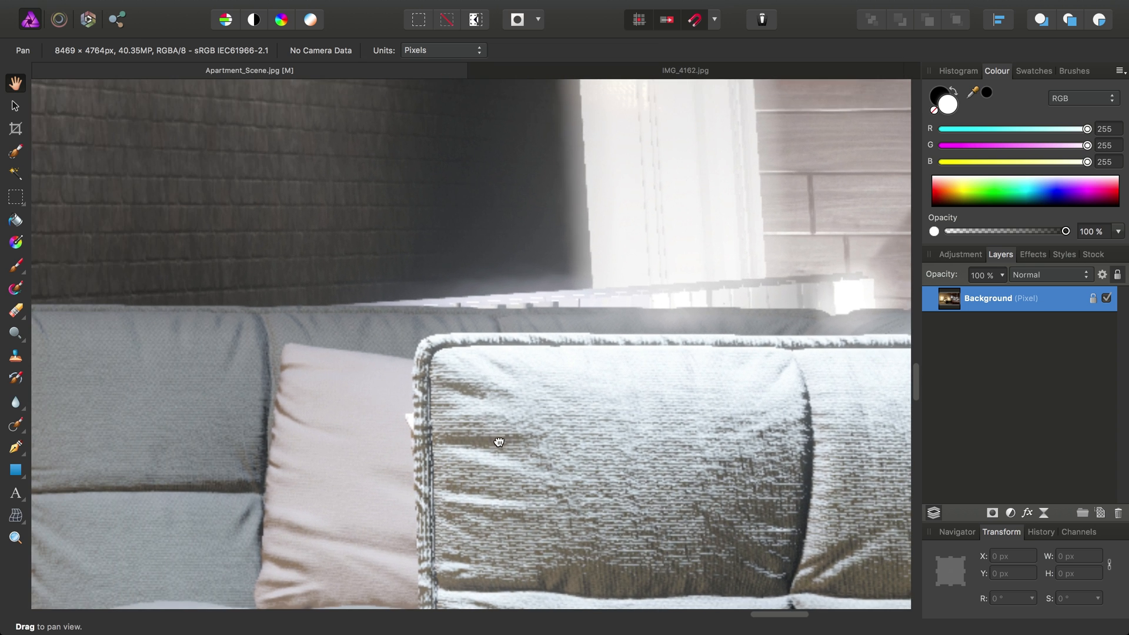
pyautogui.moveTo(499, 441); pyautogui.dragTo(360, 302)
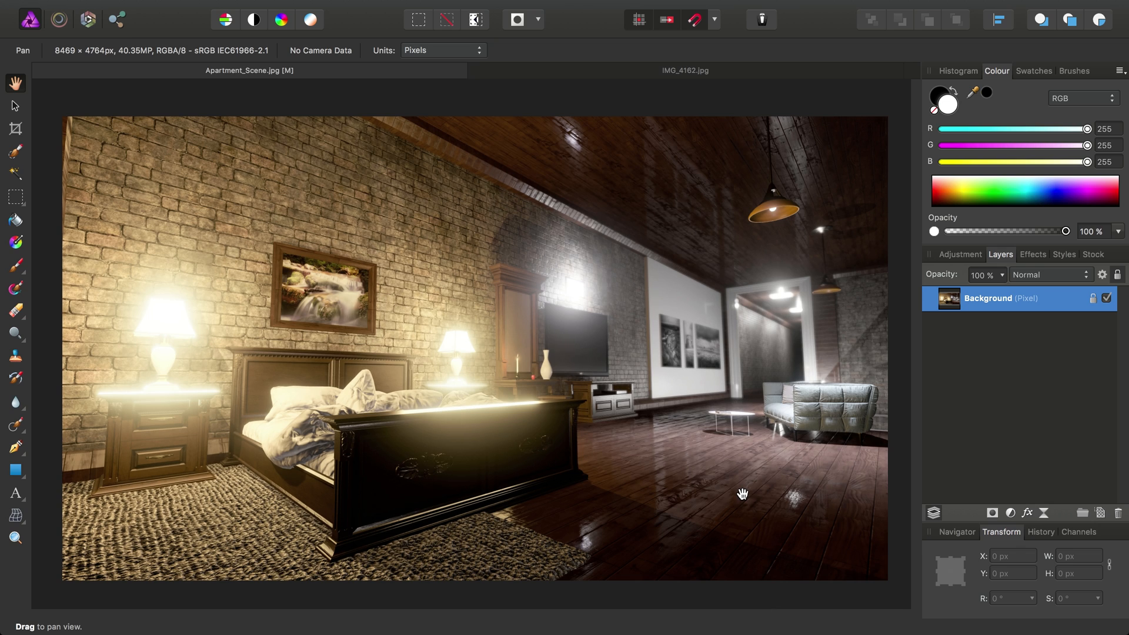
pyautogui.moveTo(999, 320)
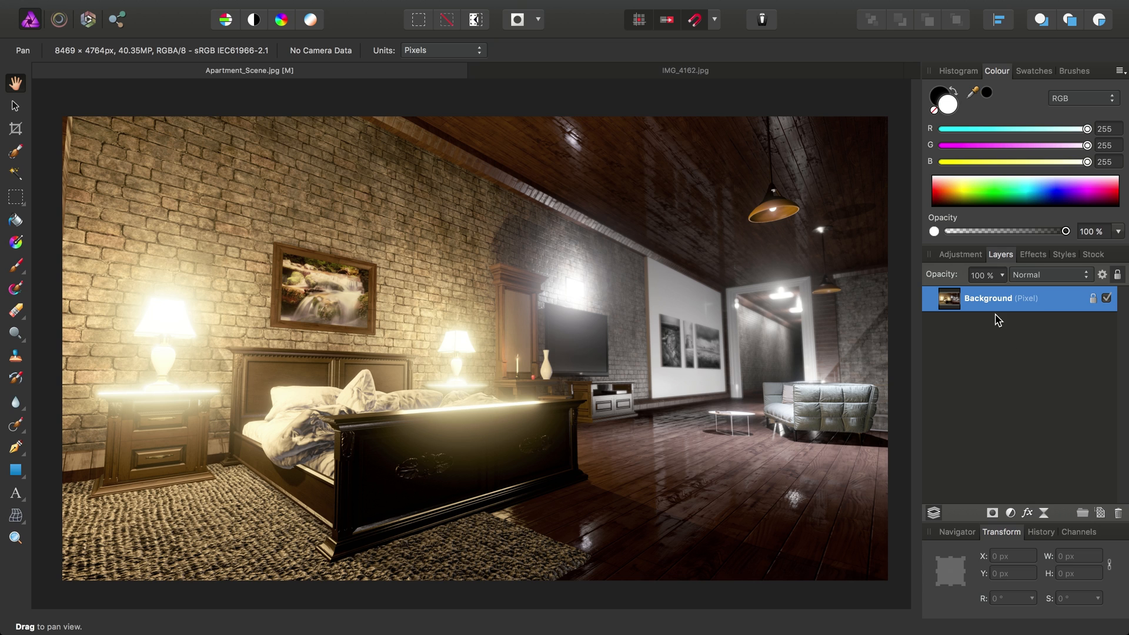
pyautogui.moveTo(996, 300)
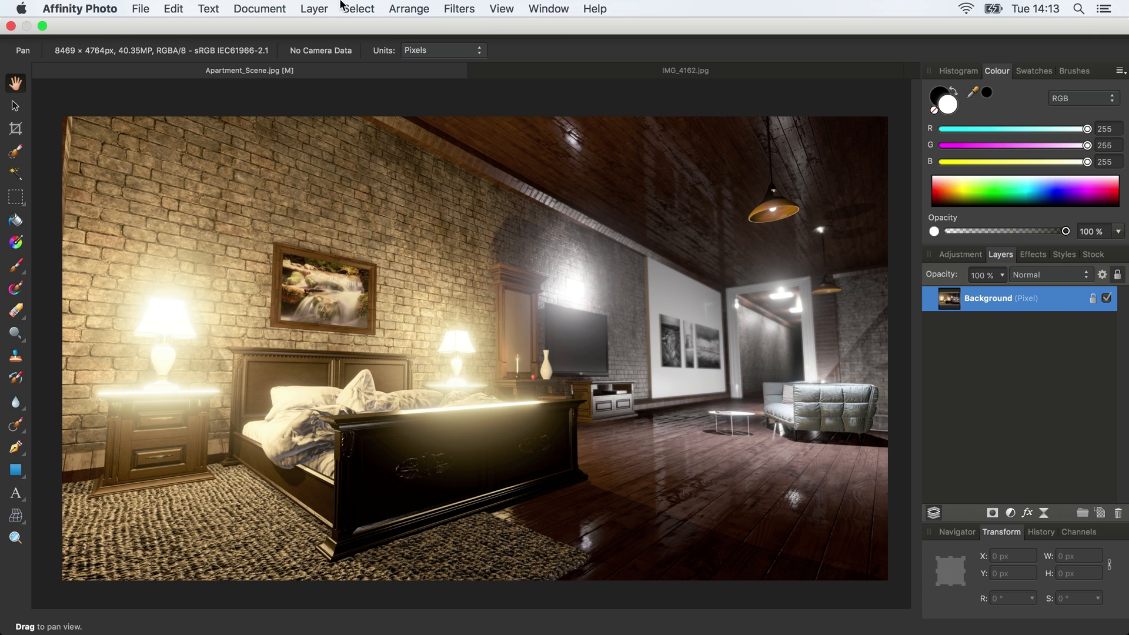
# Step: Duplicate the Background layer and run the Edge Detect filter on the copy
pyautogui.click(314, 9)
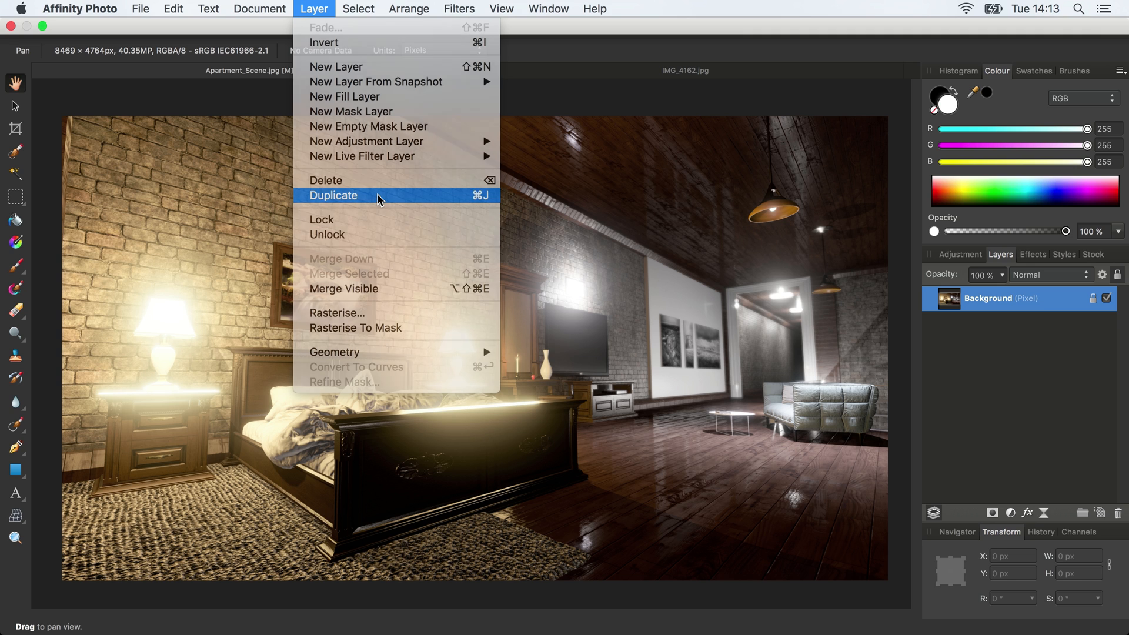
pyautogui.click(332, 195)
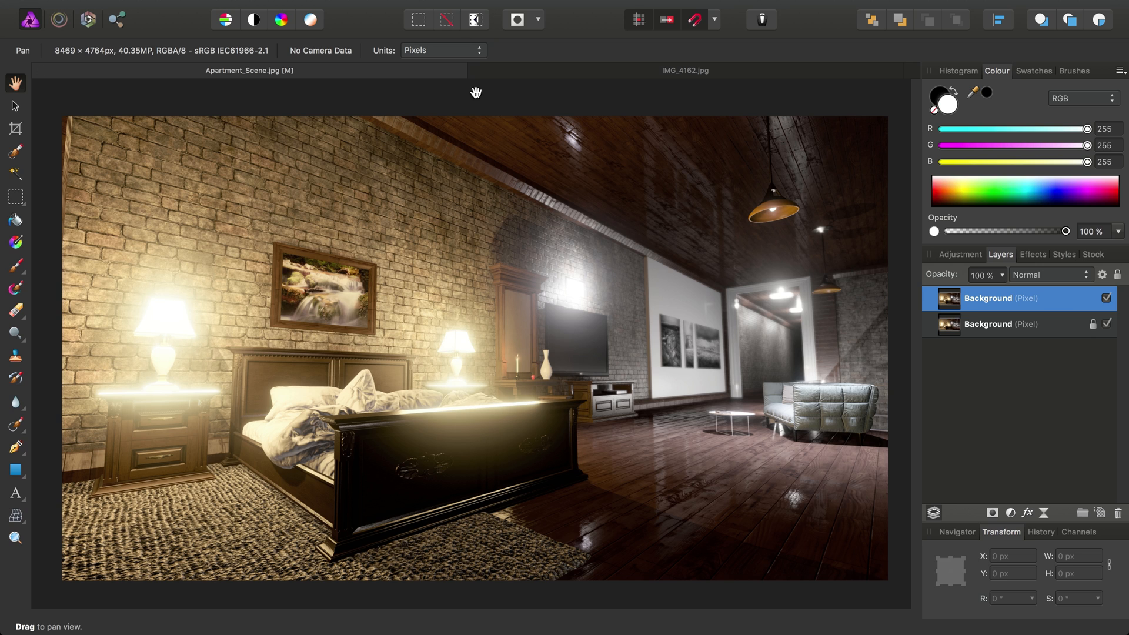
pyautogui.click(457, 8)
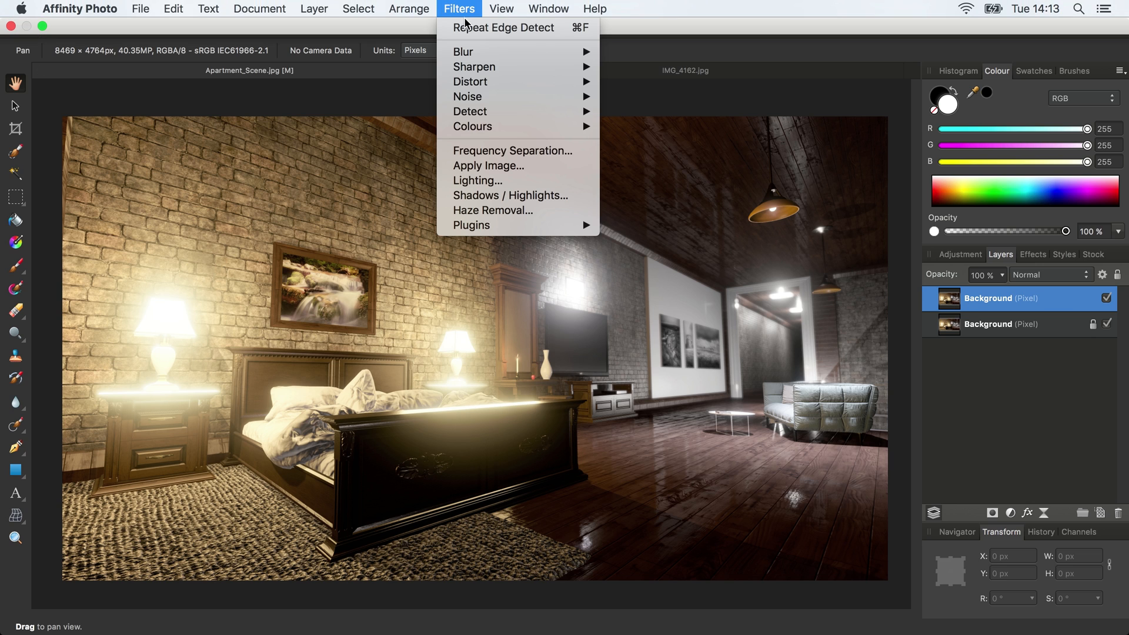
pyautogui.moveTo(470, 110)
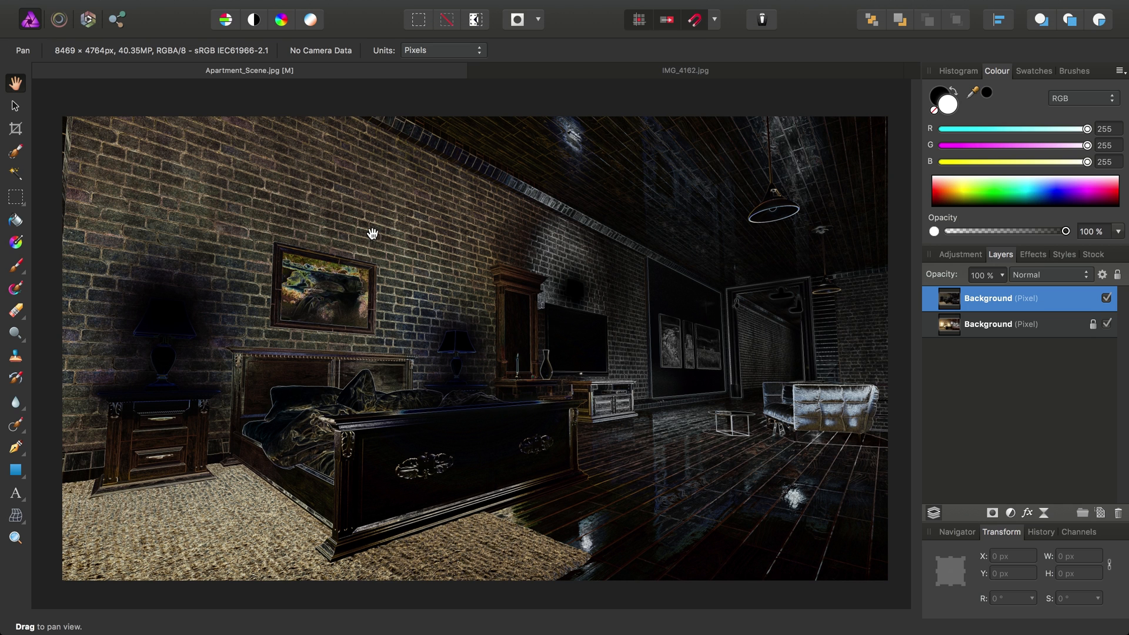
pyautogui.moveTo(661, 373)
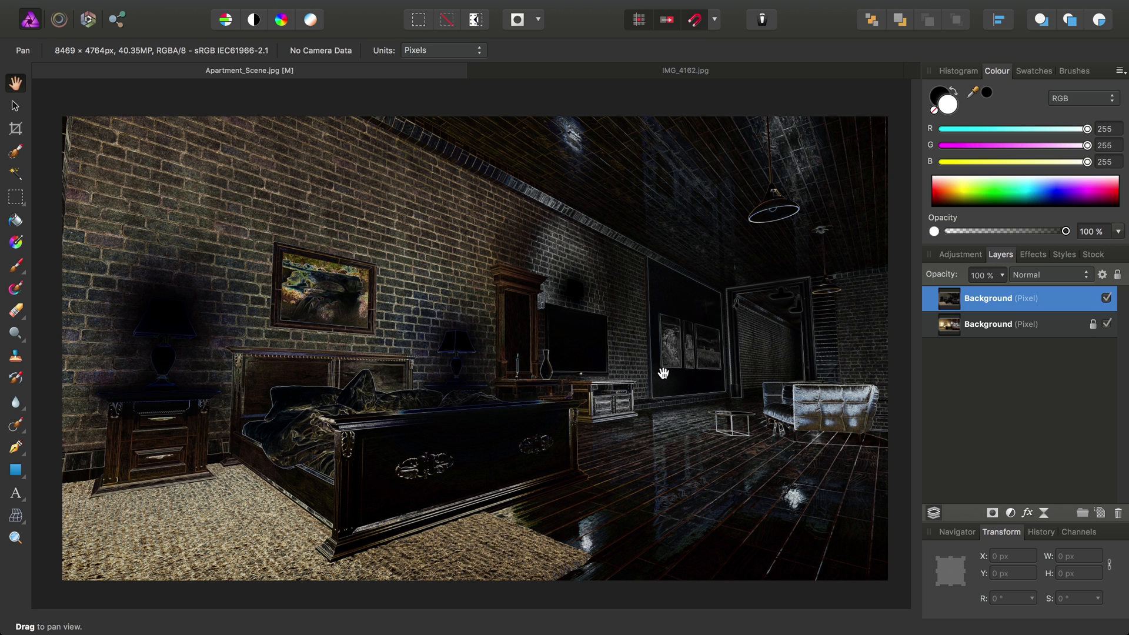
pyautogui.moveTo(469, 383)
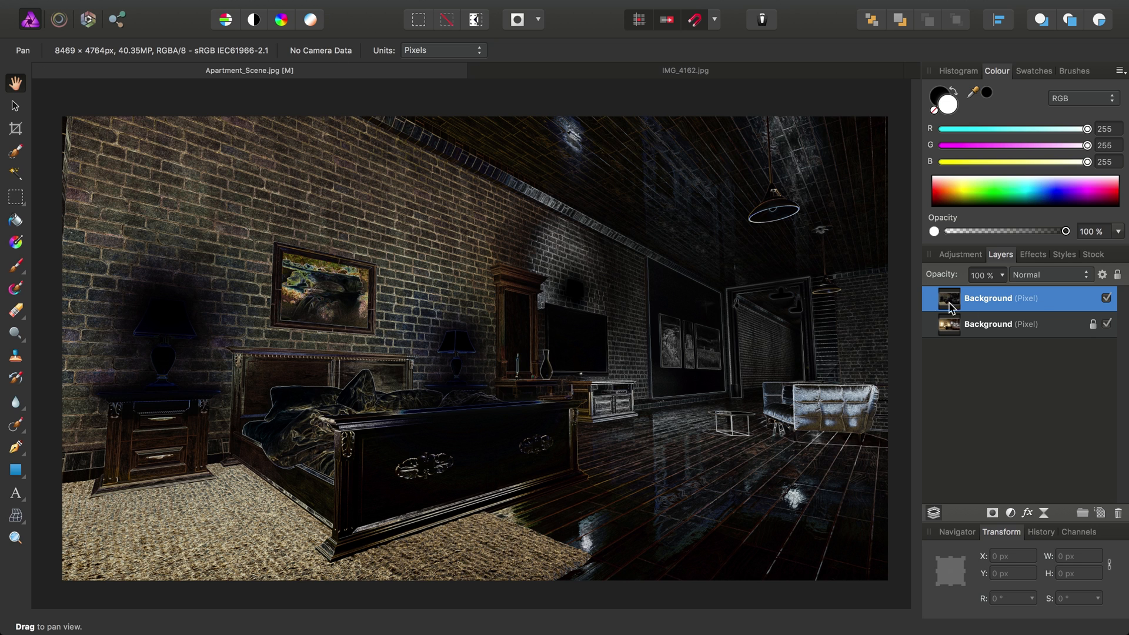
pyautogui.click(314, 8)
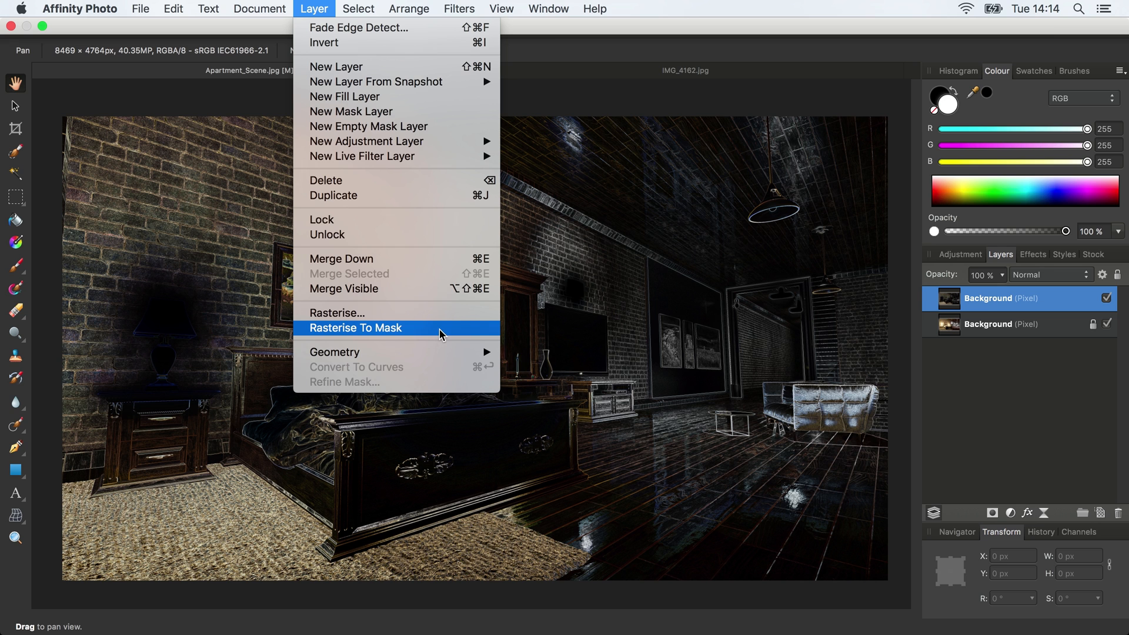
# Step: Rasterise the edge-detected layer to a mask
pyautogui.click(355, 329)
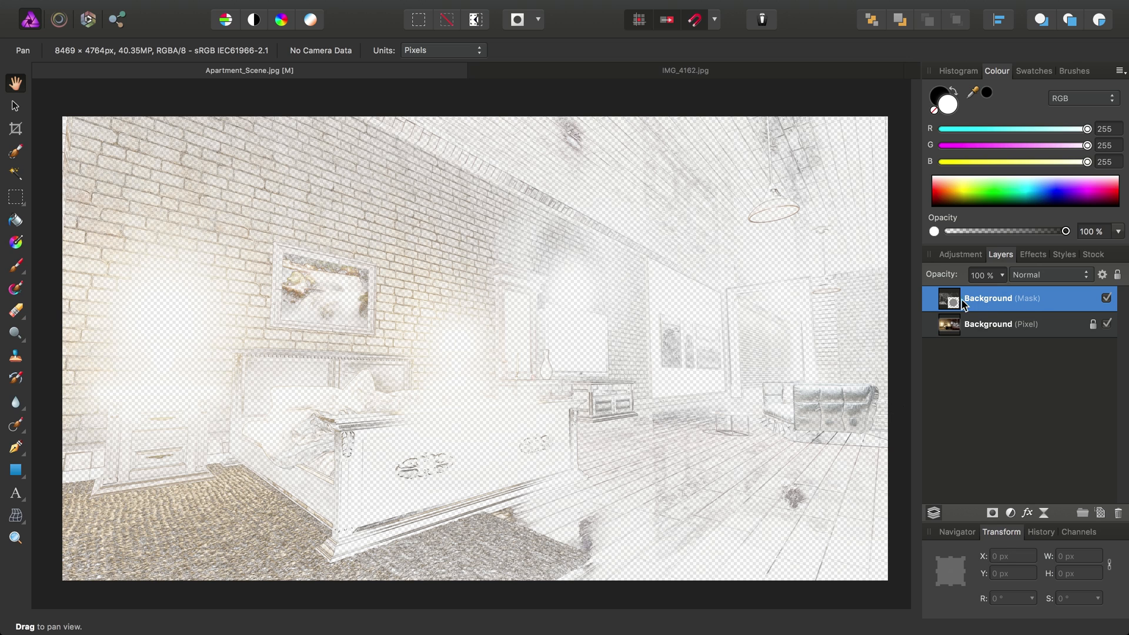
pyautogui.moveTo(1000, 307)
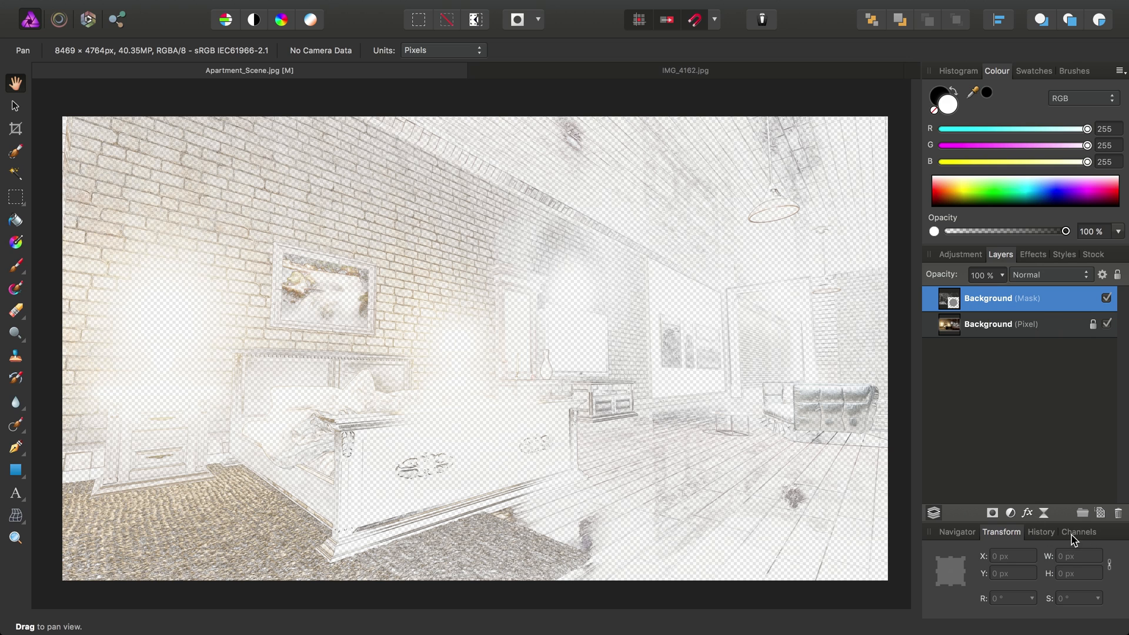
# Step: Store the mask as a spare channel in the Channels panel and rename it 'Edges'
pyautogui.click(1078, 442)
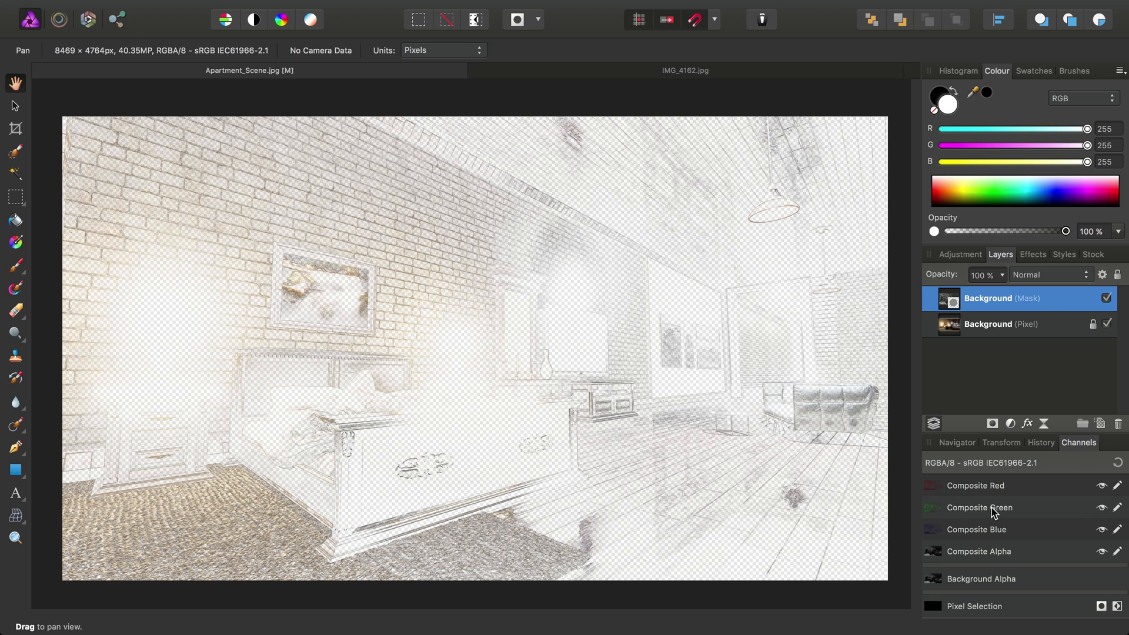
pyautogui.moveTo(1007, 584)
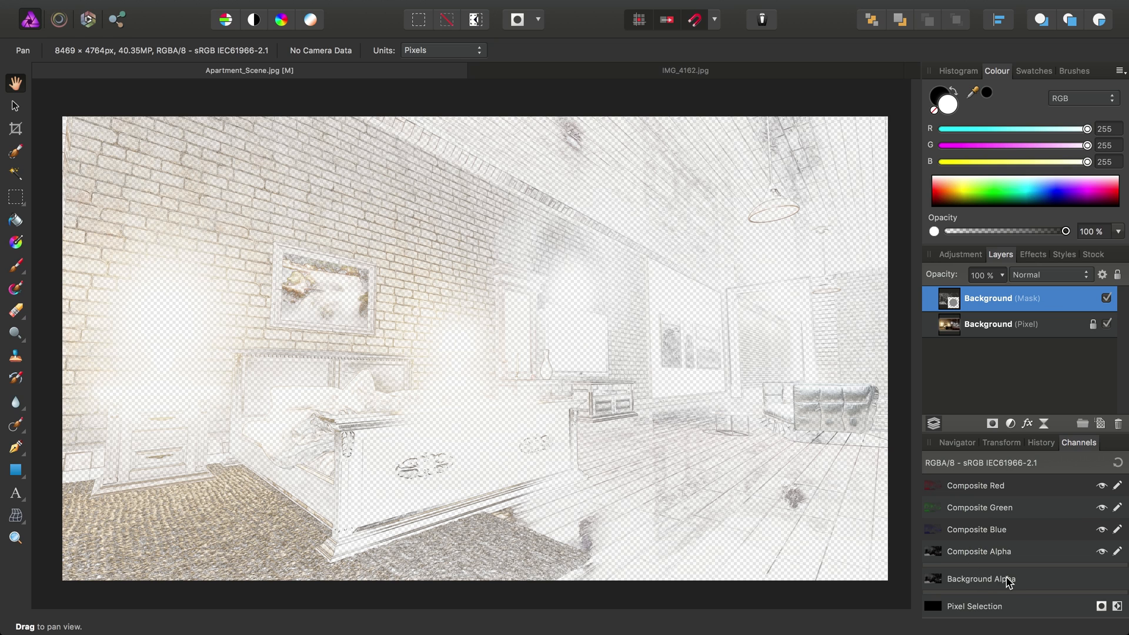
pyautogui.moveTo(995, 587)
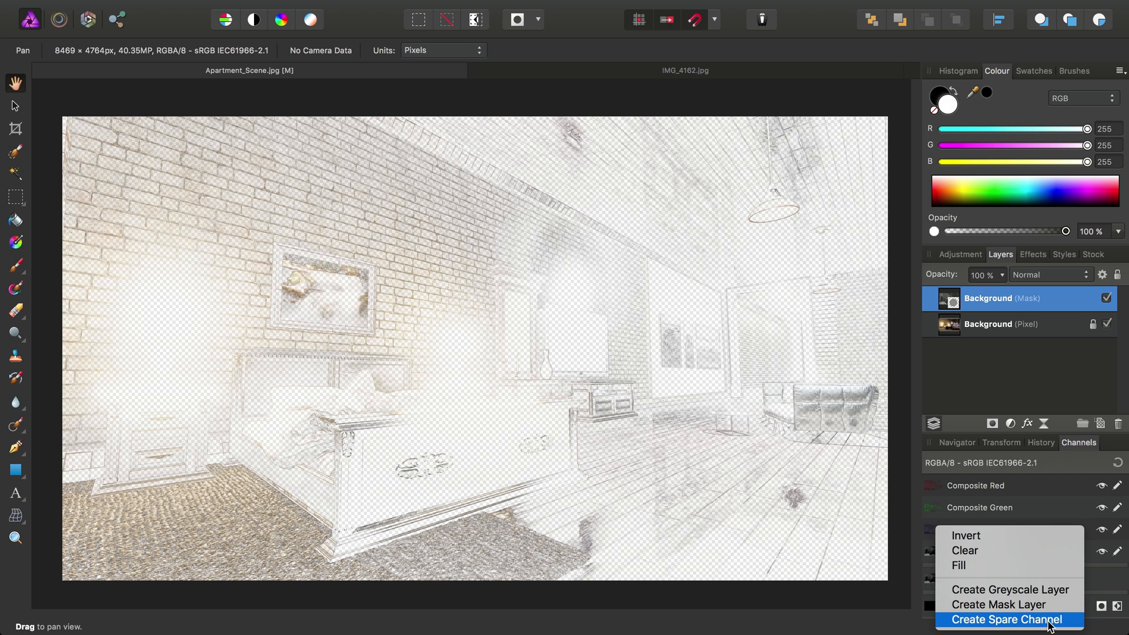
pyautogui.click(1007, 620)
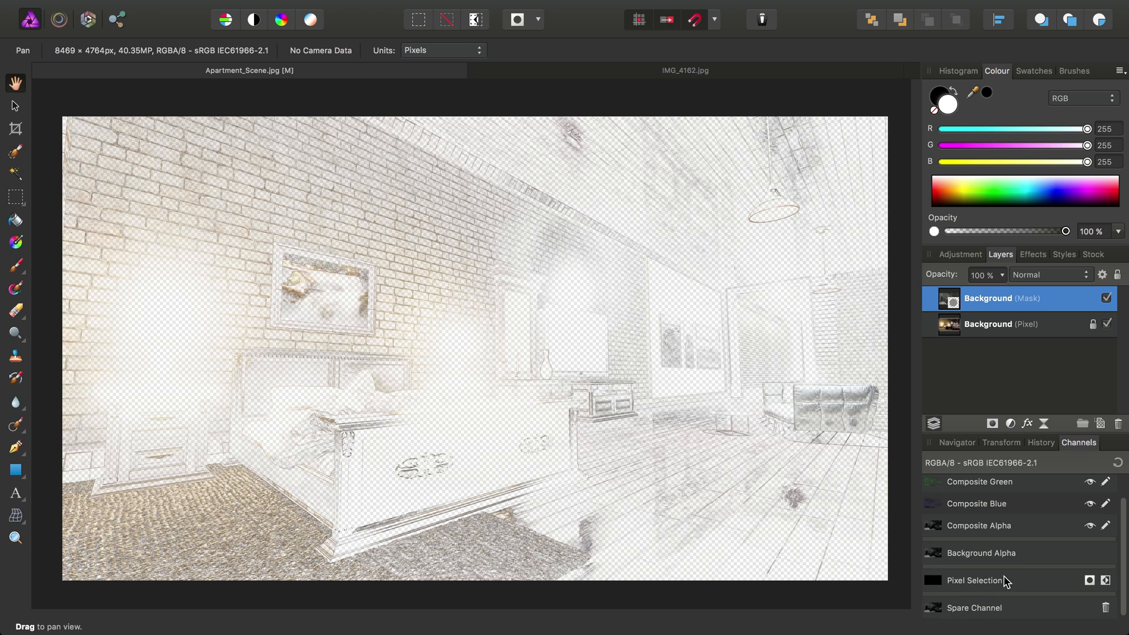
pyautogui.moveTo(968, 613)
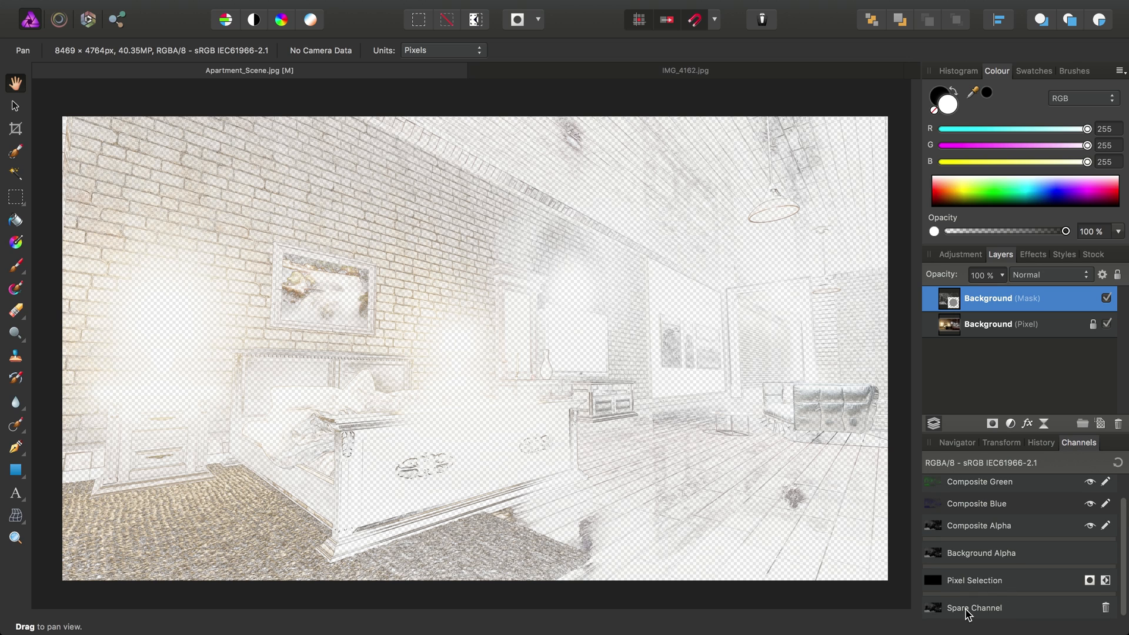
pyautogui.moveTo(541, 364)
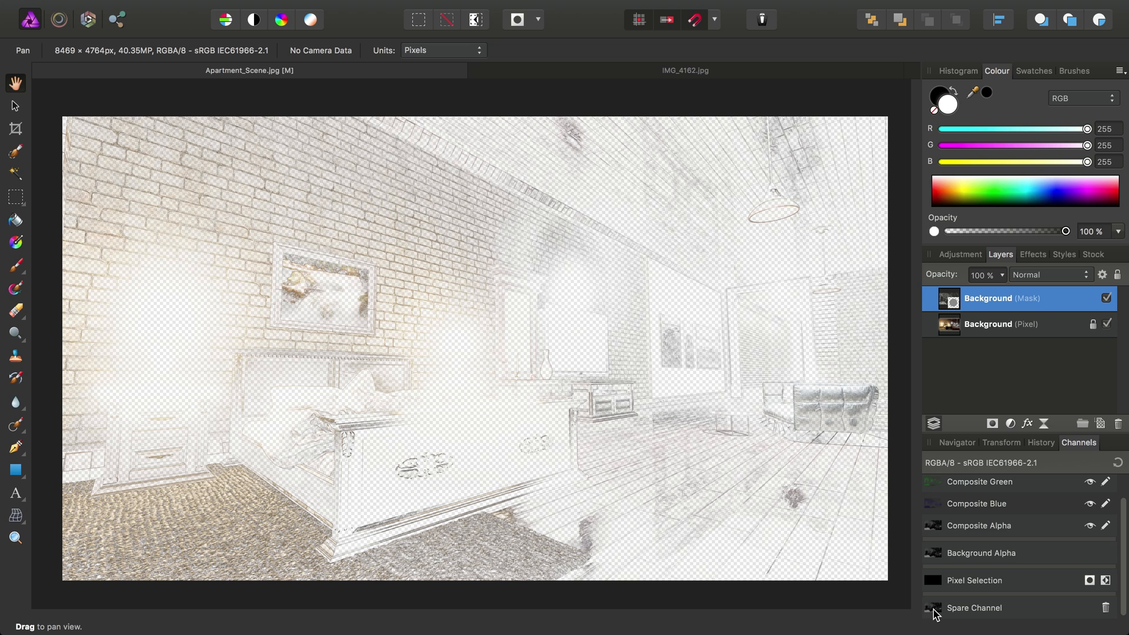
pyautogui.rightClick(974, 608)
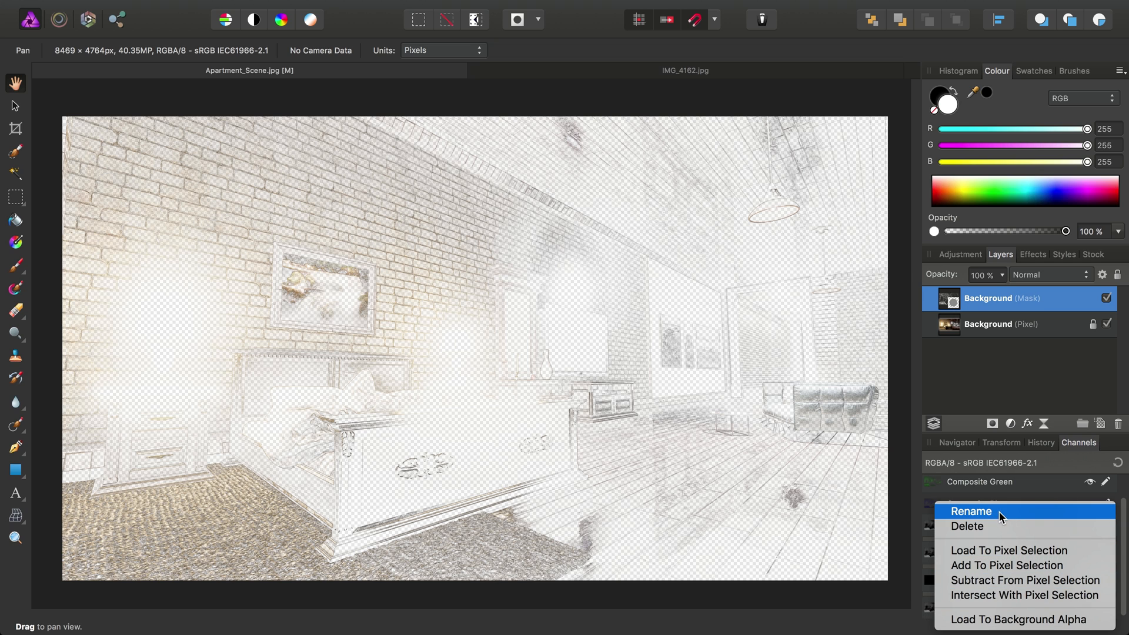
pyautogui.click(972, 511)
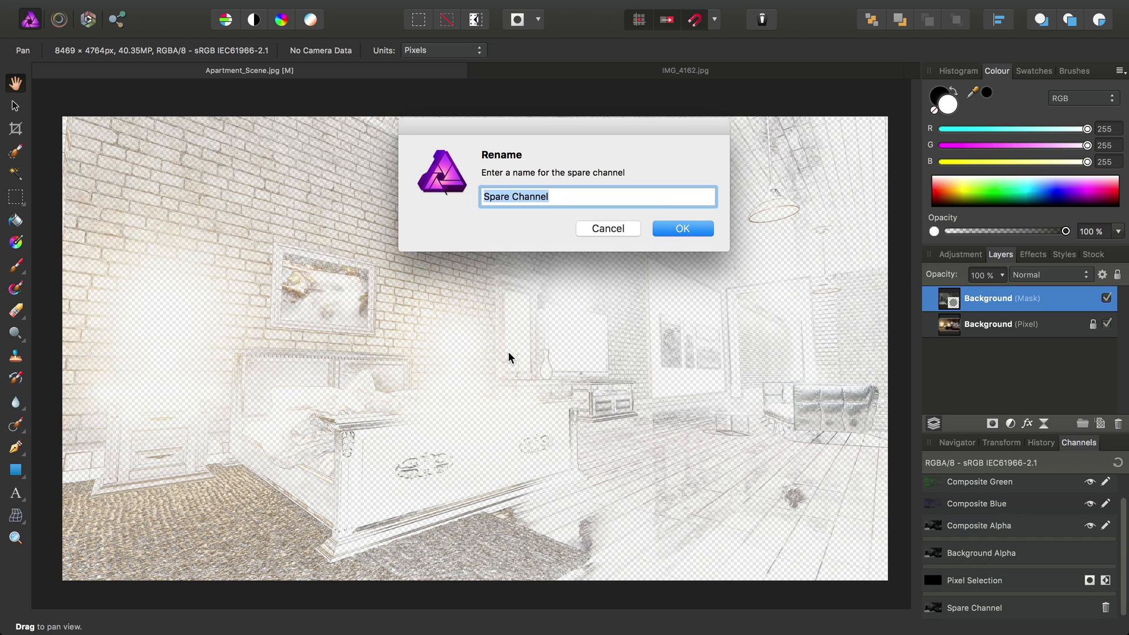
pyautogui.write('Edges')
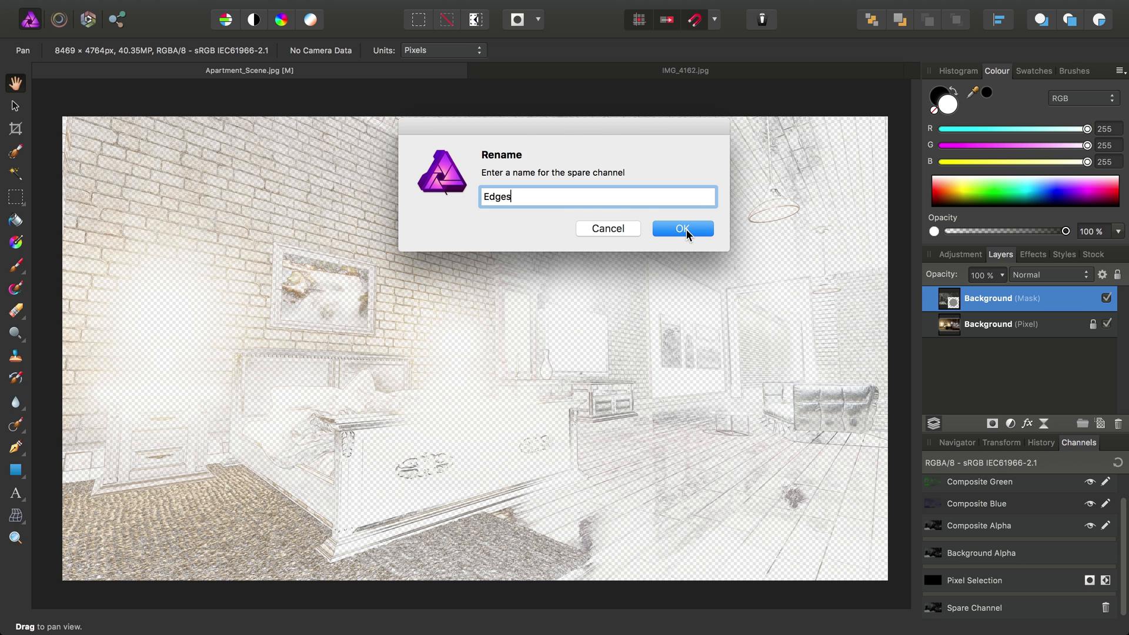
pyautogui.click(681, 228)
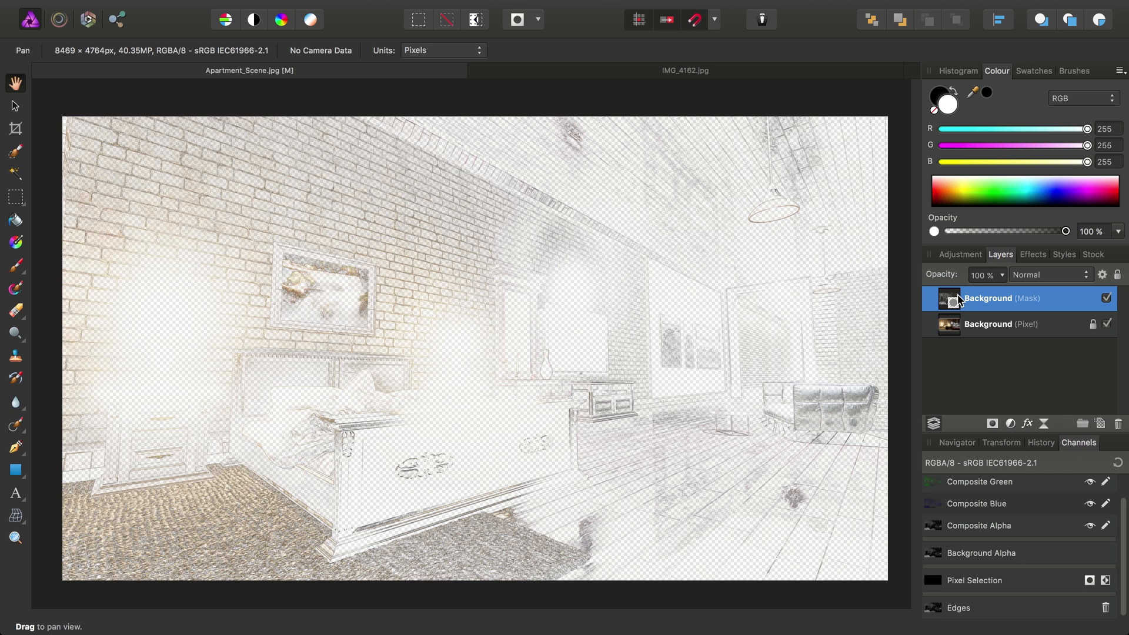
pyautogui.moveTo(1117, 430)
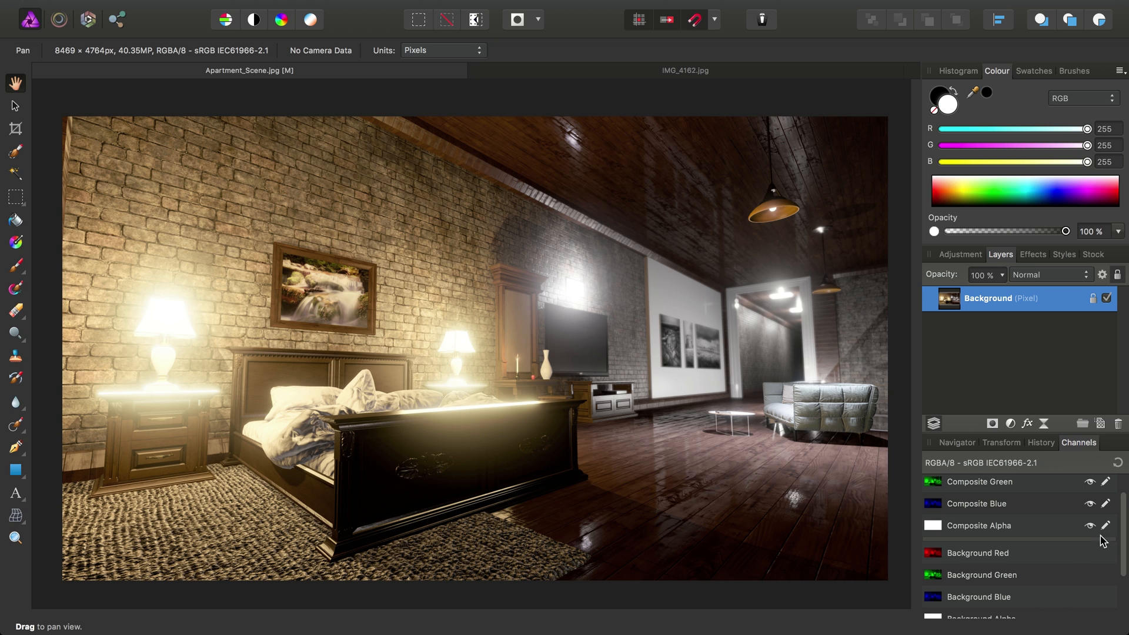
pyautogui.scroll(-3)
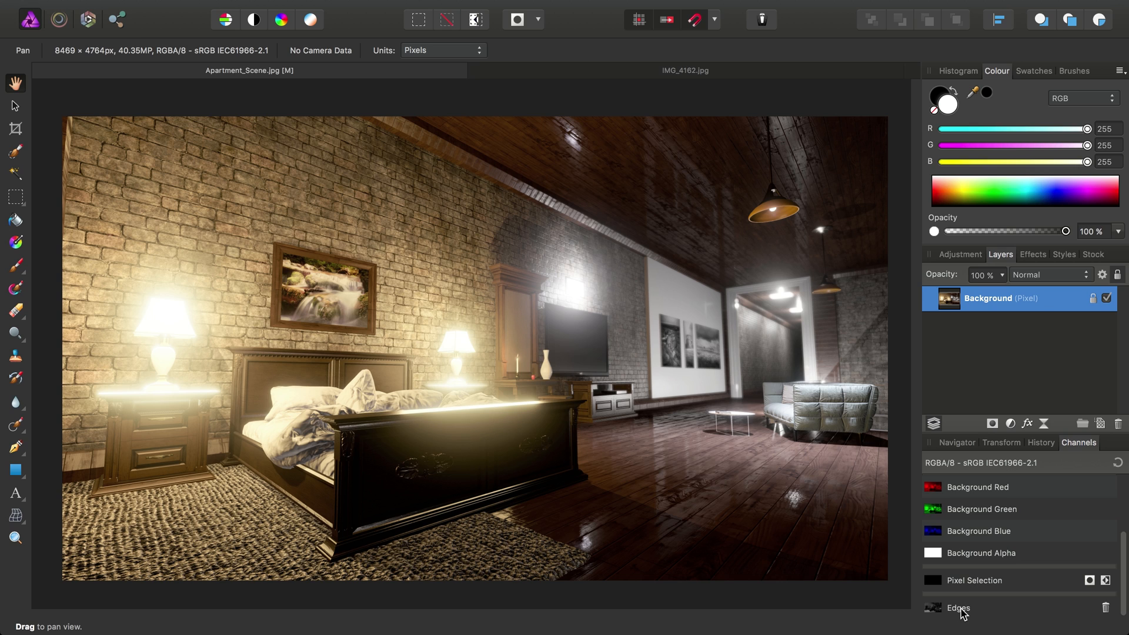
pyautogui.moveTo(738, 460)
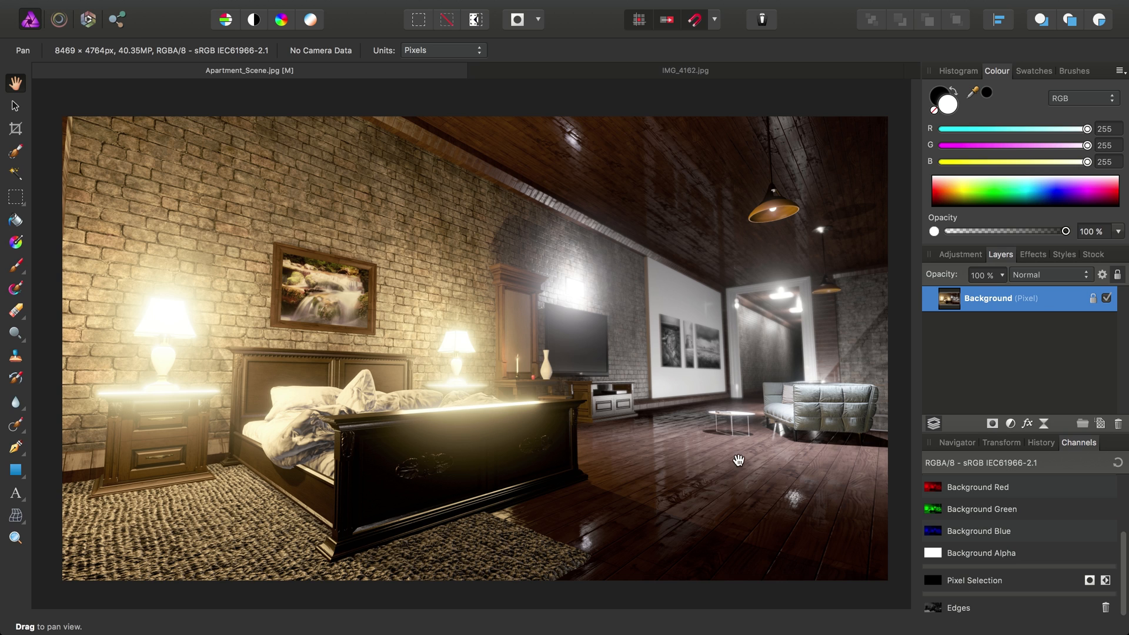
pyautogui.moveTo(598, 330)
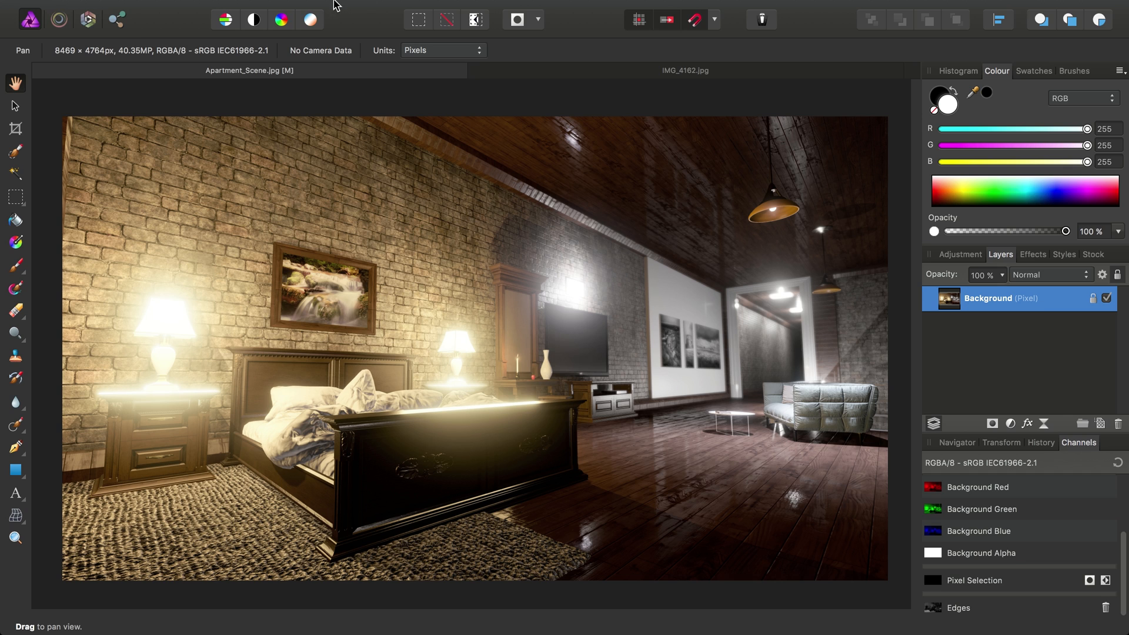
# Step: Add a live Gaussian Blur filter with Preserve Alpha on and a 1 px radius
pyautogui.click(314, 8)
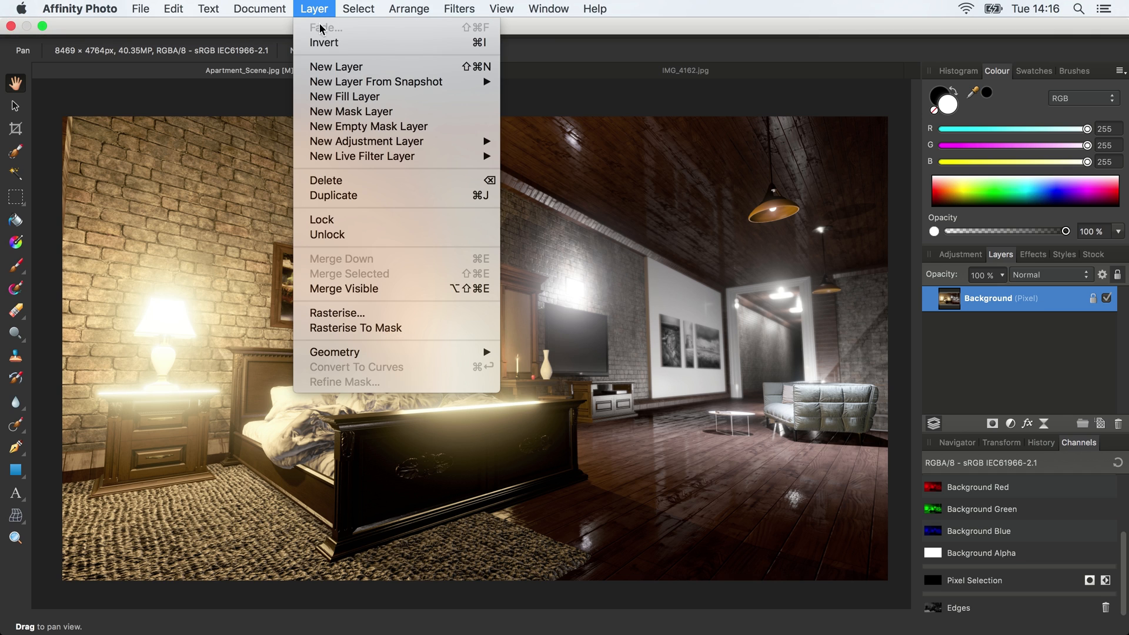
pyautogui.moveTo(363, 156)
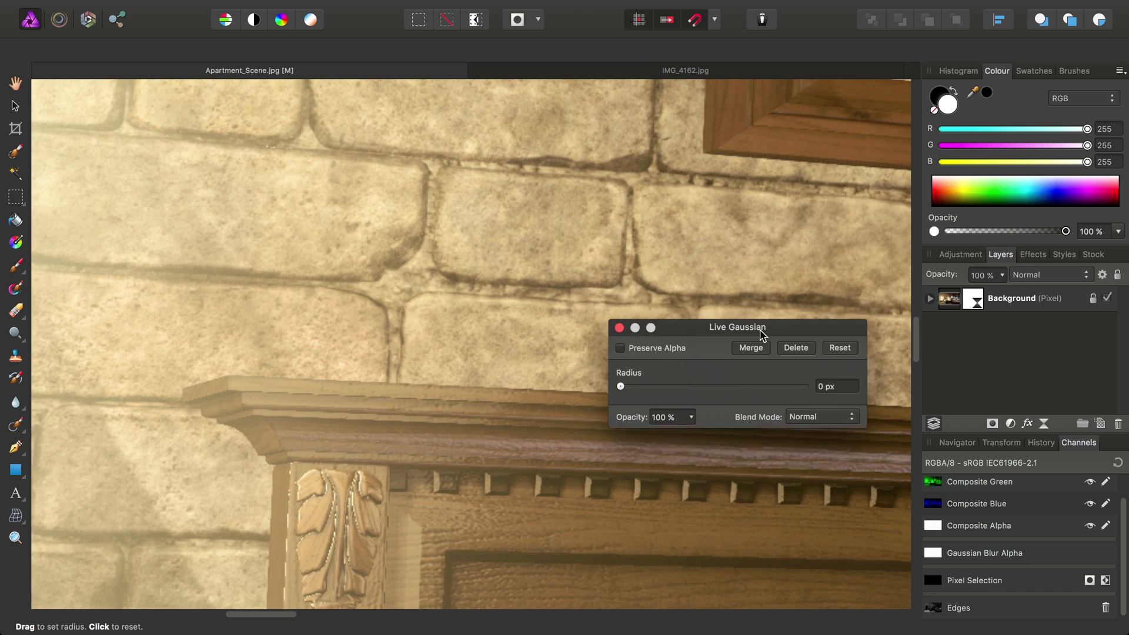
pyautogui.moveTo(736, 328); pyautogui.dragTo(617, 136)
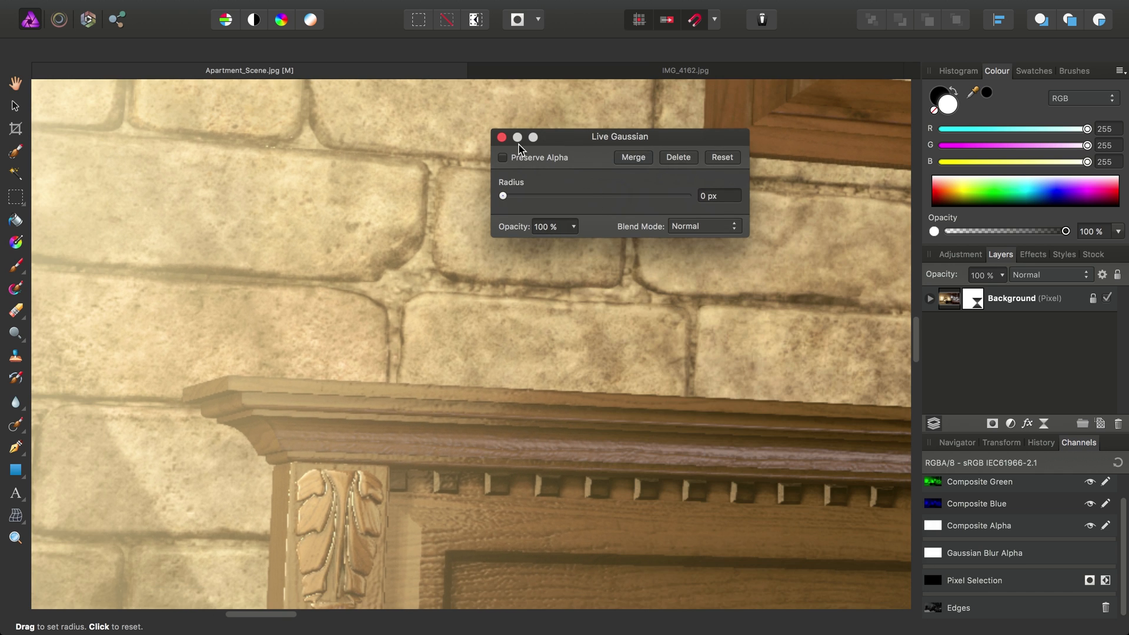
pyautogui.click(502, 156)
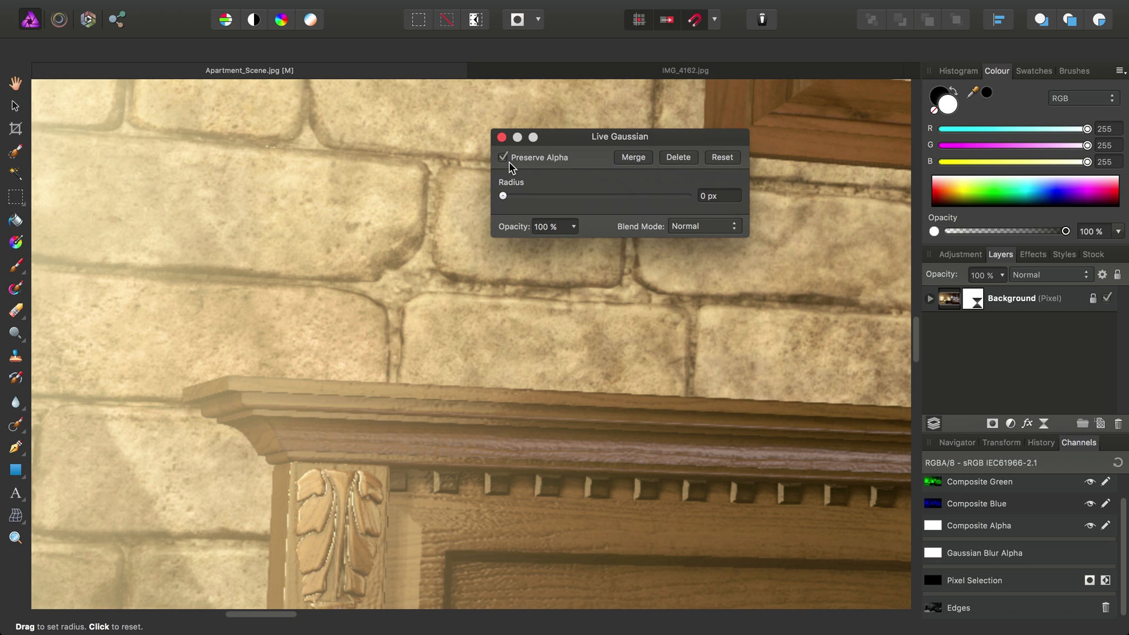
pyautogui.moveTo(503, 196); pyautogui.dragTo(518, 197)
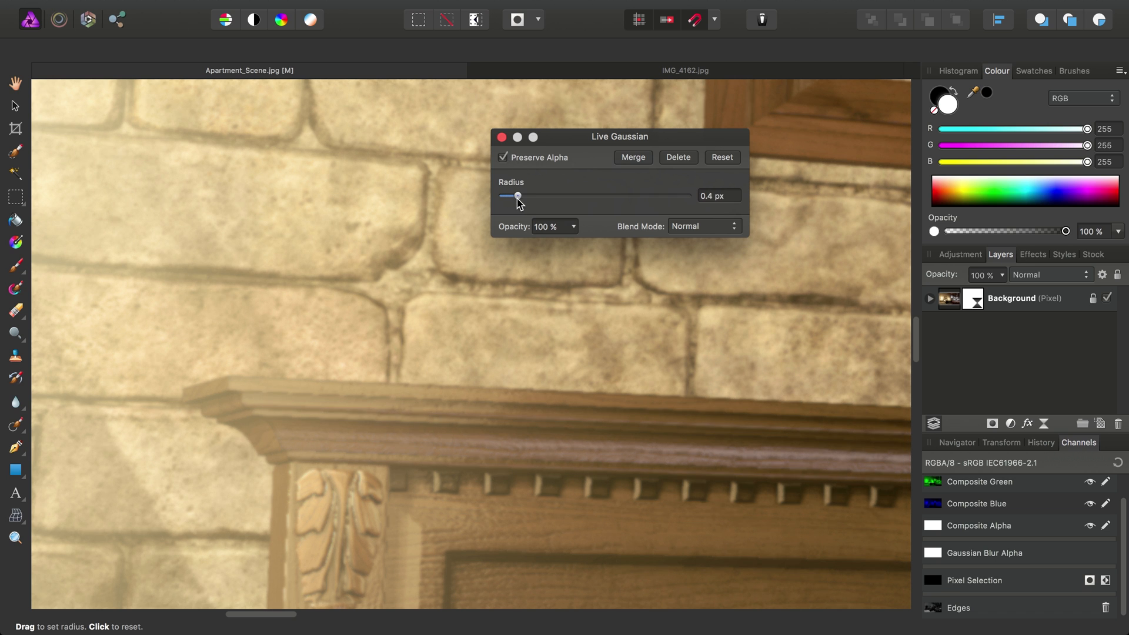
pyautogui.moveTo(518, 197); pyautogui.dragTo(543, 197)
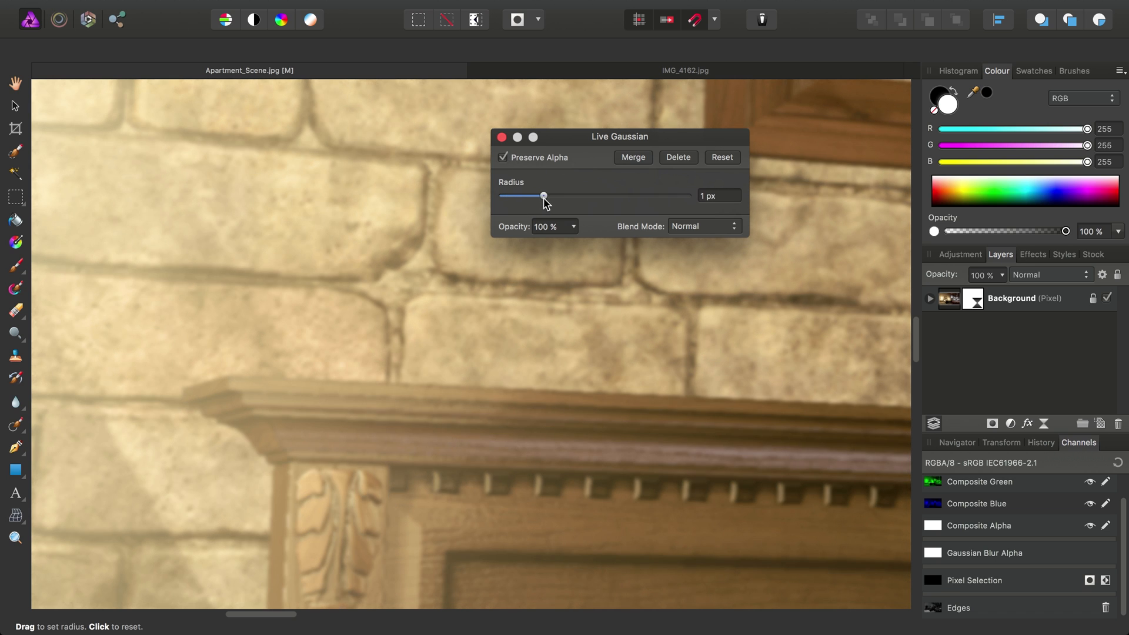
pyautogui.moveTo(517, 159)
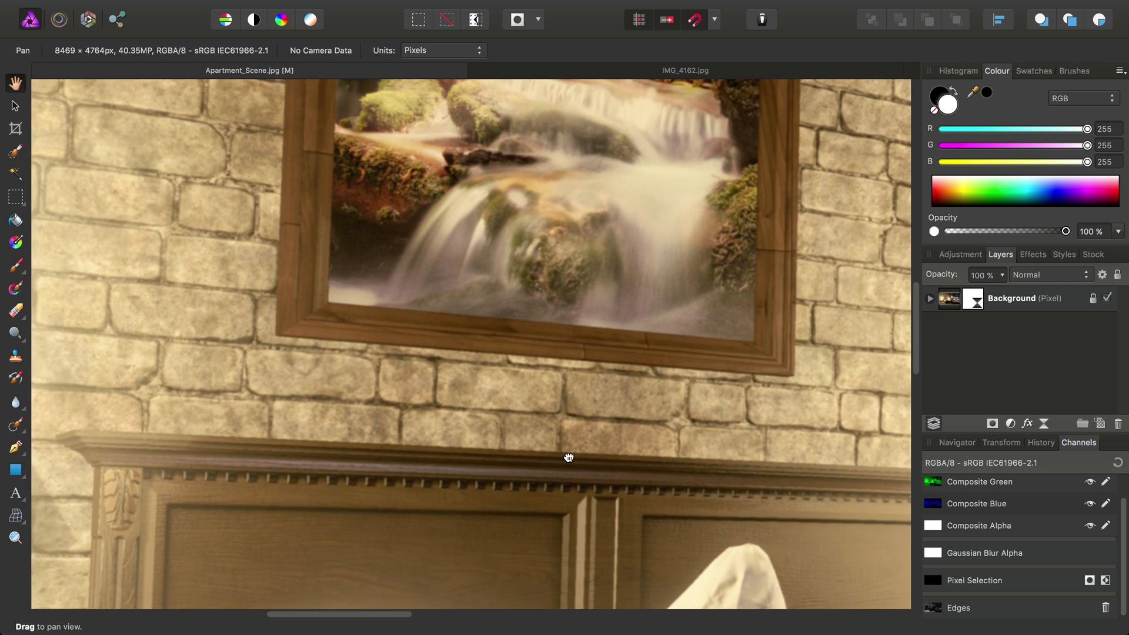
pyautogui.moveTo(568, 457); pyautogui.dragTo(493, 299)
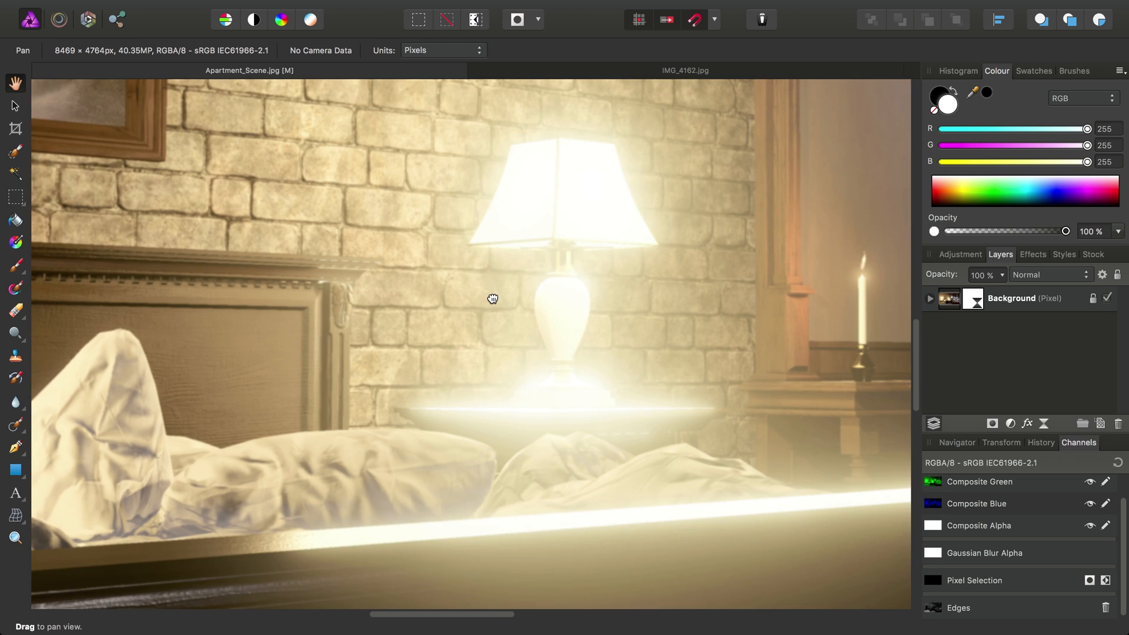
pyautogui.moveTo(493, 298); pyautogui.dragTo(489, 350)
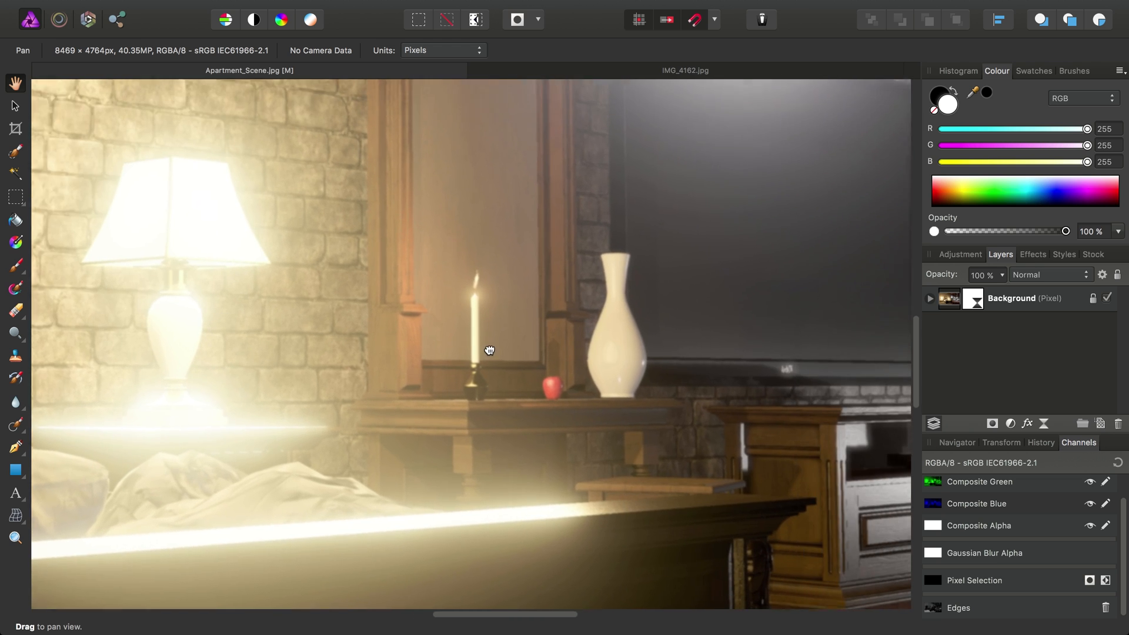
pyautogui.moveTo(489, 351); pyautogui.dragTo(584, 316)
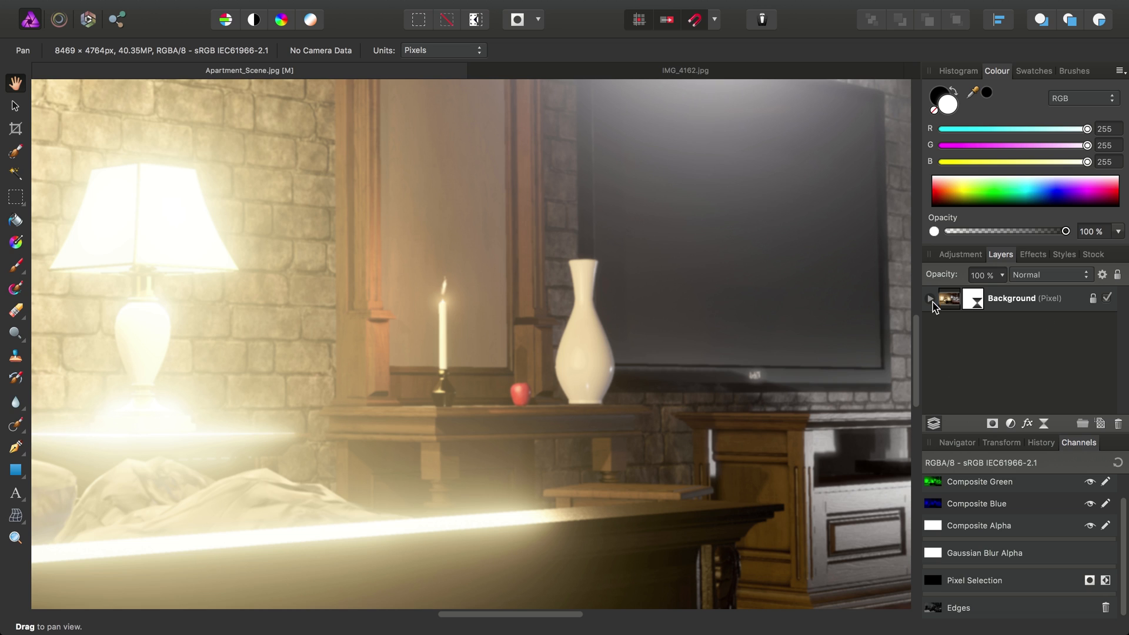
# Step: Select the nested Gaussian Blur filter and load the Edges channel into its alpha
pyautogui.click(930, 297)
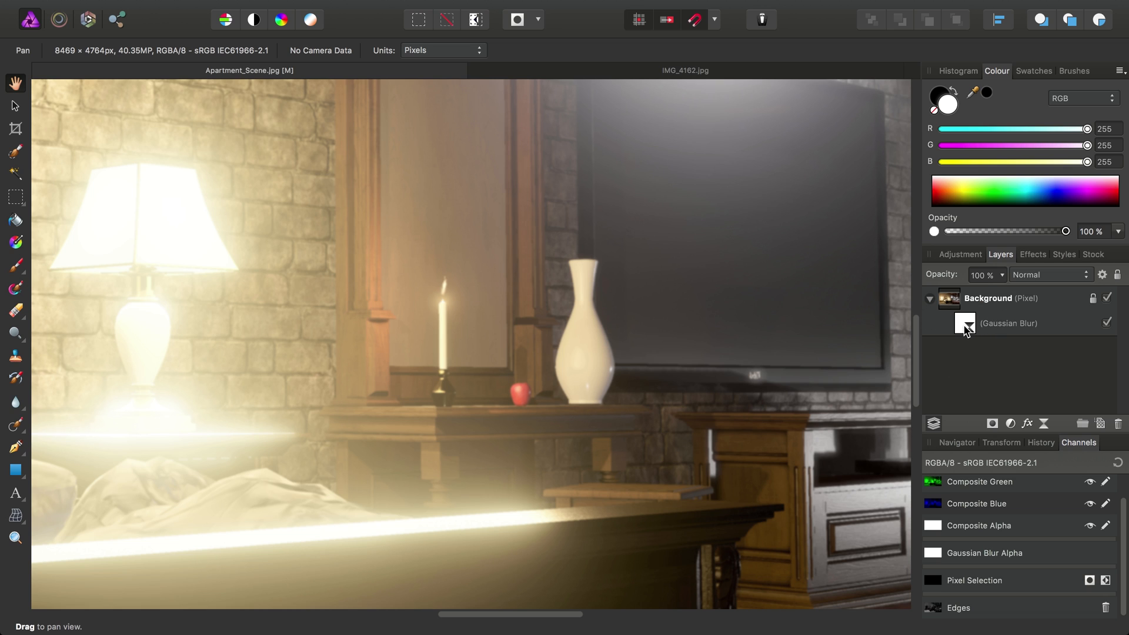
pyautogui.click(1008, 323)
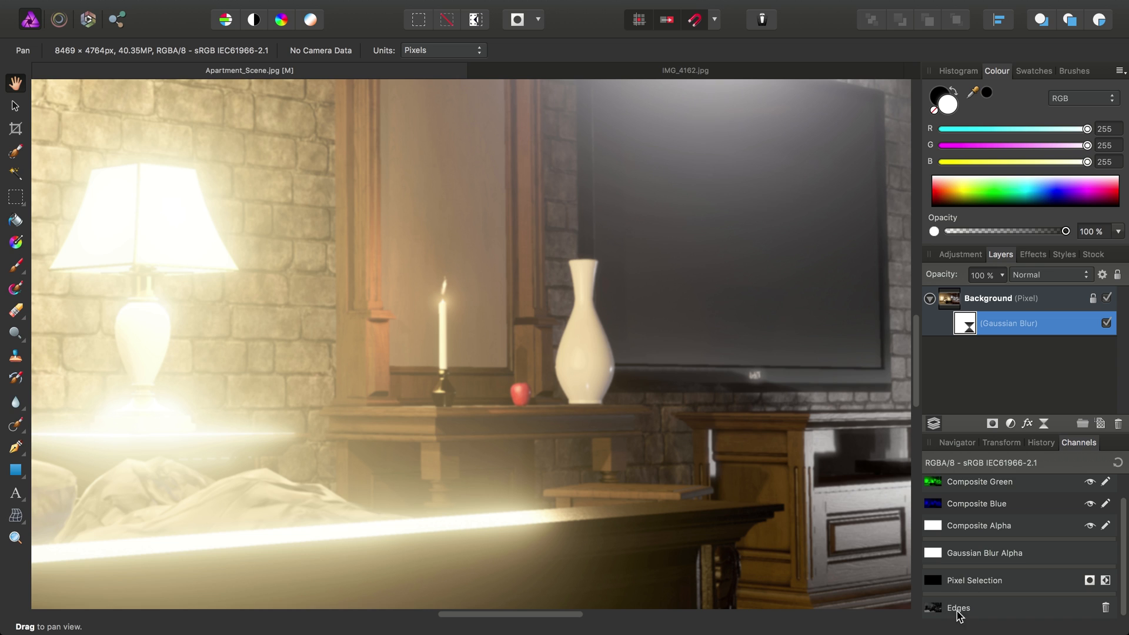
pyautogui.moveTo(935, 613)
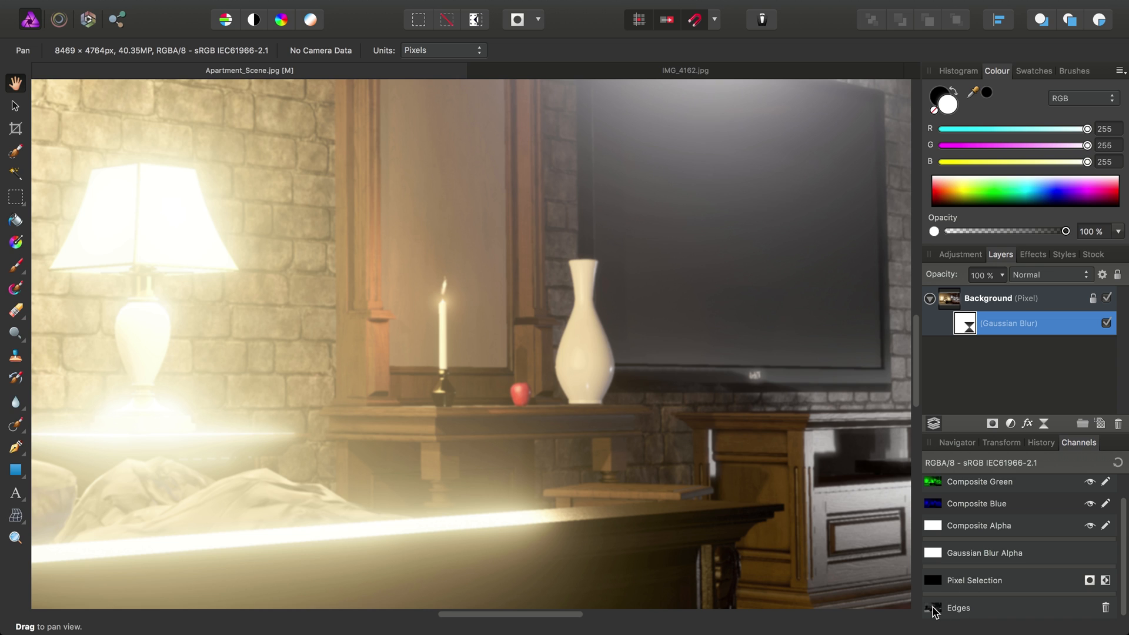
pyautogui.rightClick(957, 607)
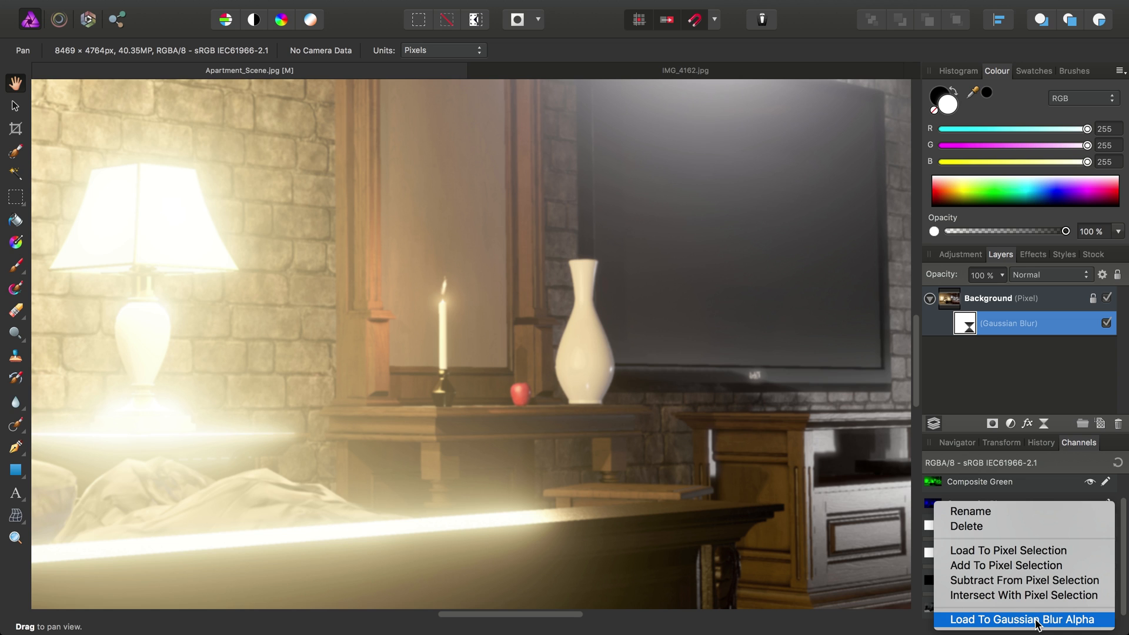
pyautogui.click(1021, 620)
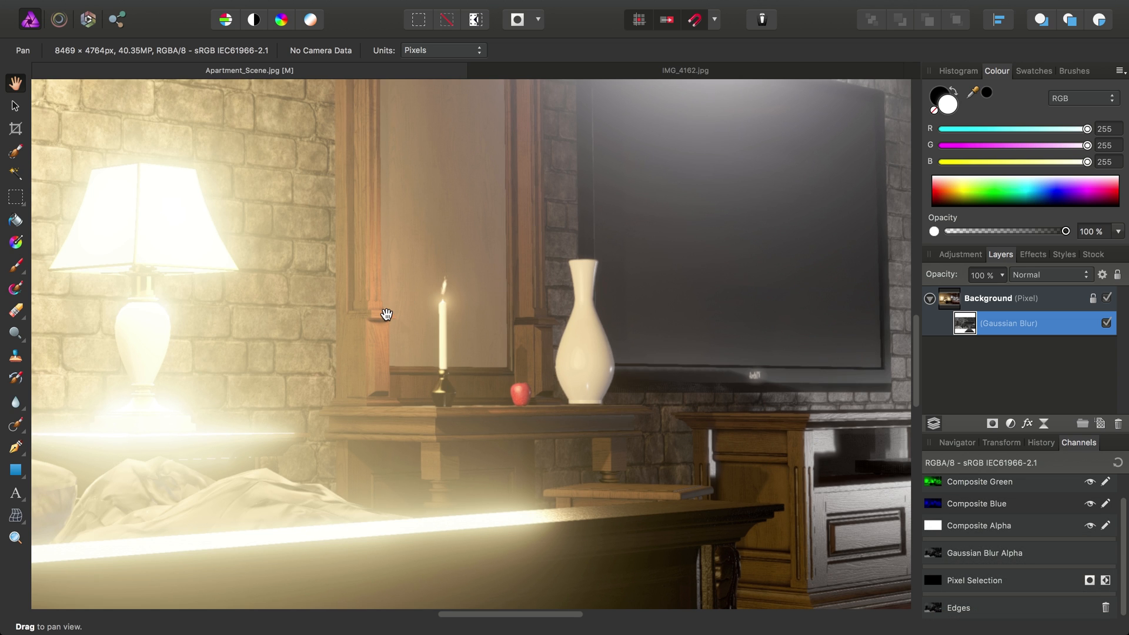
pyautogui.moveTo(524, 364)
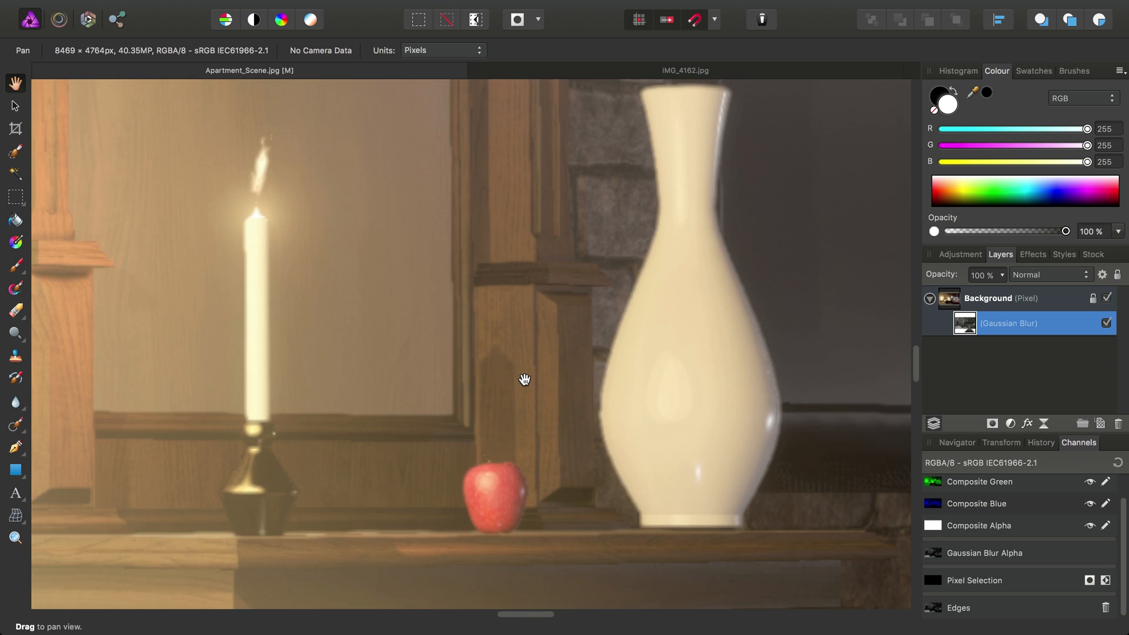
pyautogui.moveTo(524, 380); pyautogui.dragTo(627, 395)
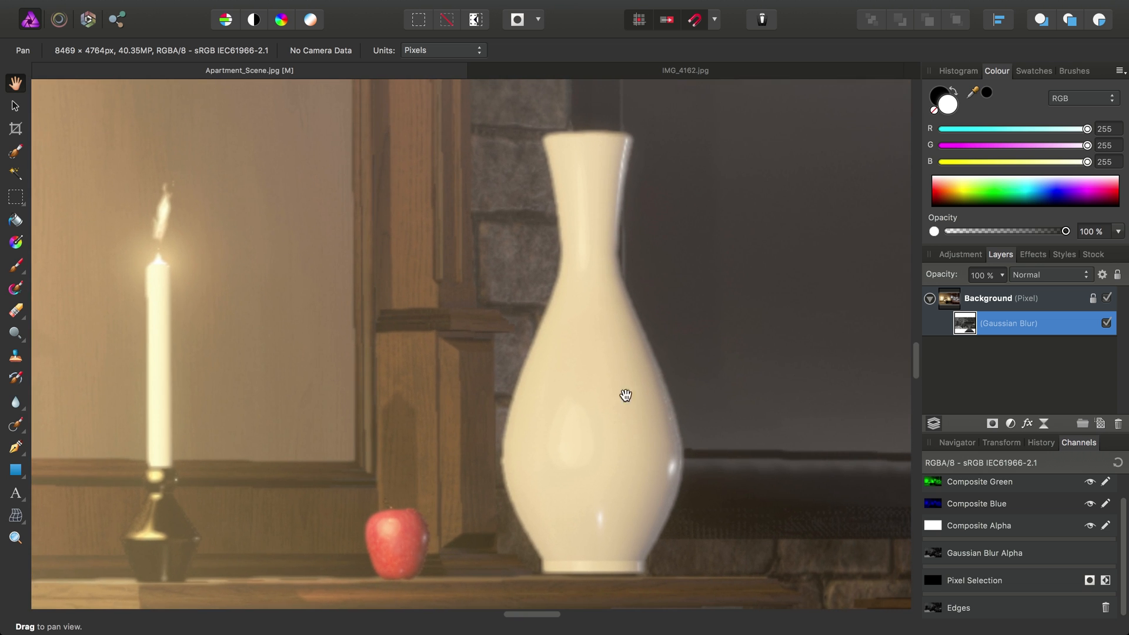
pyautogui.click(1107, 322)
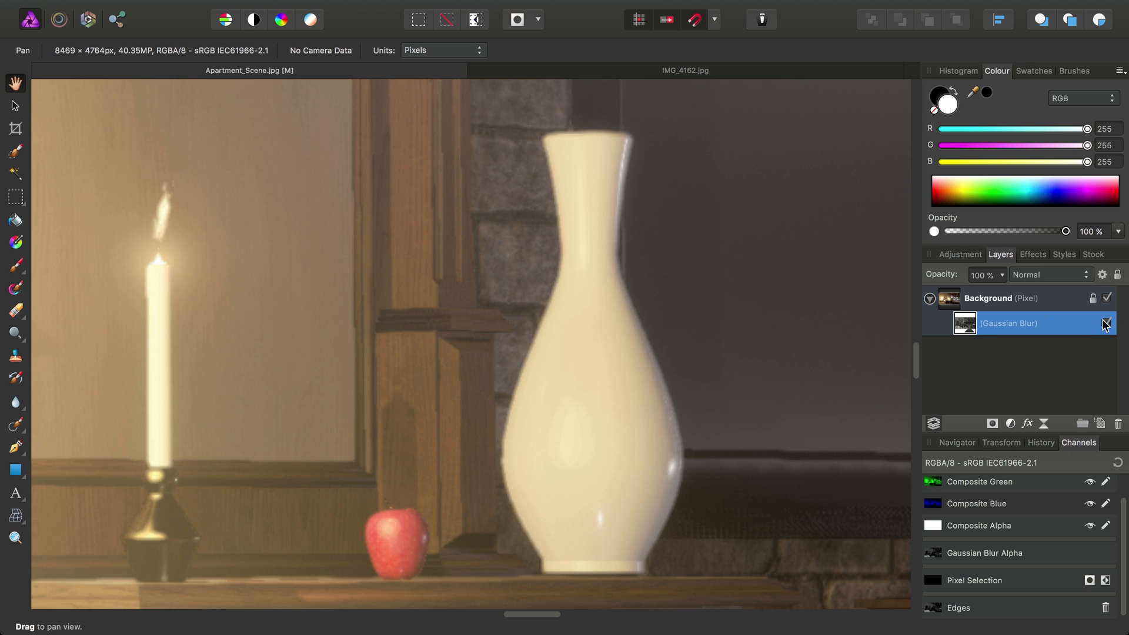
pyautogui.click(1106, 323)
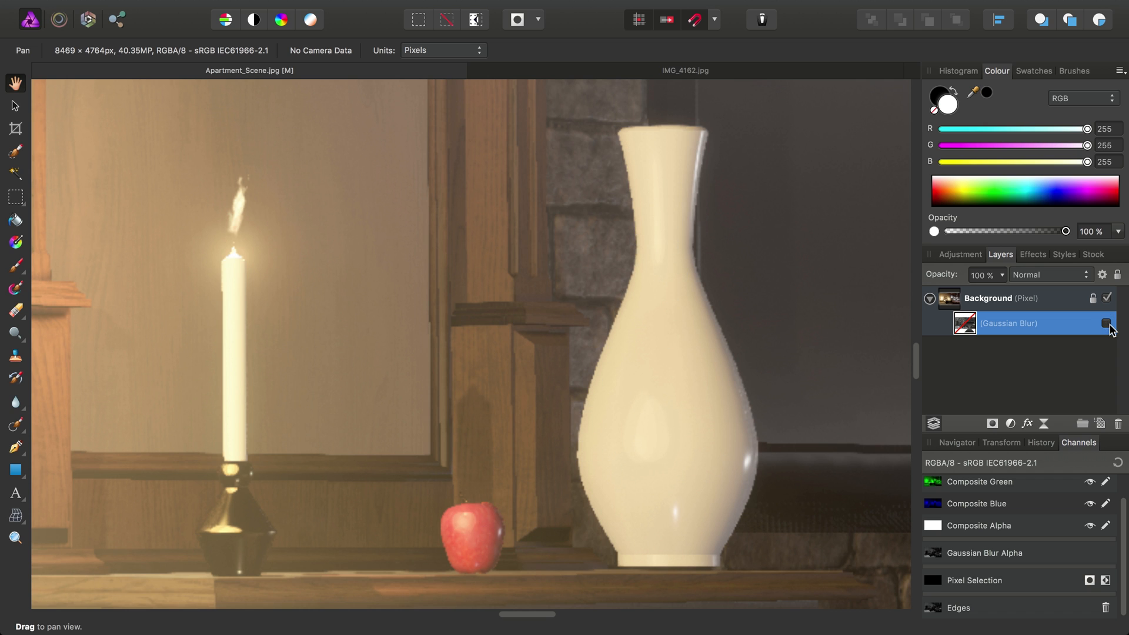
pyautogui.click(1107, 322)
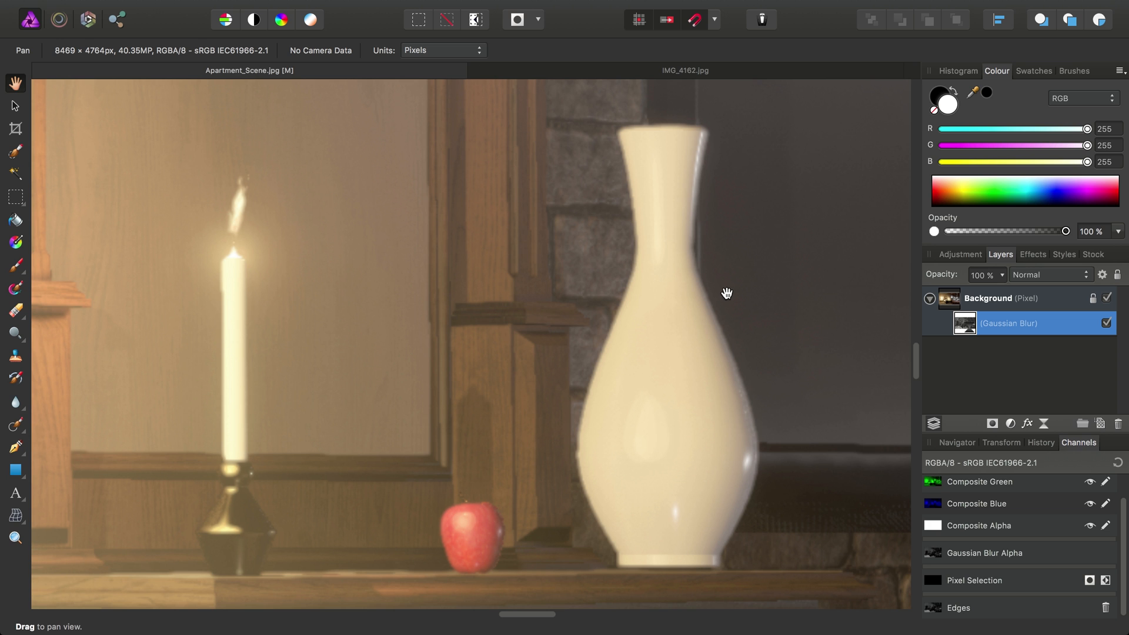
pyautogui.moveTo(726, 293); pyautogui.dragTo(380, 469)
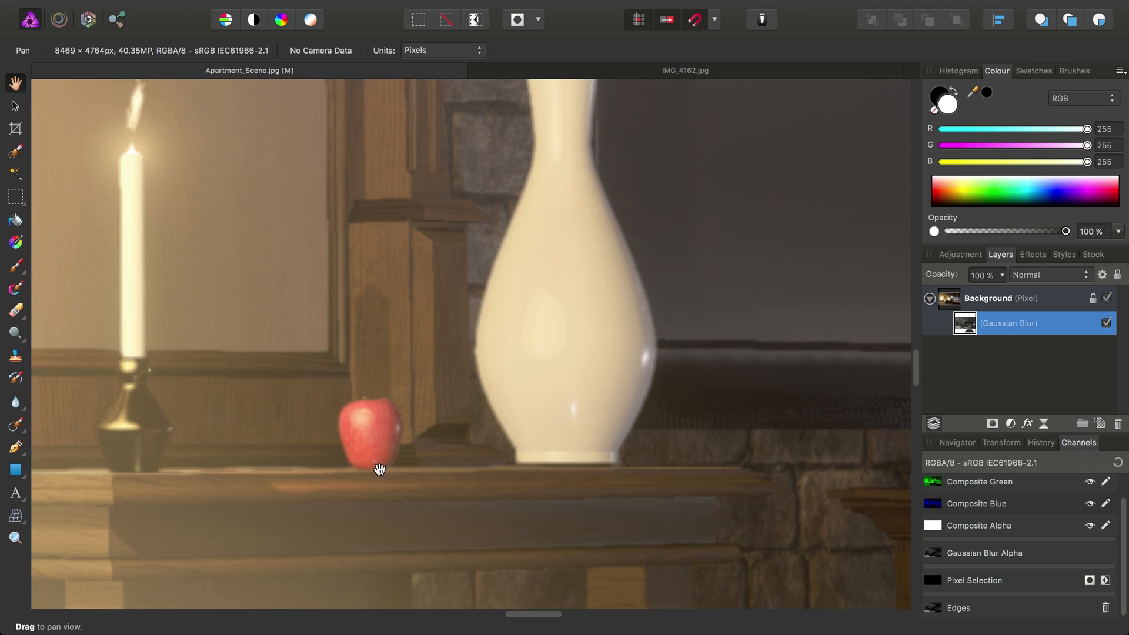
pyautogui.moveTo(661, 475)
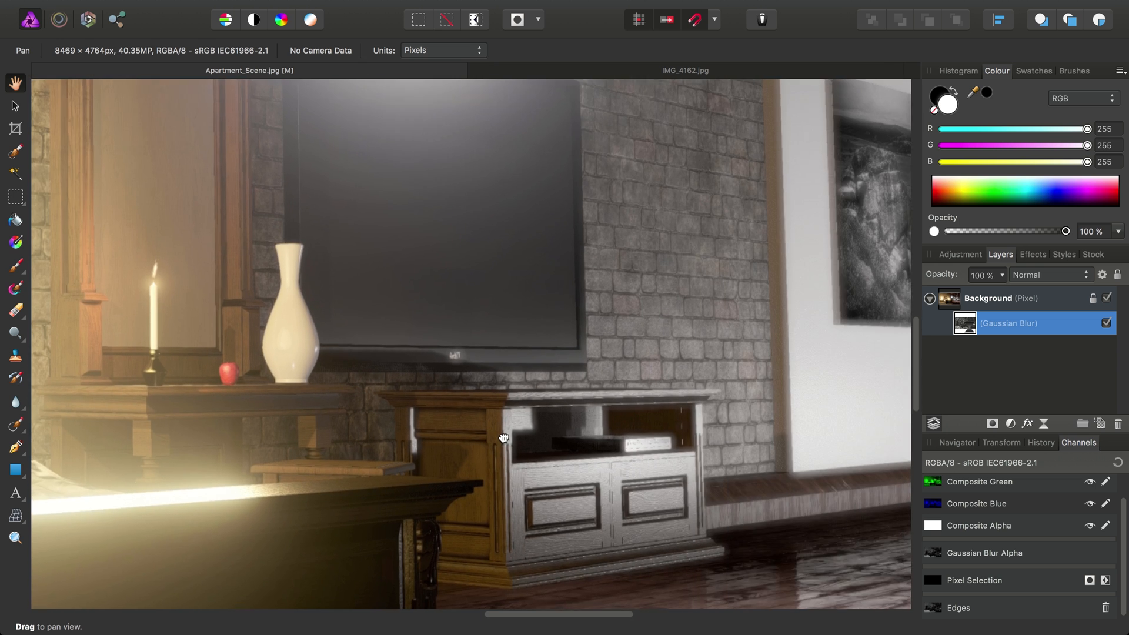
pyautogui.moveTo(505, 437); pyautogui.dragTo(648, 428)
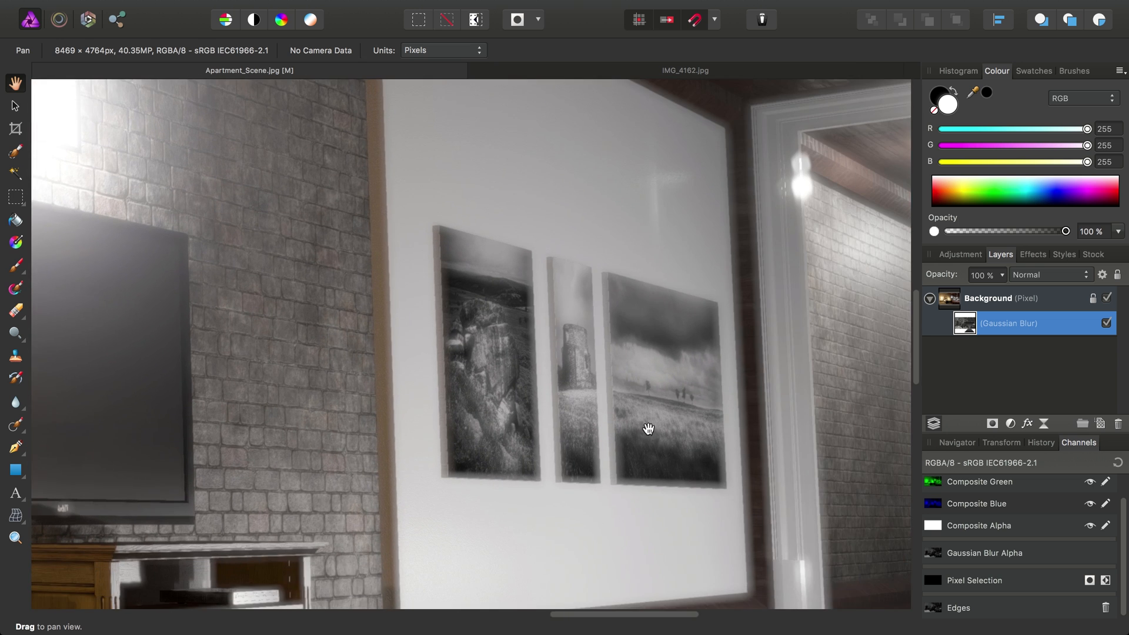
pyautogui.moveTo(648, 428); pyautogui.dragTo(502, 296)
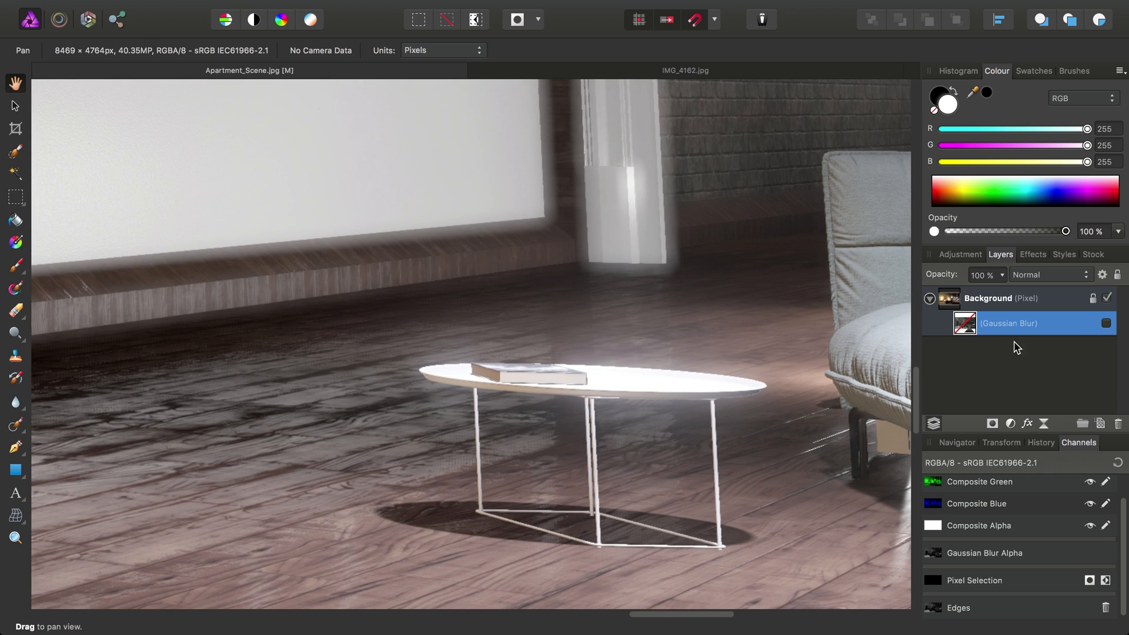
pyautogui.click(1108, 322)
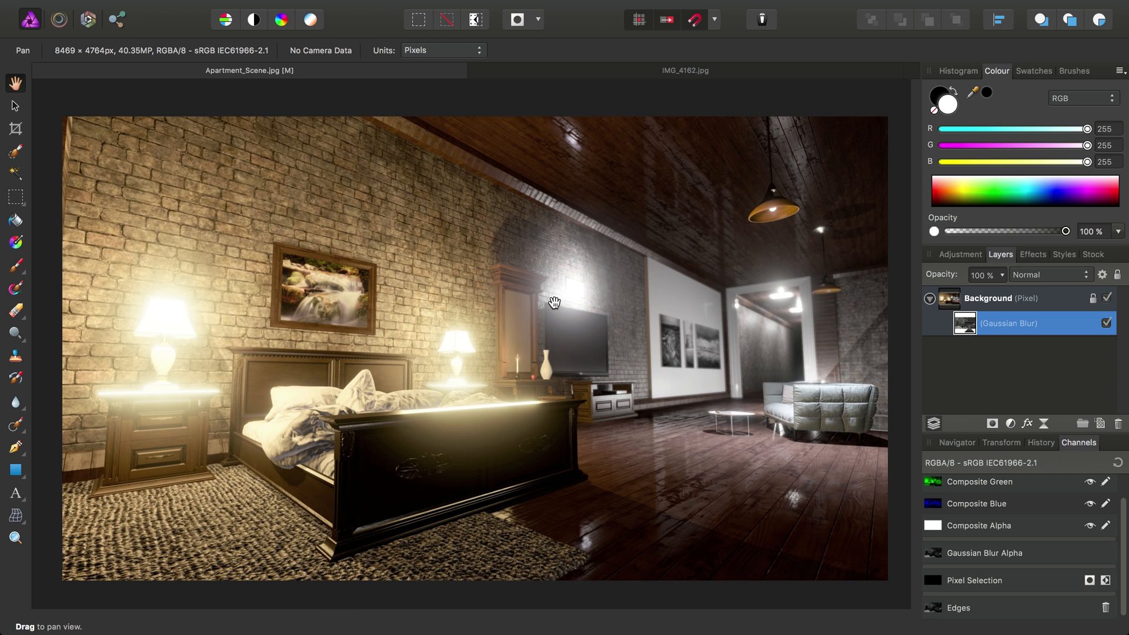
# Step: Switch to IMG_4162.jpg, duplicate its Background layer and run Detect Edges on the copy
pyautogui.click(685, 69)
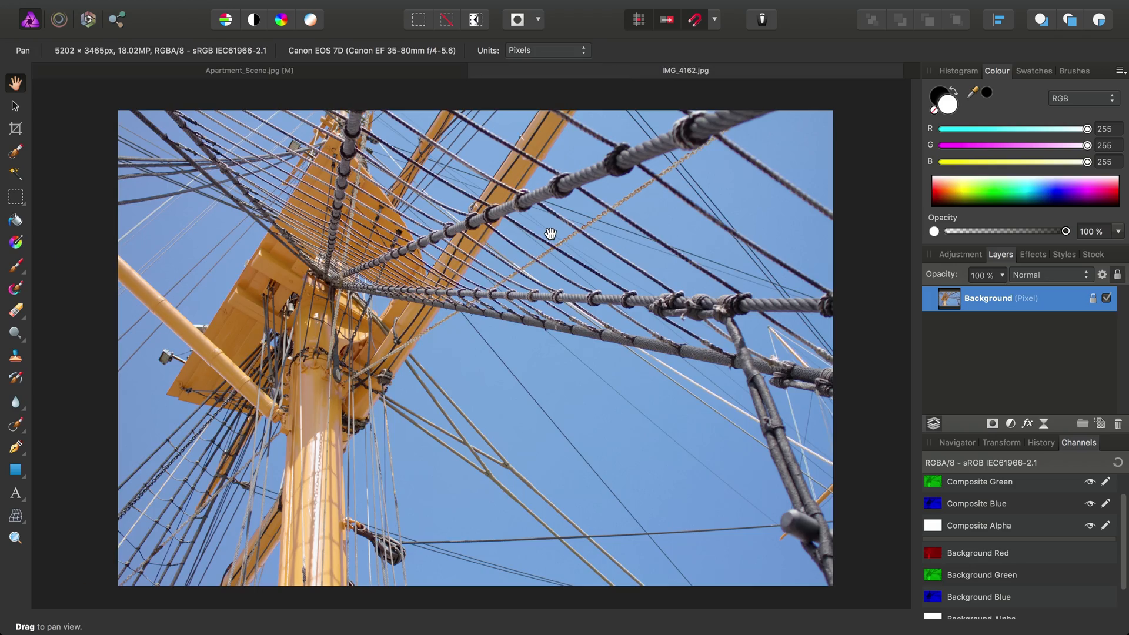
pyautogui.moveTo(550, 234); pyautogui.dragTo(567, 342)
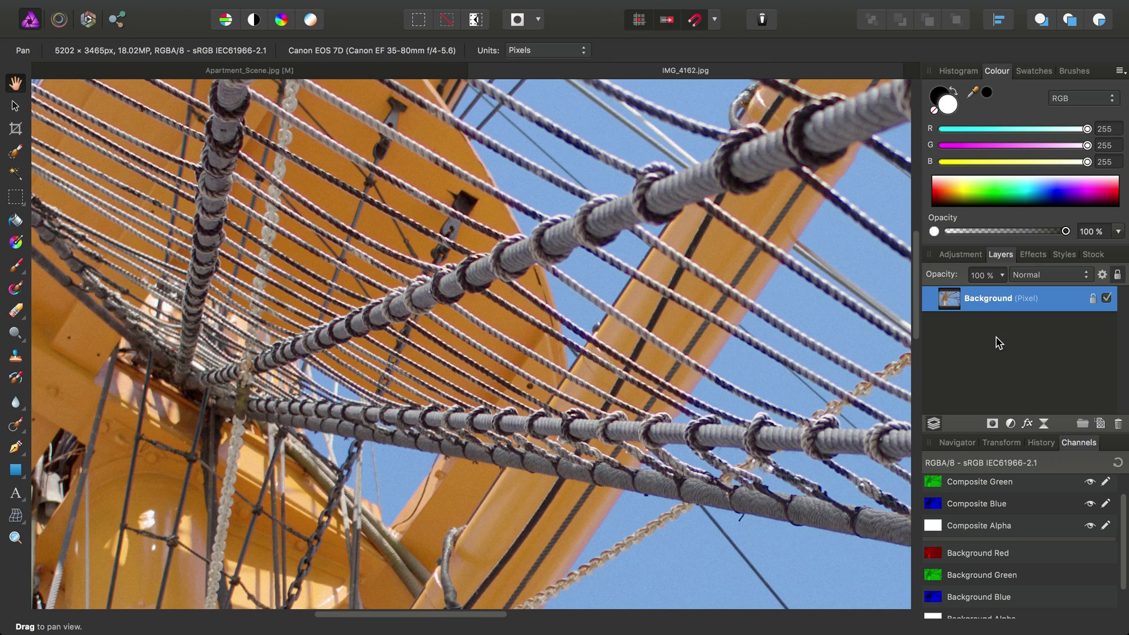
pyautogui.click(314, 8)
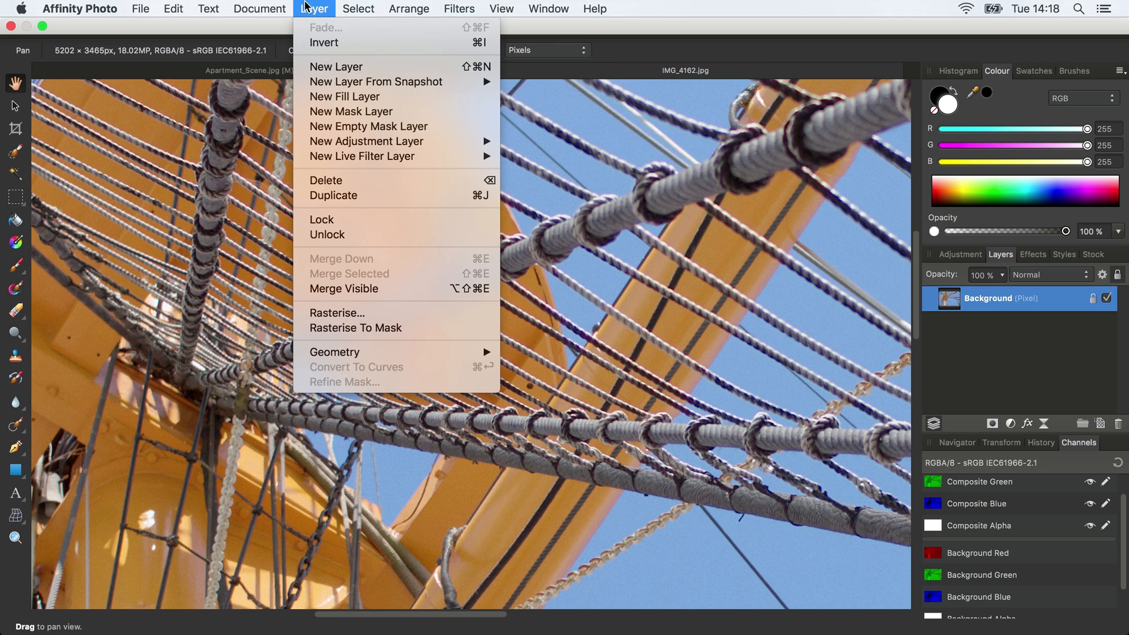
pyautogui.moveTo(333, 195)
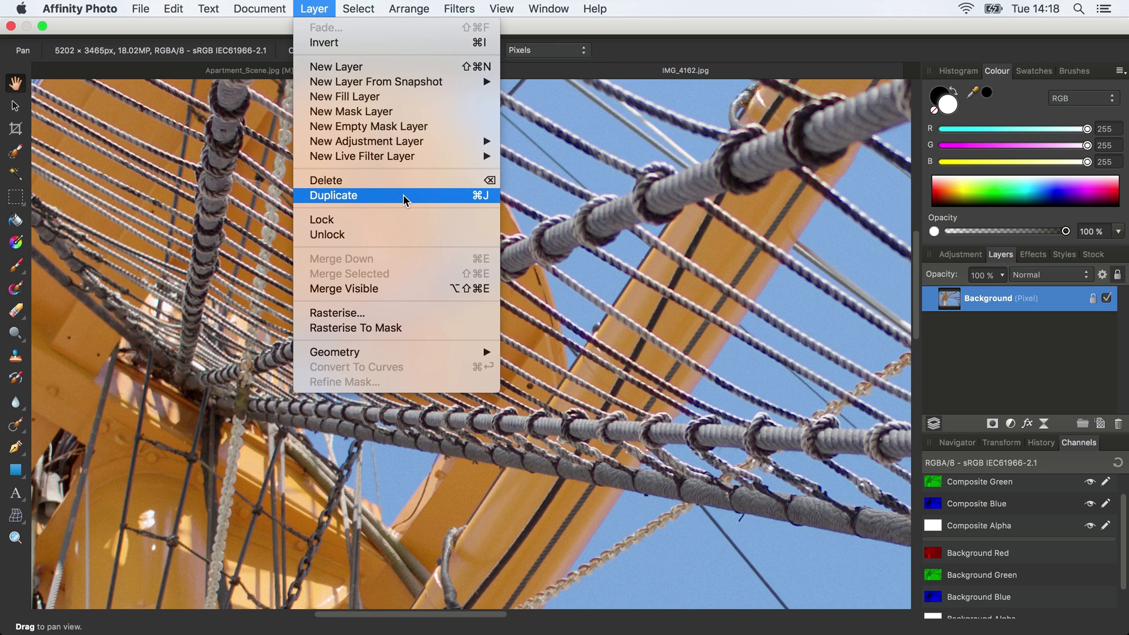
pyautogui.click(333, 196)
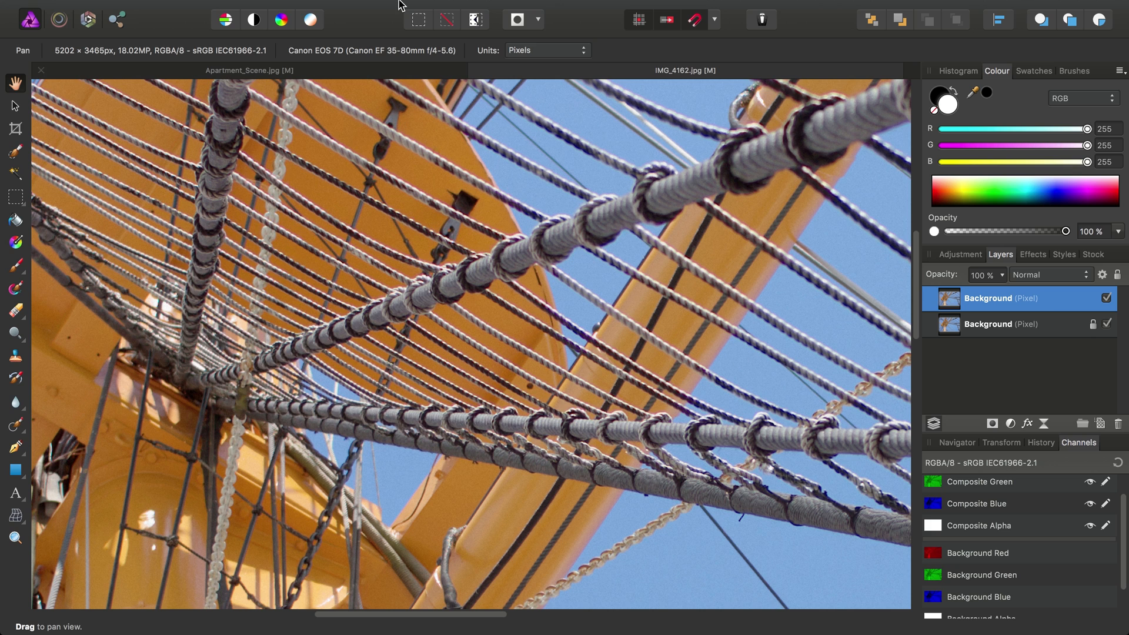
pyautogui.click(459, 8)
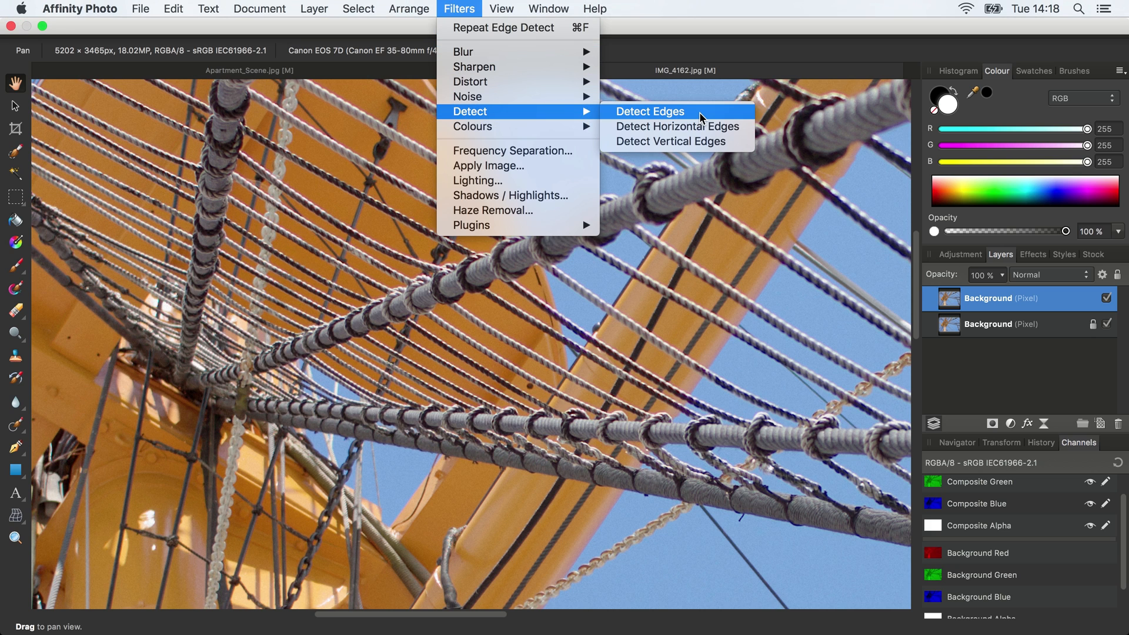
pyautogui.click(650, 112)
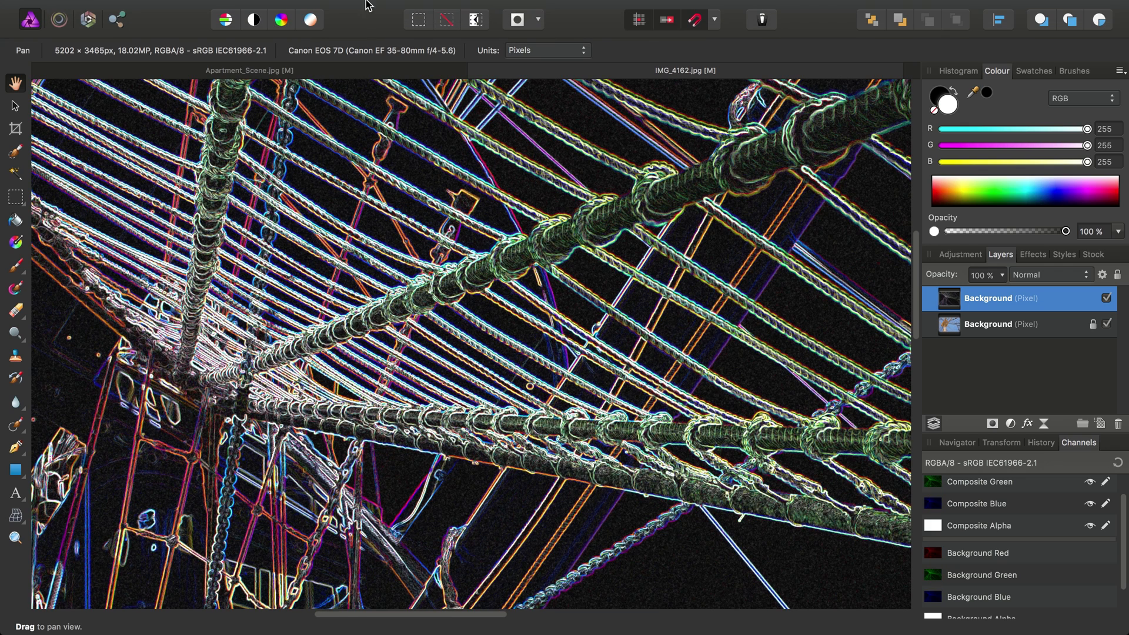
# Step: Rasterise the edge layer to a mask and save it as a spare channel named 'Edges'
pyautogui.click(313, 9)
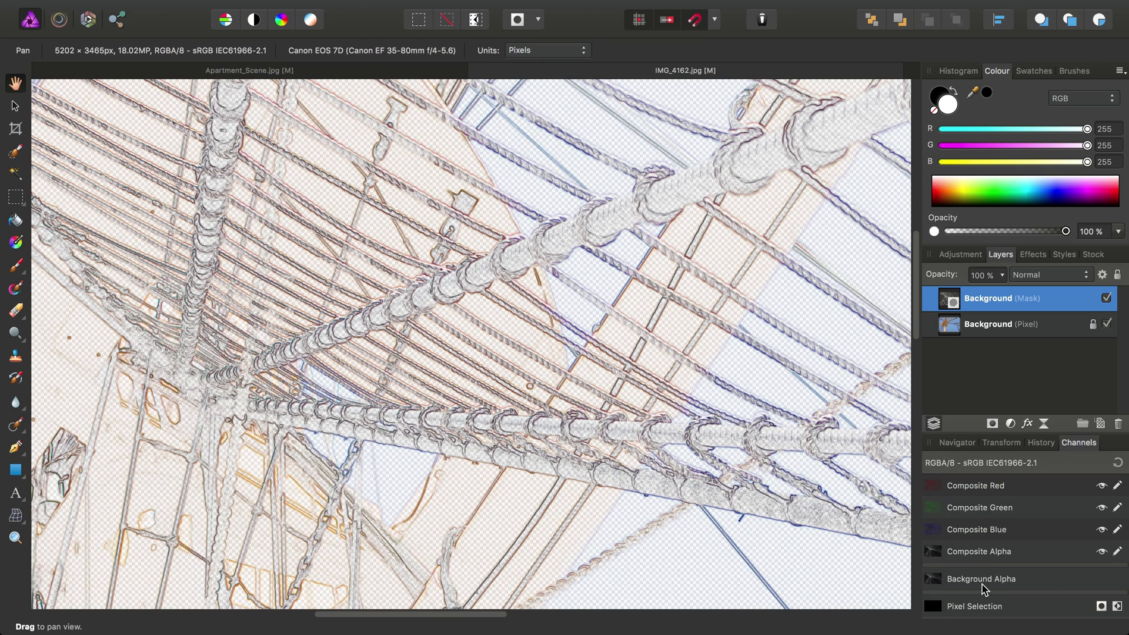
pyautogui.moveTo(934, 583)
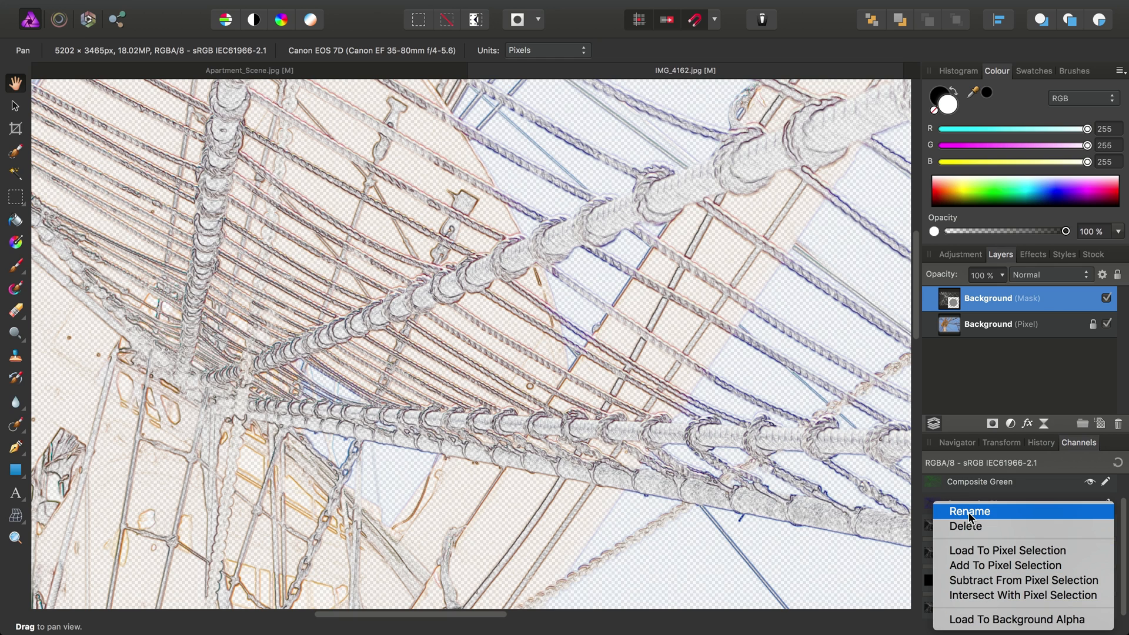
pyautogui.click(969, 510)
pyautogui.write('Edges')
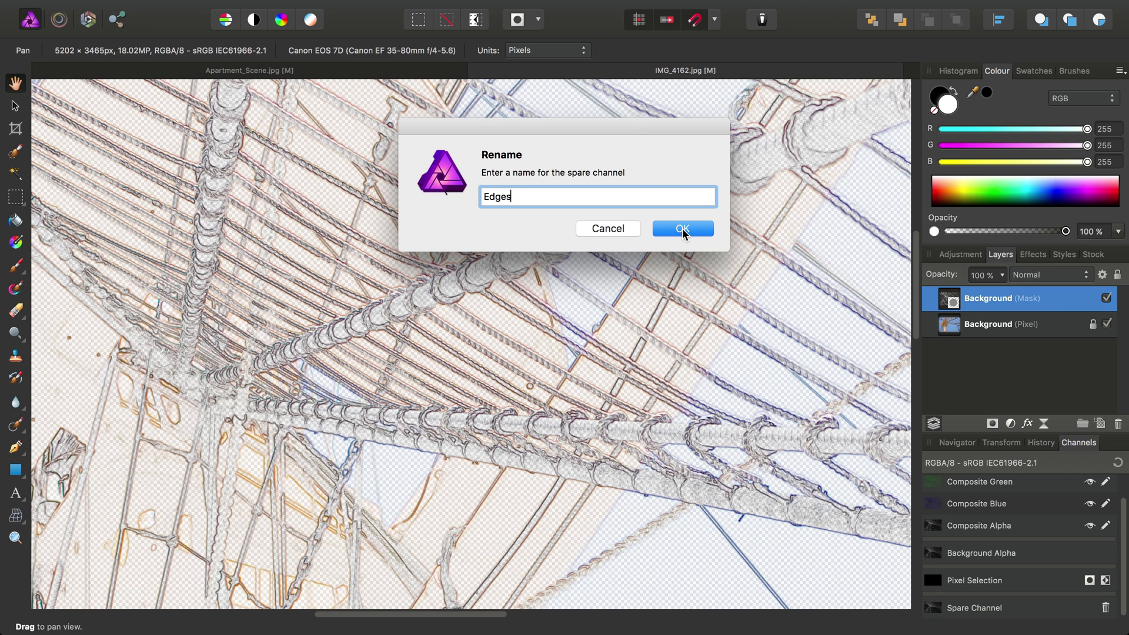
pyautogui.click(681, 229)
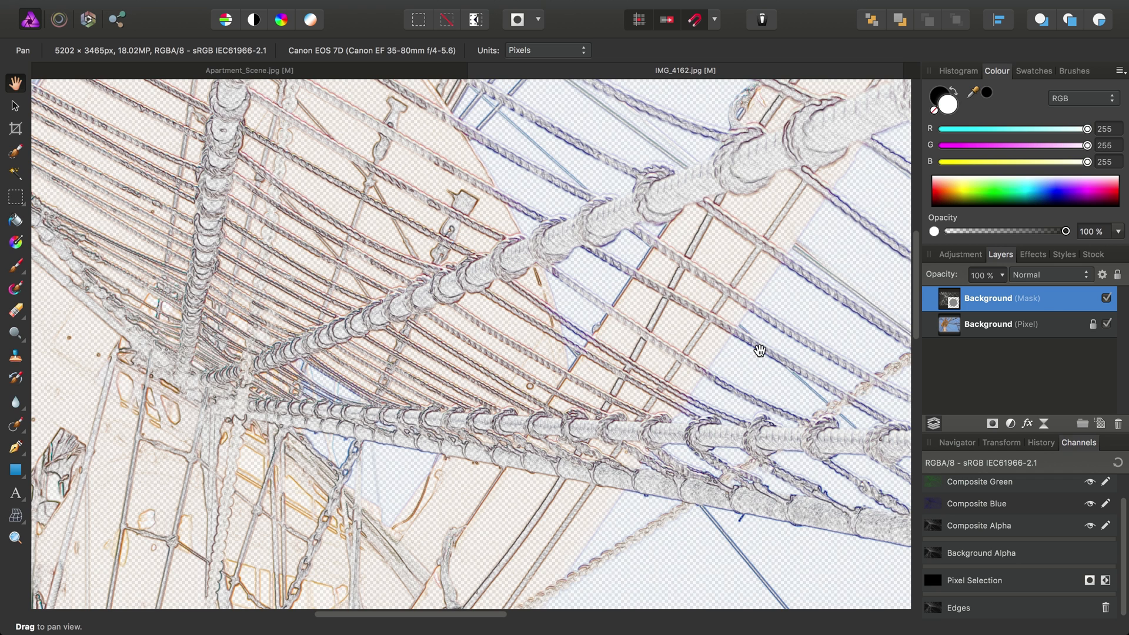
pyautogui.moveTo(1120, 432)
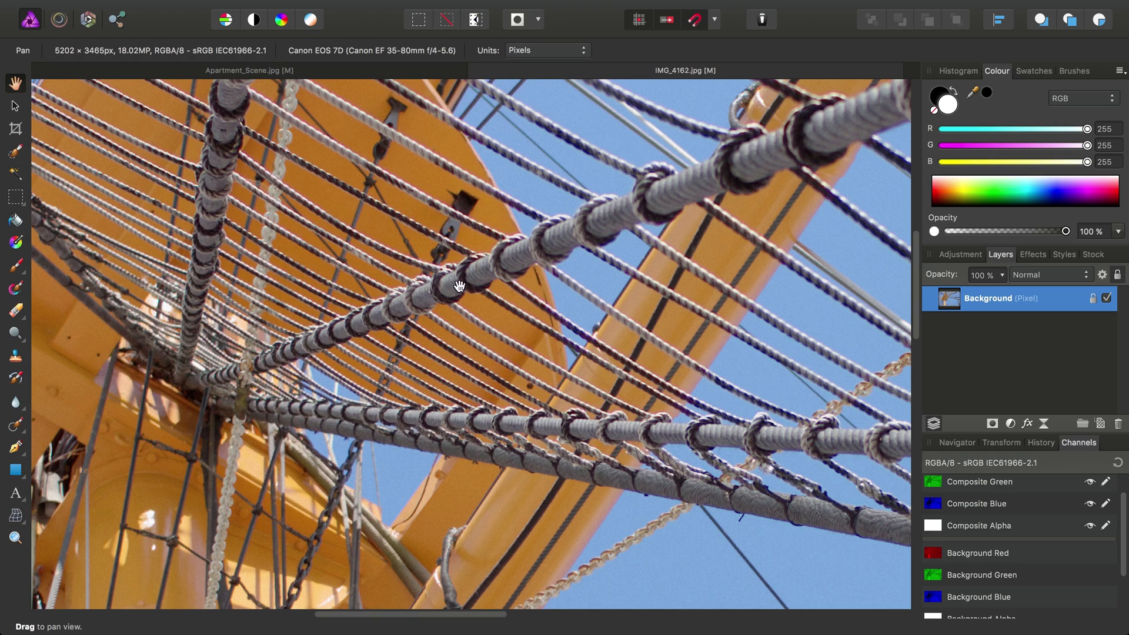
pyautogui.moveTo(460, 287); pyautogui.dragTo(607, 297)
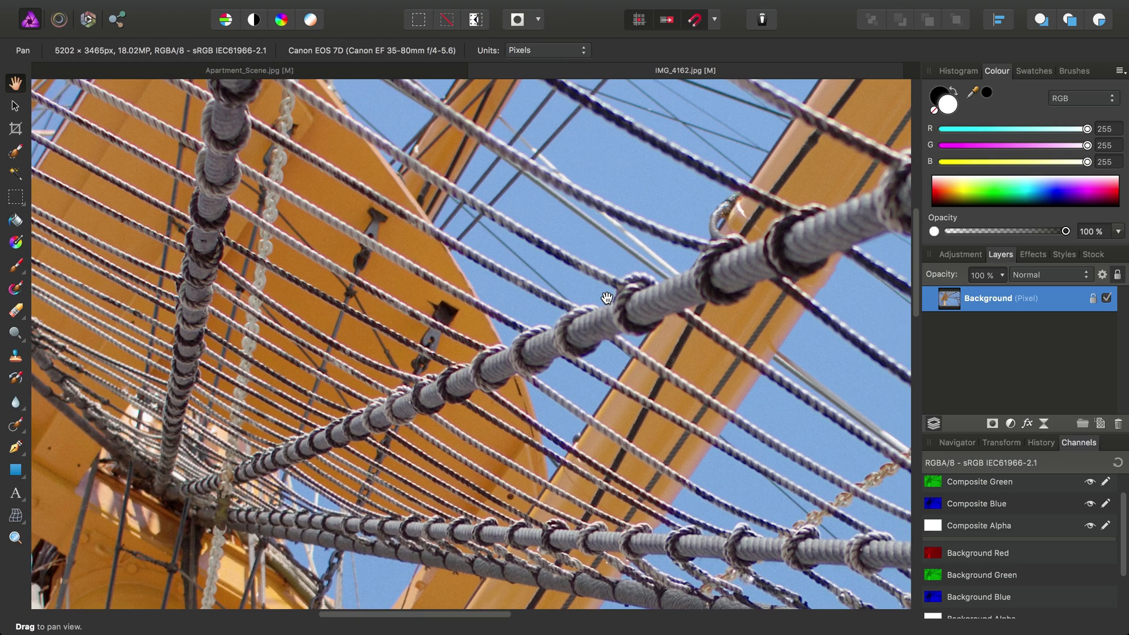
pyautogui.moveTo(607, 298); pyautogui.dragTo(489, 501)
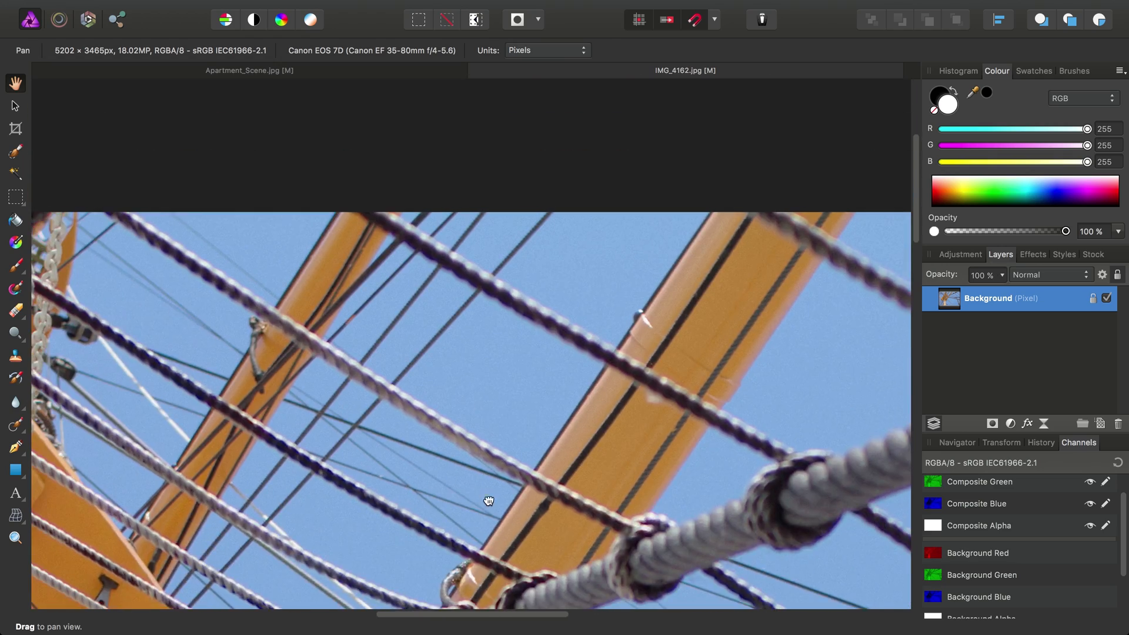
pyautogui.moveTo(488, 502); pyautogui.dragTo(396, 193)
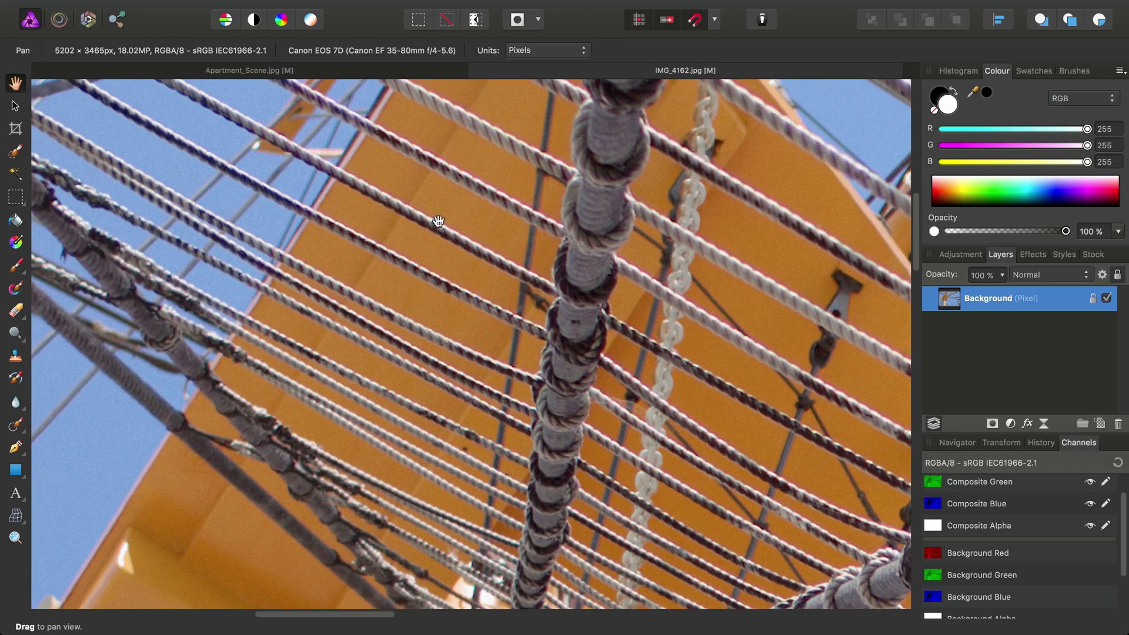
pyautogui.moveTo(438, 220); pyautogui.dragTo(407, 389)
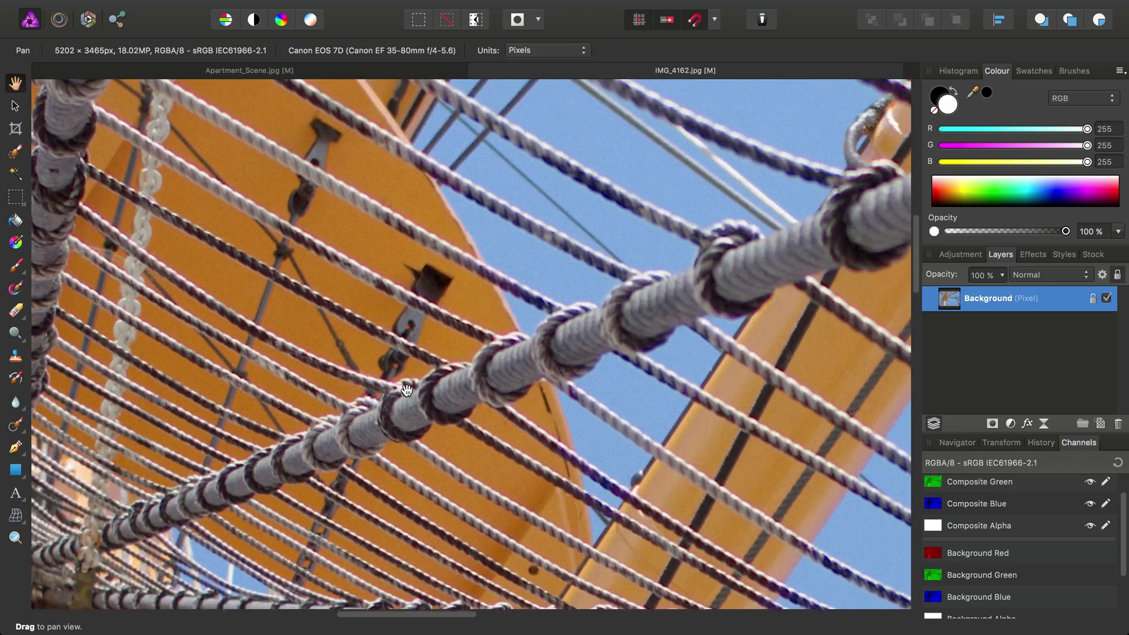
pyautogui.moveTo(407, 389); pyautogui.dragTo(482, 375)
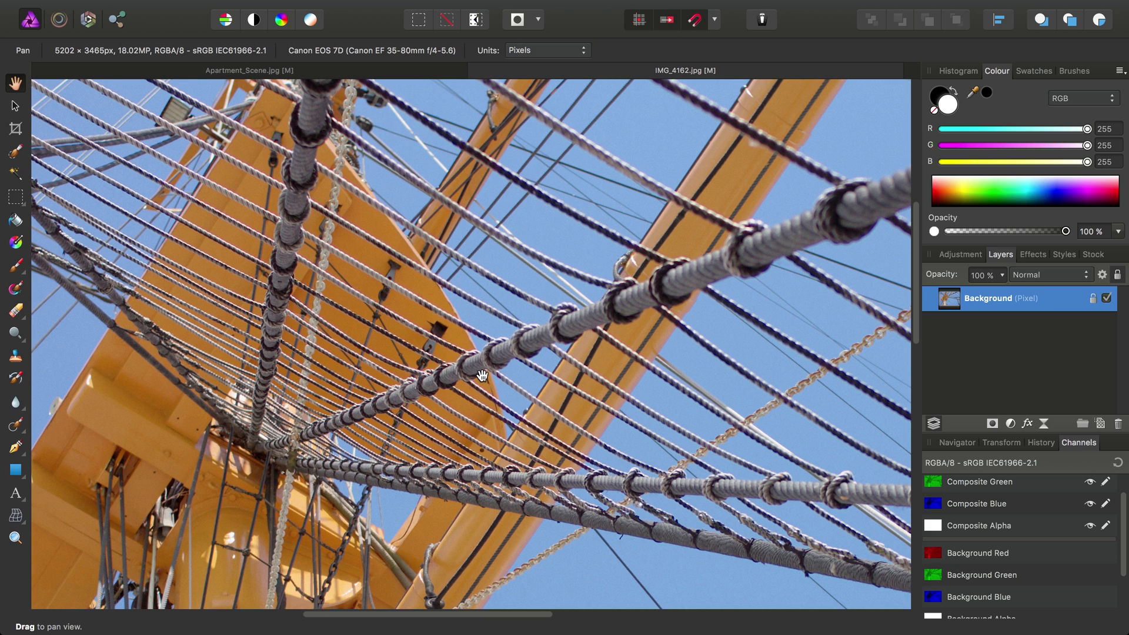
pyautogui.moveTo(482, 375); pyautogui.dragTo(313, 274)
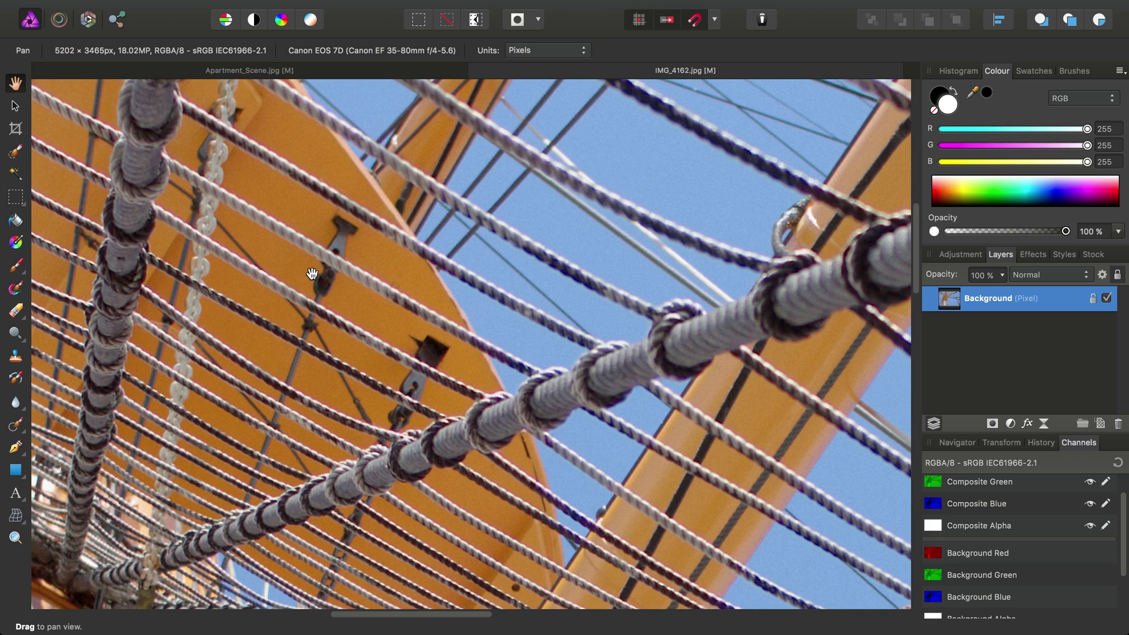
pyautogui.moveTo(363, 4)
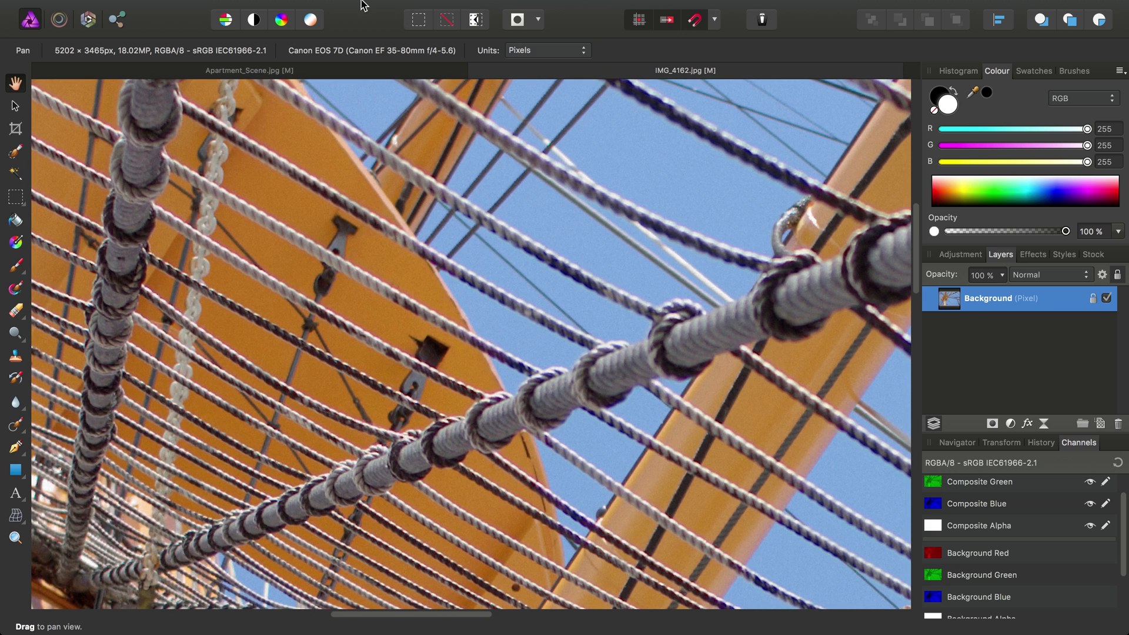
# Step: Add a live Unsharp Mask filter layer and raise its radius to 100 px
pyautogui.click(314, 8)
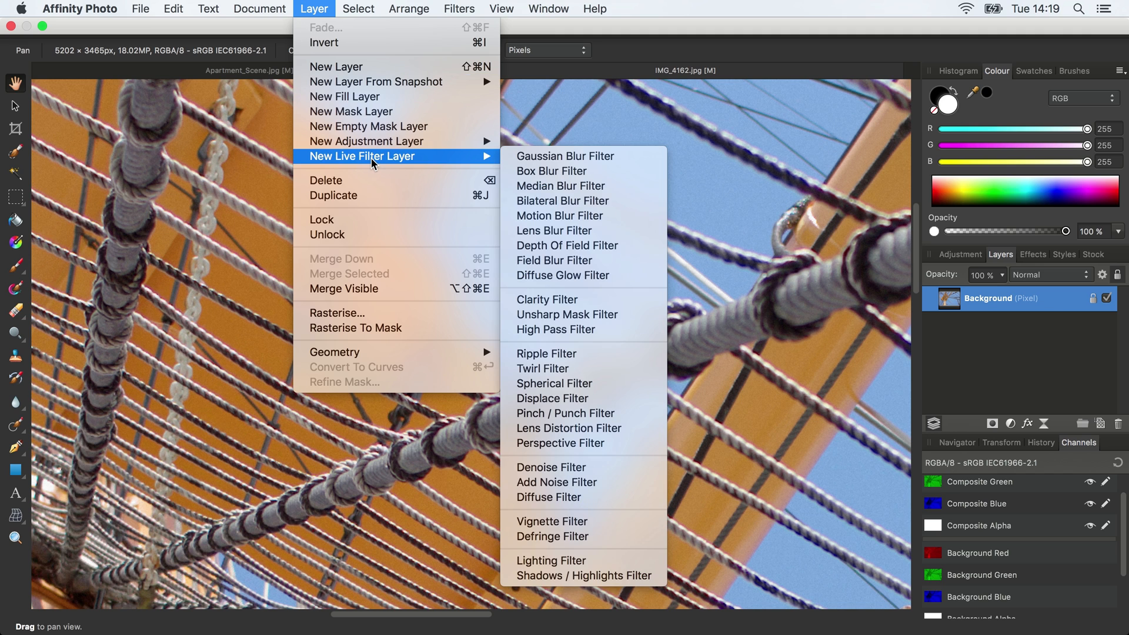
pyautogui.moveTo(583, 315)
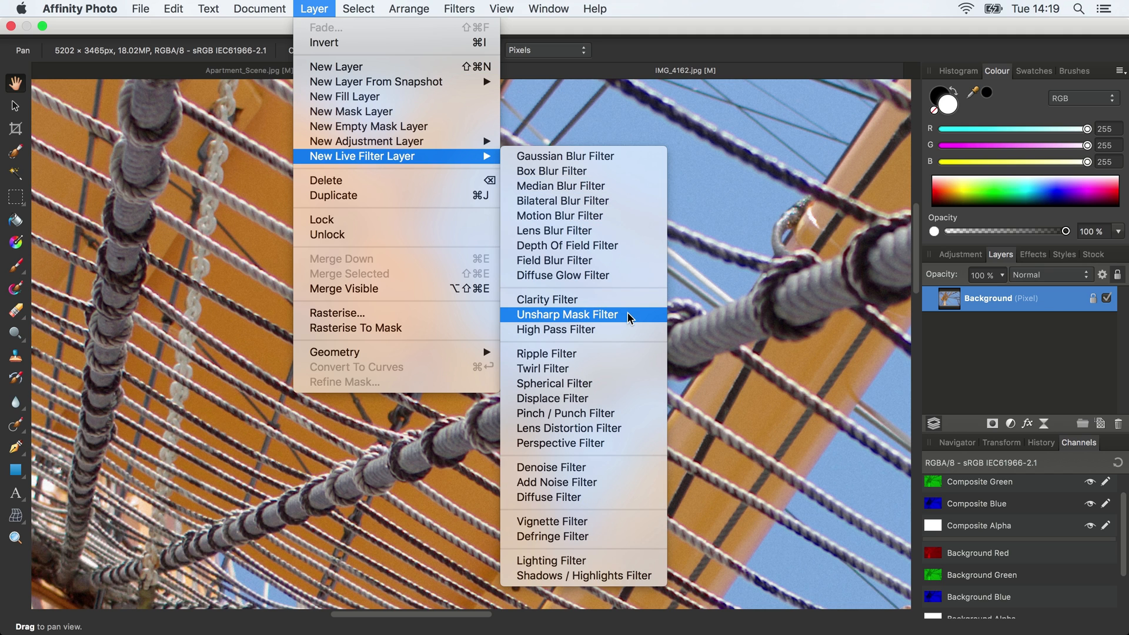
pyautogui.click(567, 315)
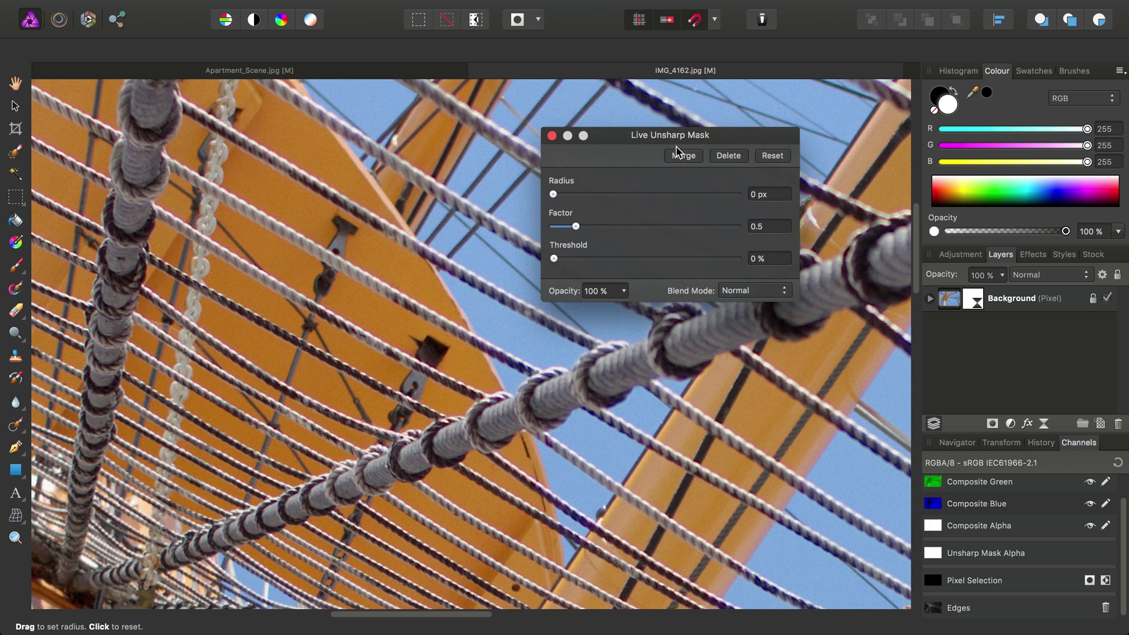
pyautogui.moveTo(746, 351)
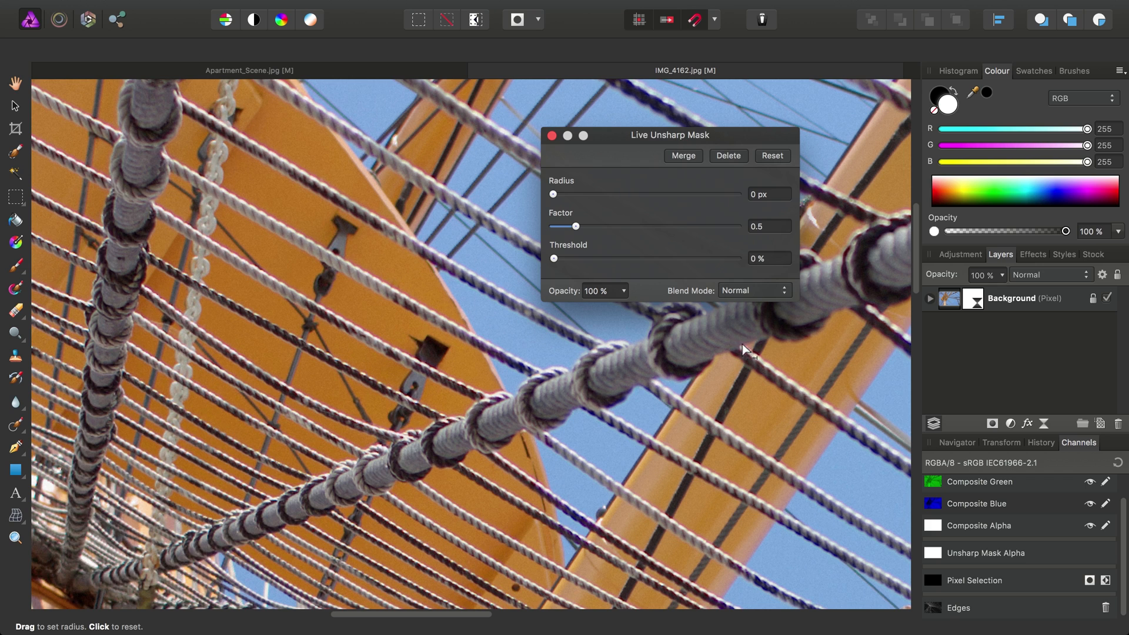
pyautogui.moveTo(539, 229)
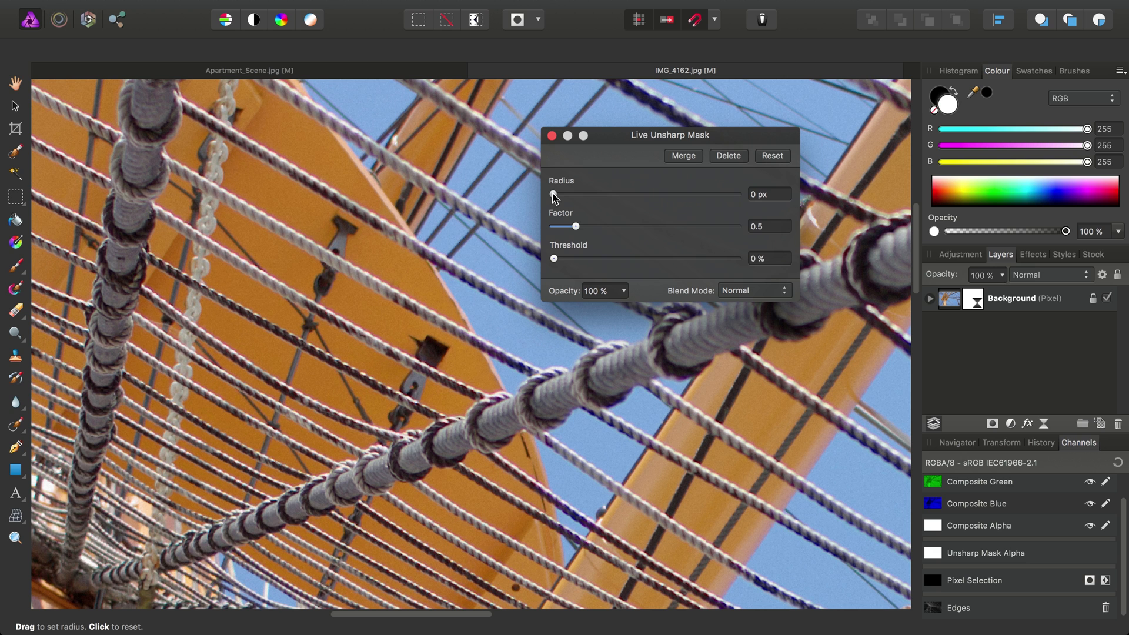
pyautogui.moveTo(554, 194); pyautogui.dragTo(676, 194)
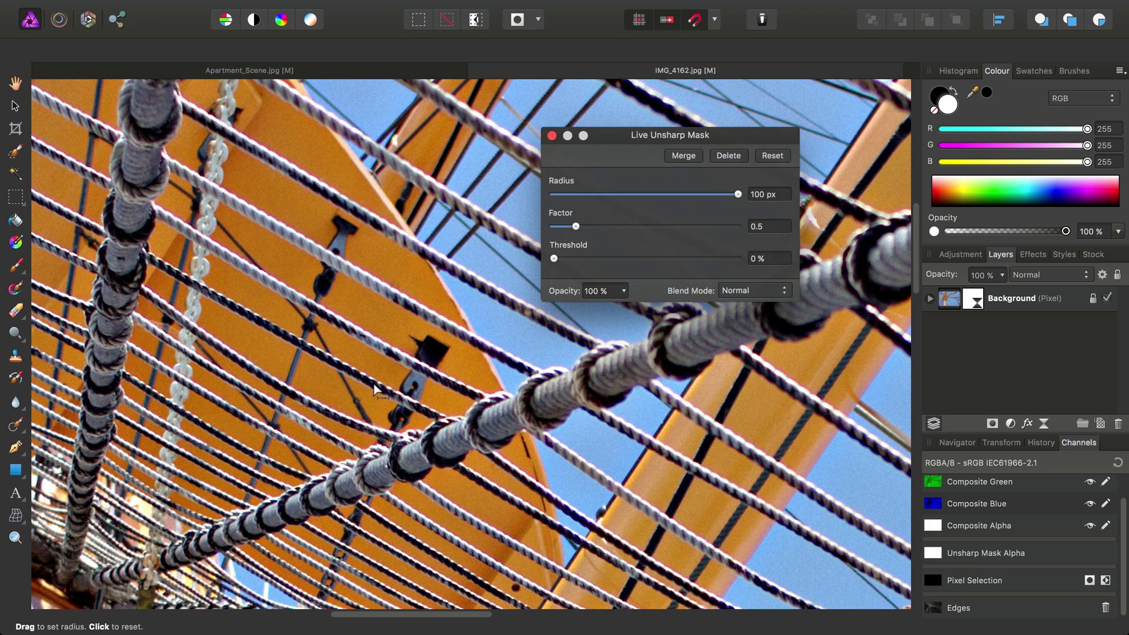
pyautogui.moveTo(471, 217)
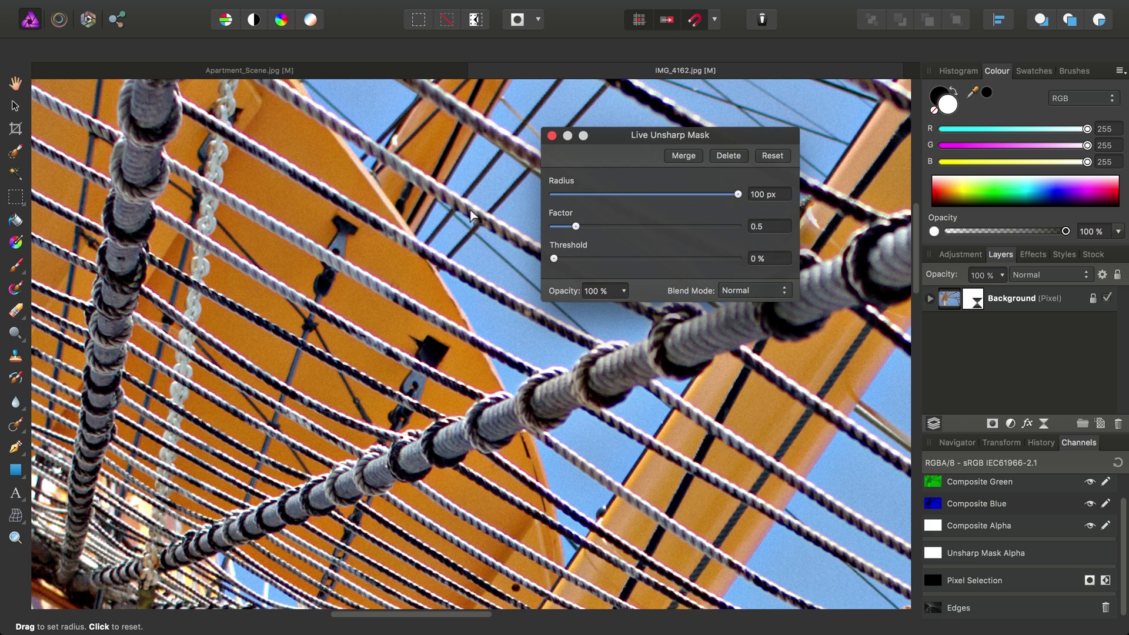
pyautogui.moveTo(390, 345)
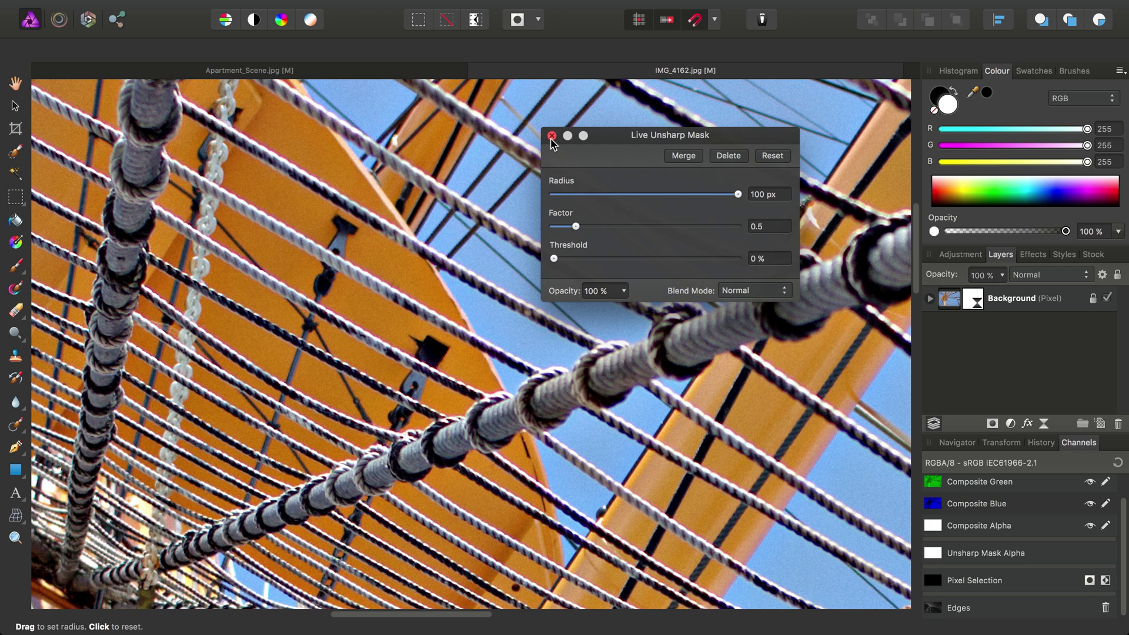
# Step: Load the Edges channel as the Unsharp Mask filter's alpha
pyautogui.click(553, 135)
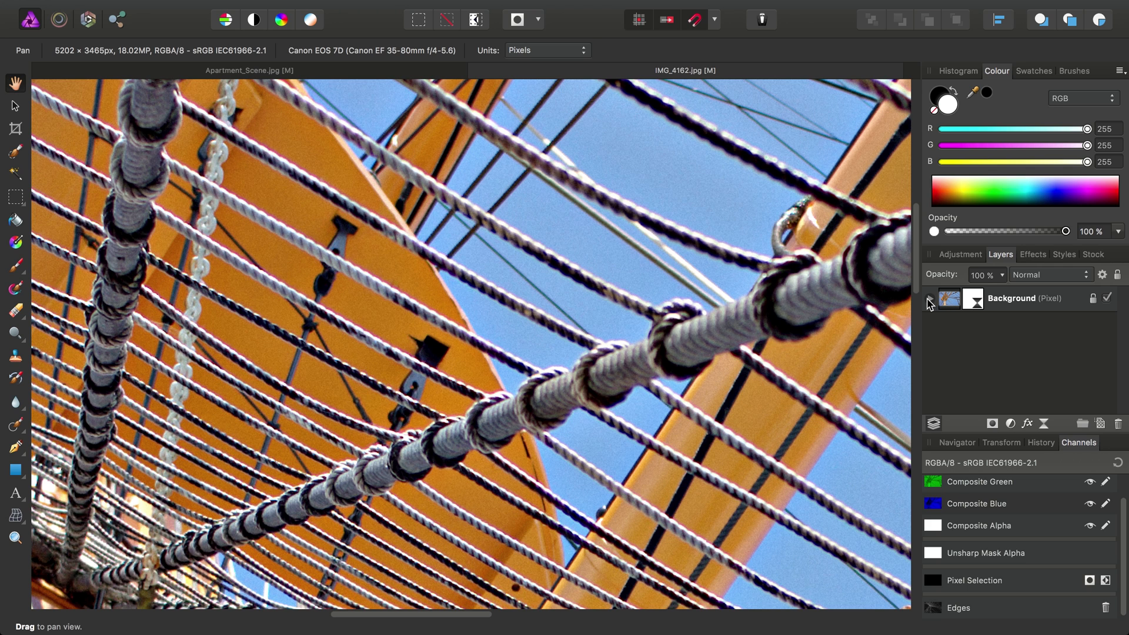
pyautogui.click(931, 297)
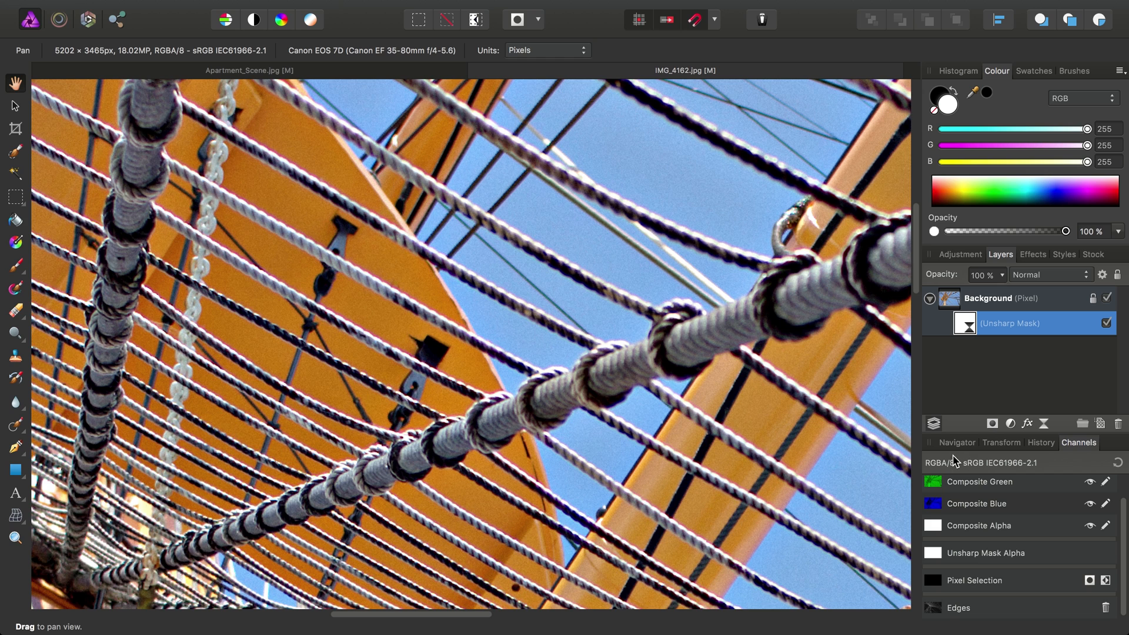
pyautogui.moveTo(937, 613)
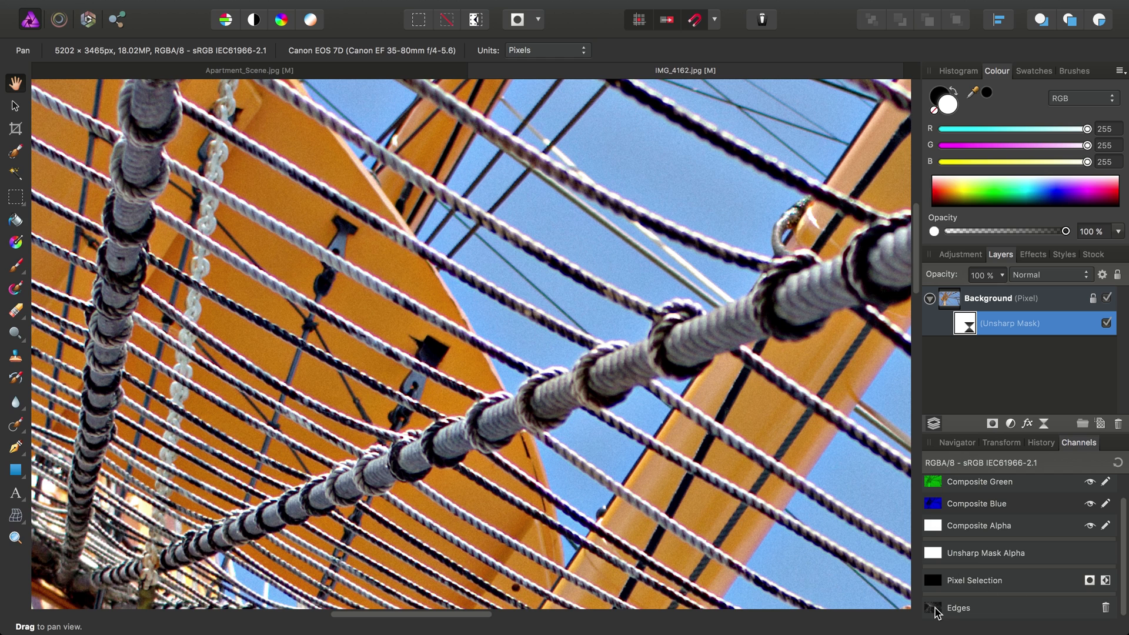
pyautogui.rightClick(958, 608)
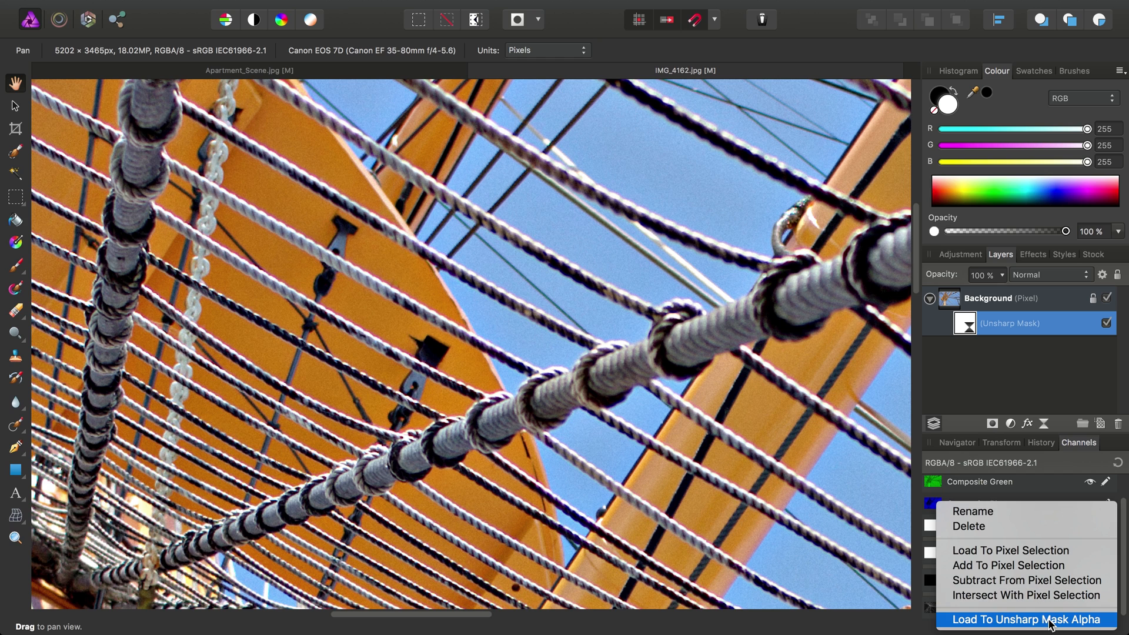
pyautogui.click(1024, 620)
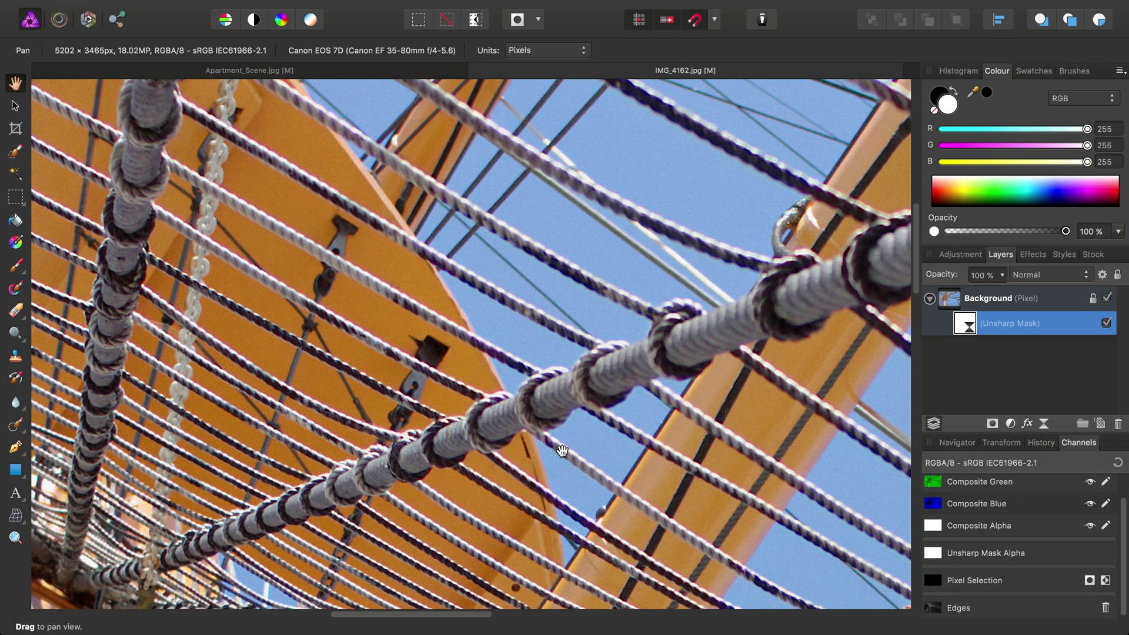
# Step: Toggle the sharpening filter off and on to compare its effect on the ropes
pyautogui.moveTo(563, 451); pyautogui.dragTo(485, 346)
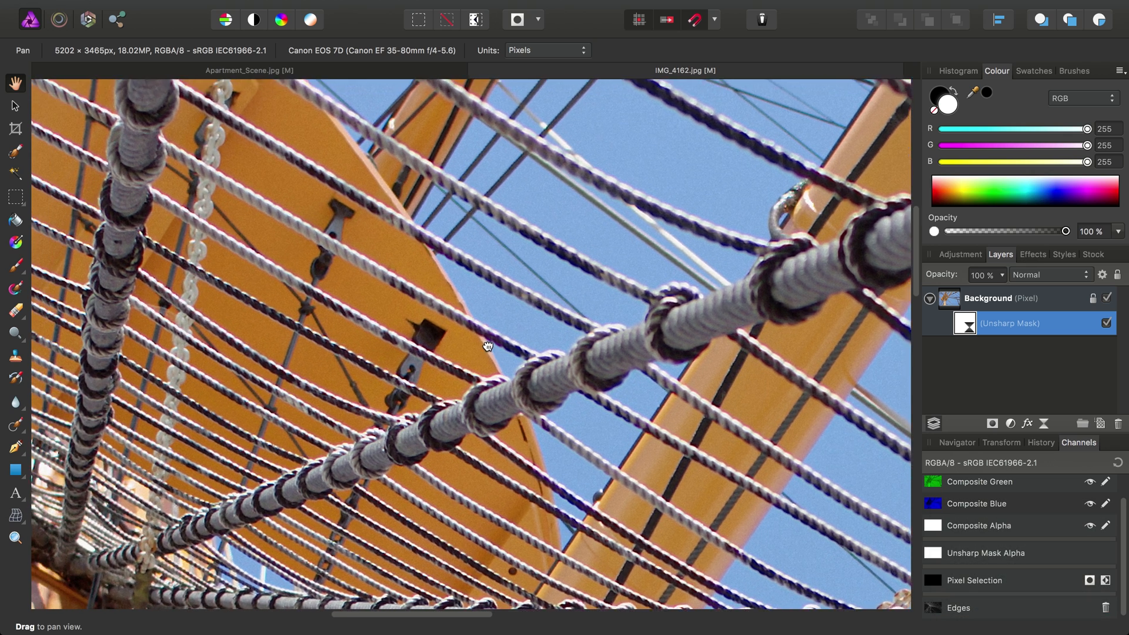
pyautogui.click(1106, 322)
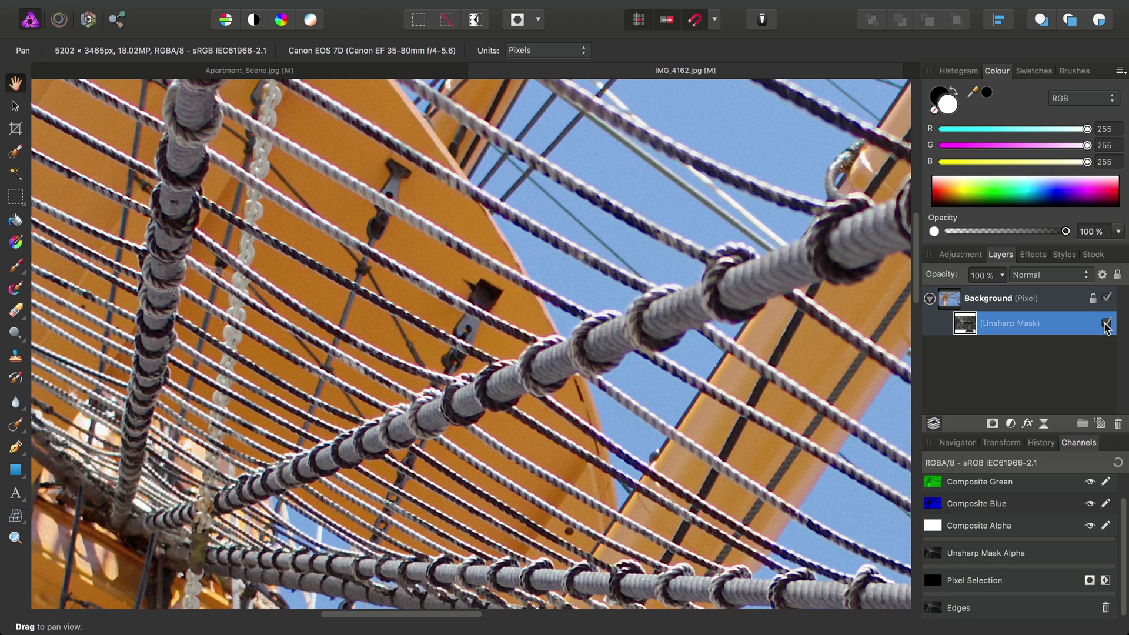
pyautogui.click(1106, 324)
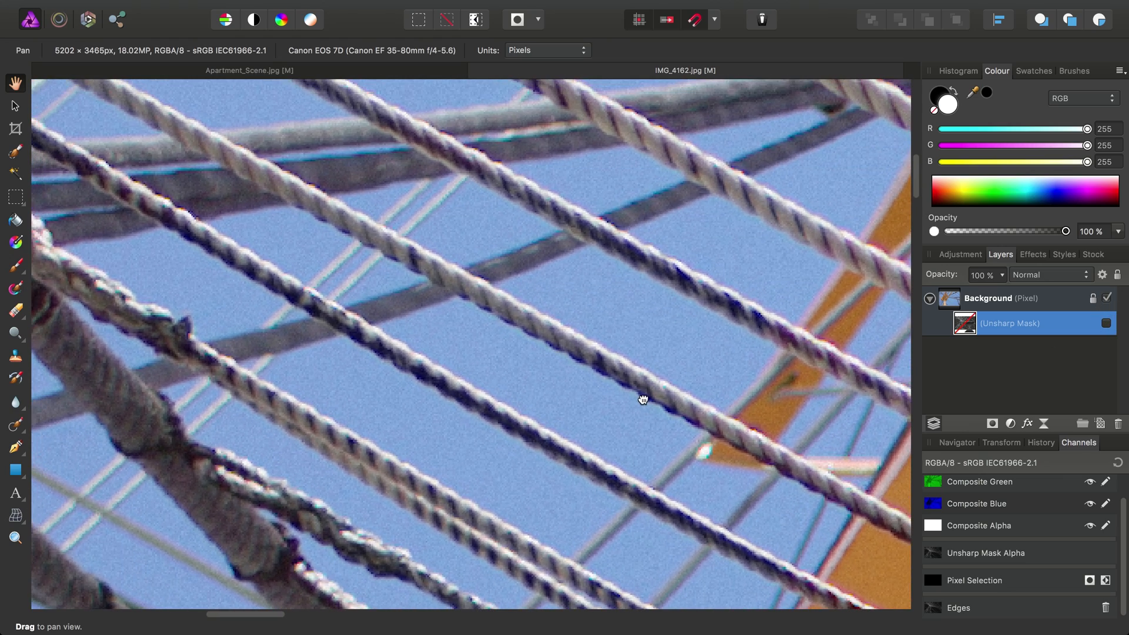
pyautogui.click(1106, 323)
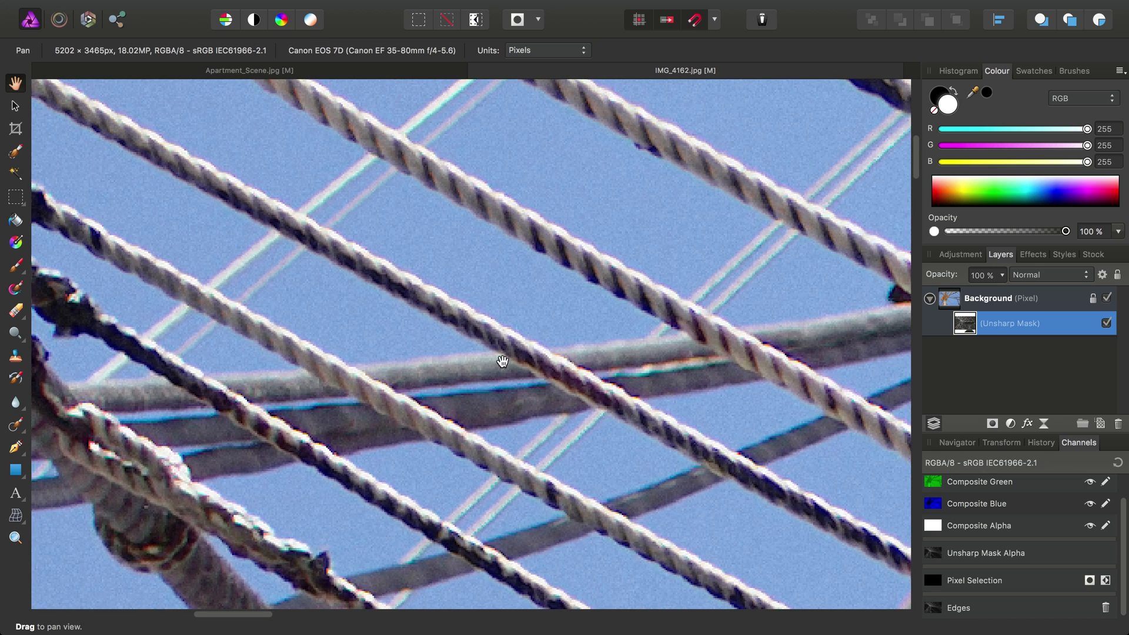
pyautogui.moveTo(503, 360); pyautogui.dragTo(526, 310)
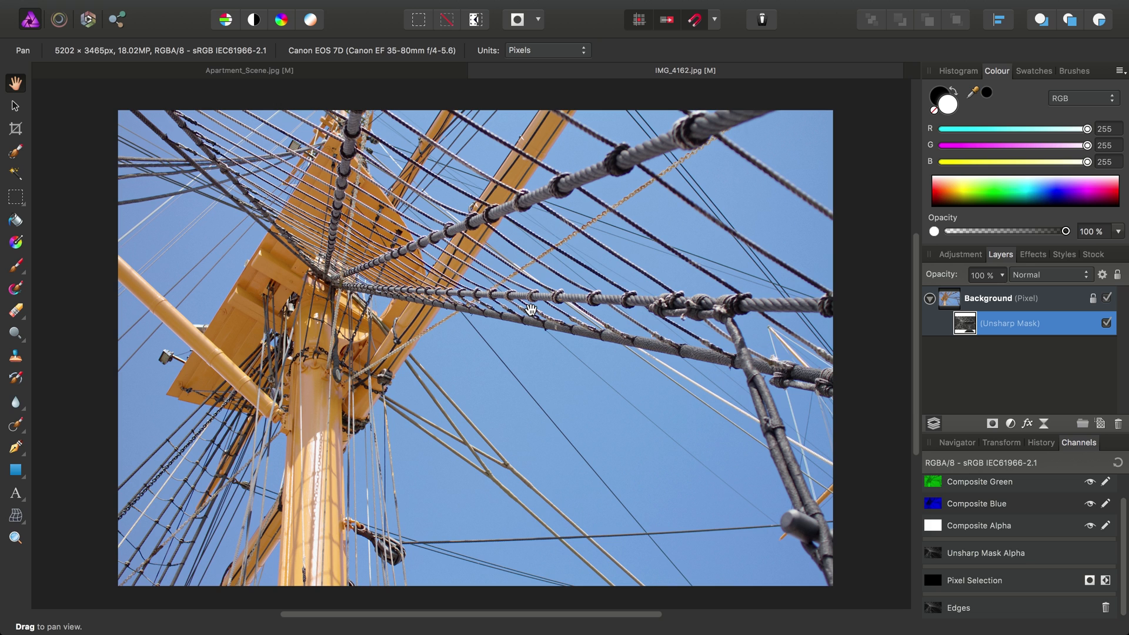
pyautogui.moveTo(590, 287)
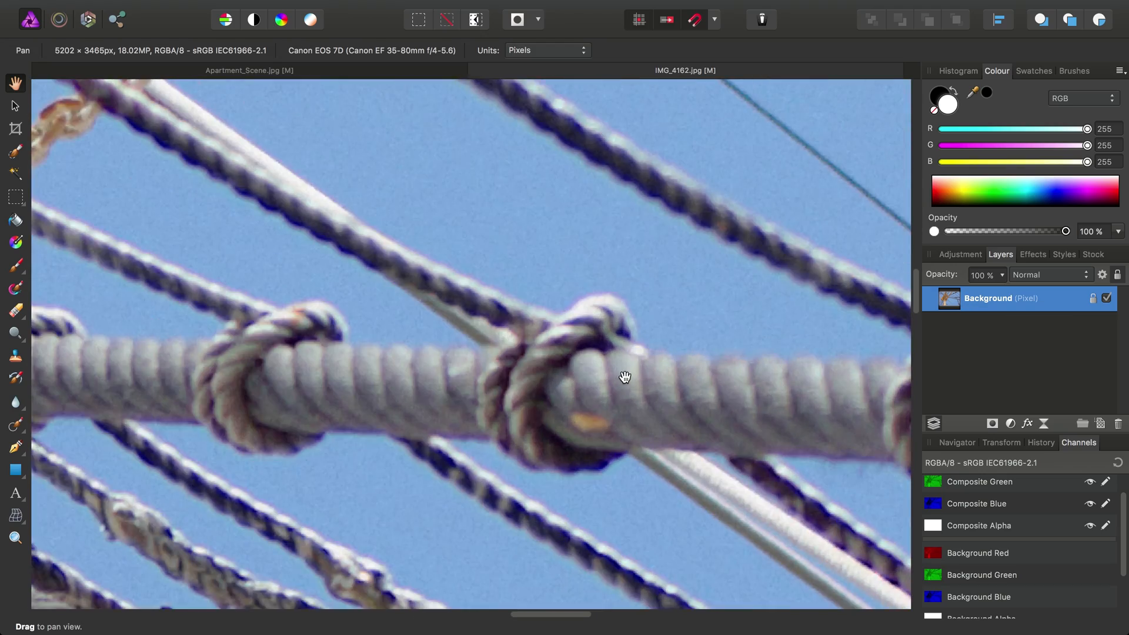
# Step: Pan over the grainy sky near the ropes and chain, then begin adding a new live filter layer
pyautogui.moveTo(625, 377); pyautogui.dragTo(474, 183)
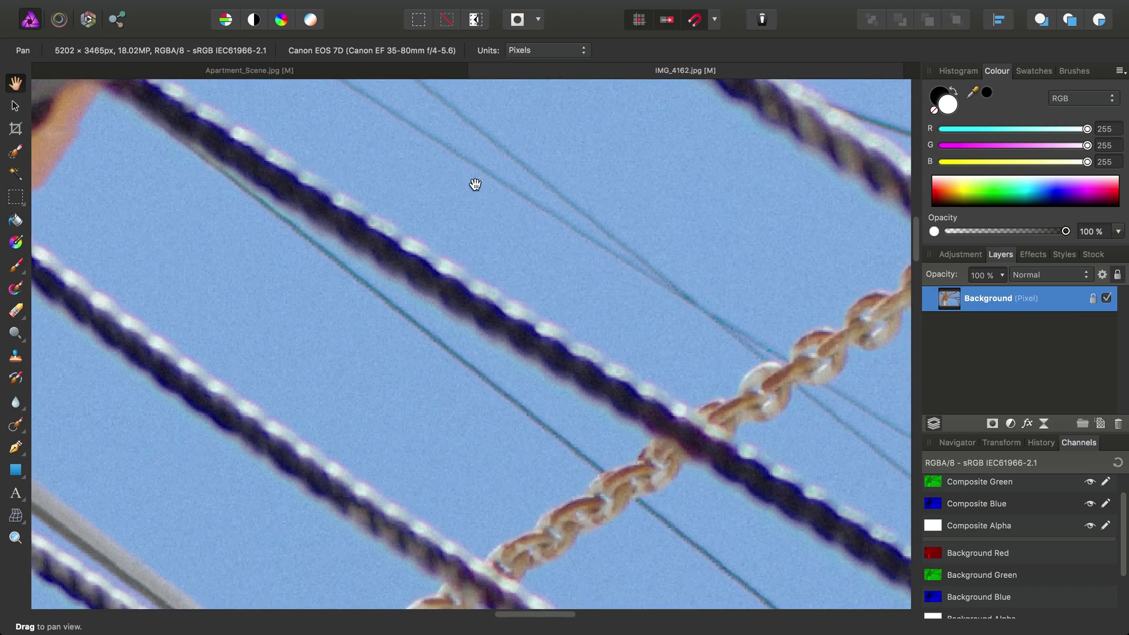
pyautogui.moveTo(474, 183); pyautogui.dragTo(459, 391)
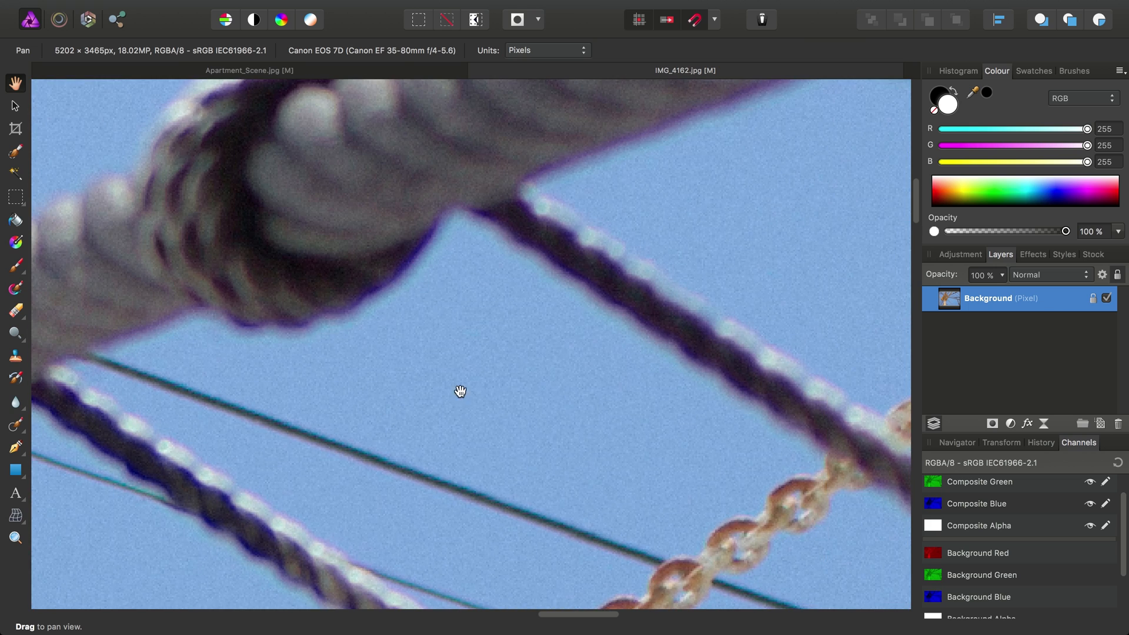
pyautogui.moveTo(461, 390); pyautogui.dragTo(560, 374)
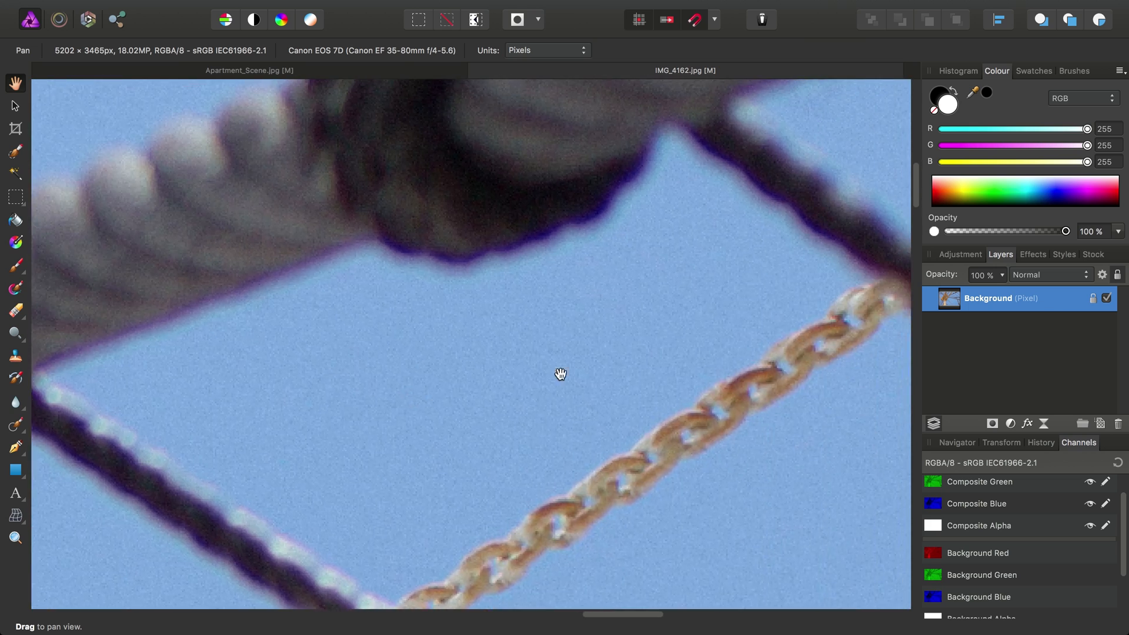
pyautogui.moveTo(560, 374); pyautogui.dragTo(666, 365)
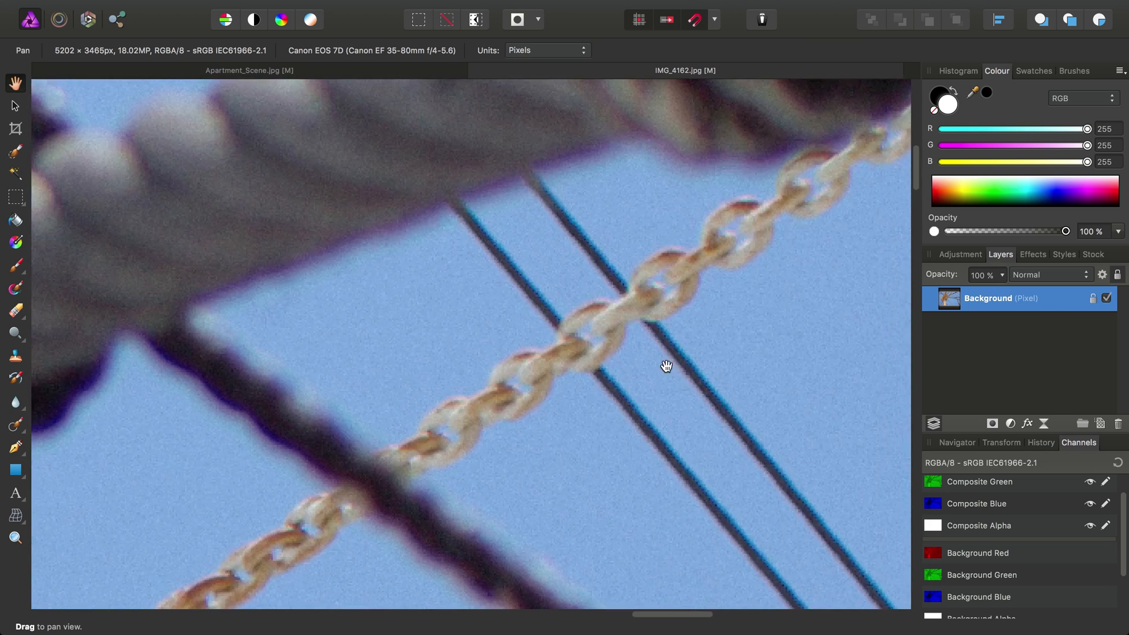
pyautogui.moveTo(666, 365); pyautogui.dragTo(422, 228)
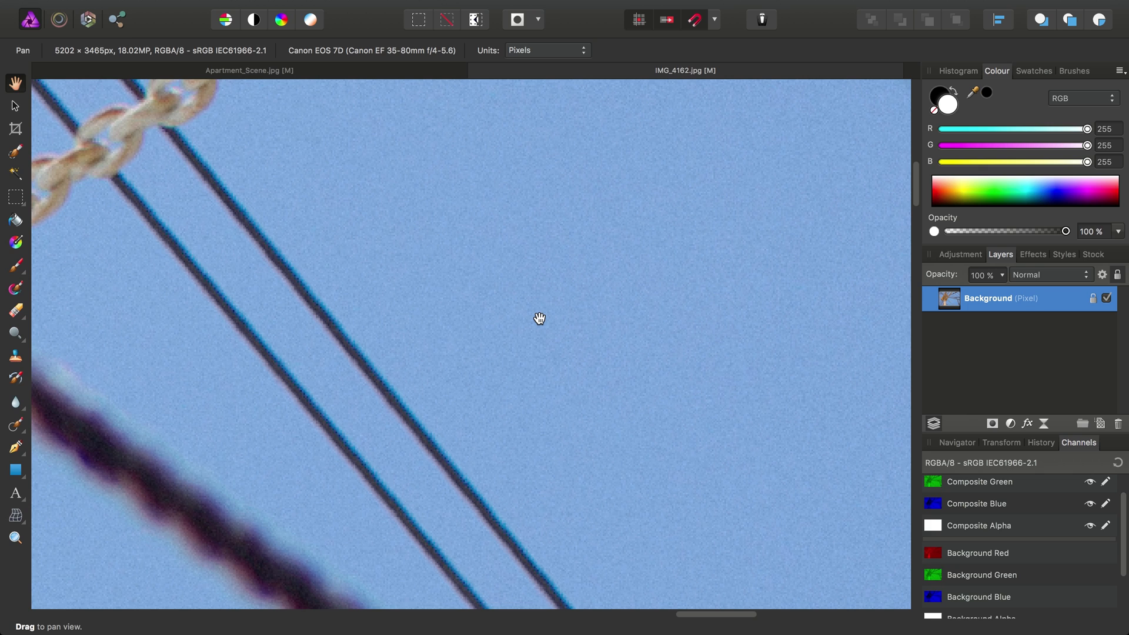
pyautogui.moveTo(559, 242)
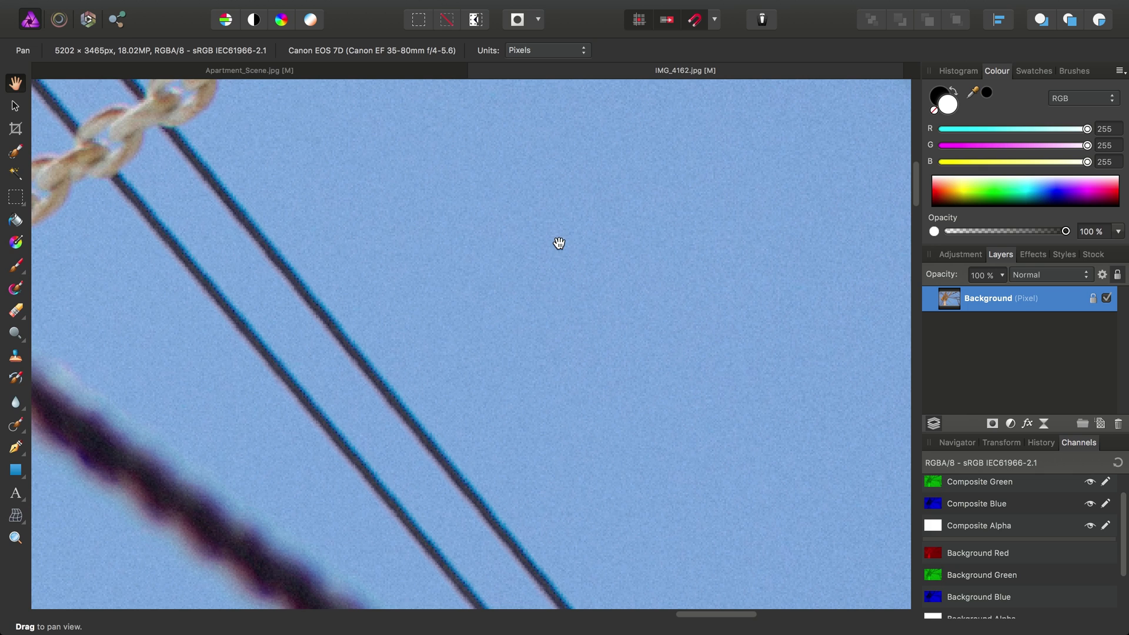
pyautogui.click(314, 8)
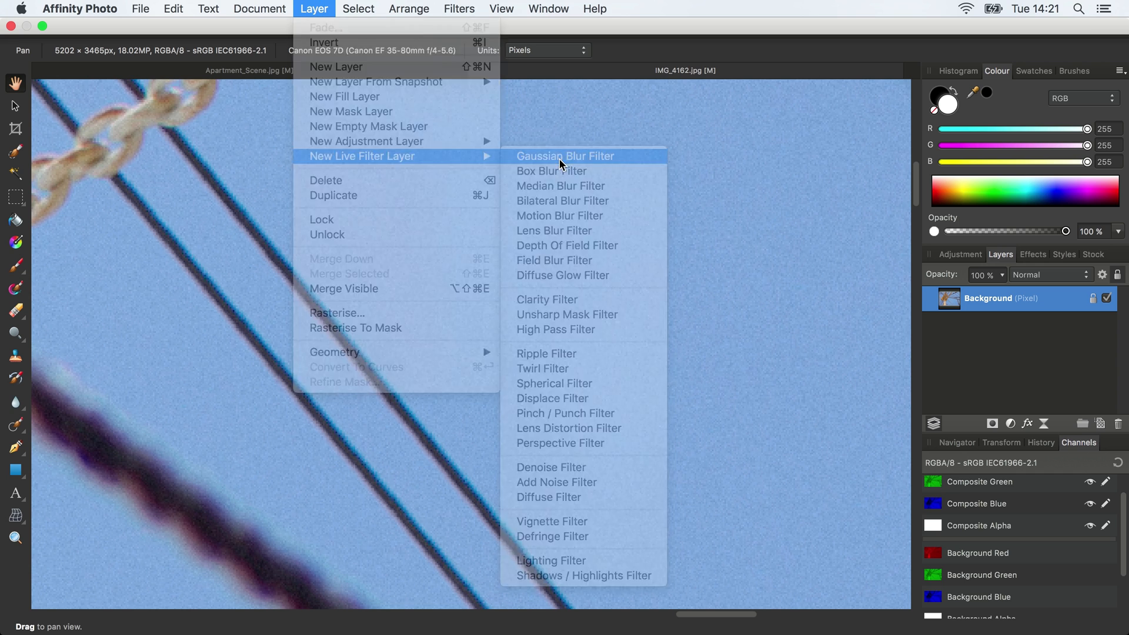
# Step: Add a live Gaussian Blur filter layer and set its radius to about 0.9 px
pyautogui.click(566, 155)
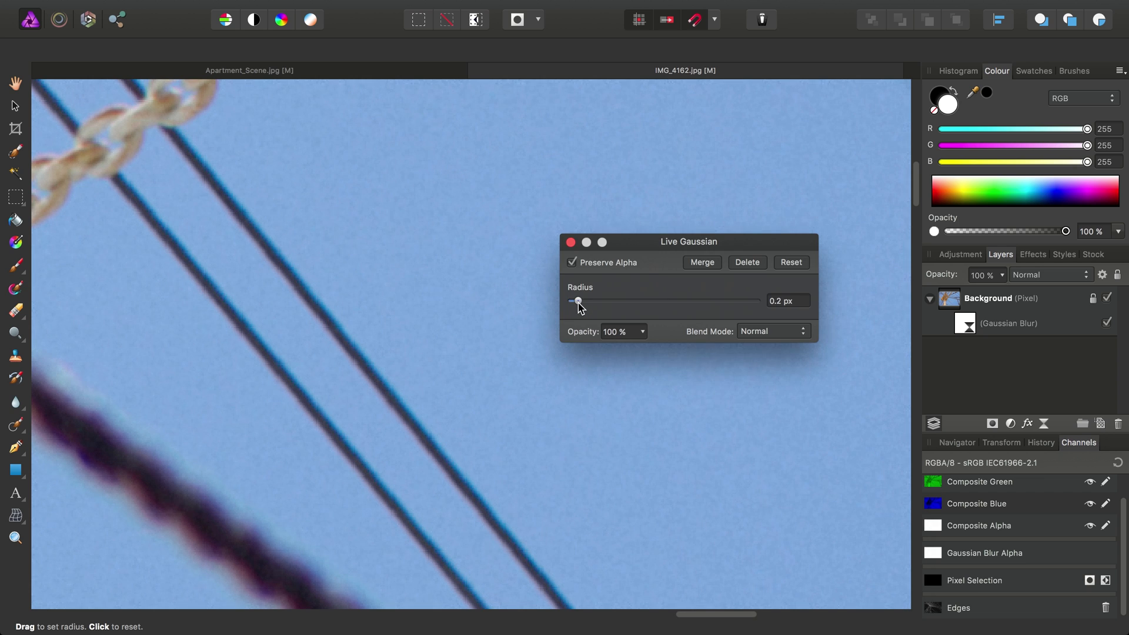
pyautogui.moveTo(578, 299); pyautogui.dragTo(585, 300)
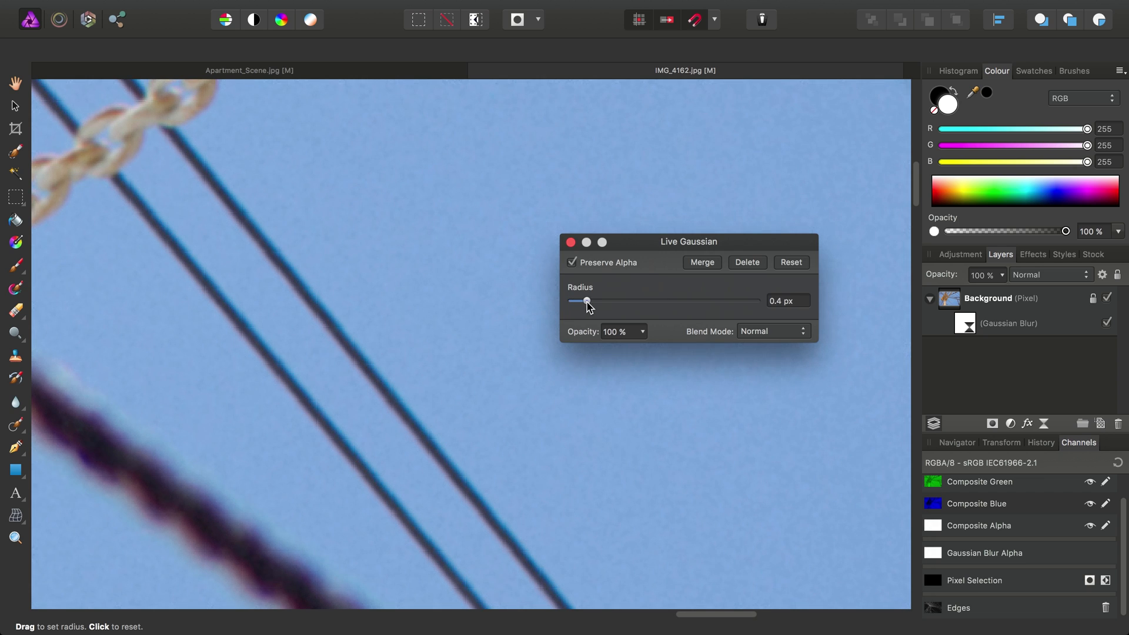
pyautogui.moveTo(585, 302); pyautogui.dragTo(605, 301)
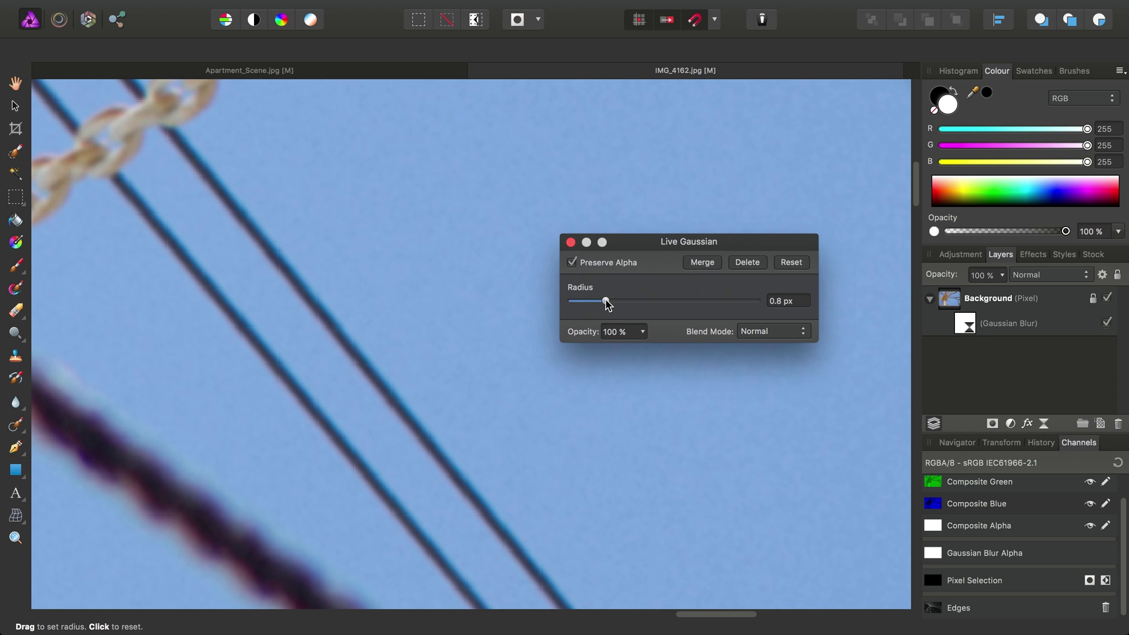
pyautogui.moveTo(606, 301); pyautogui.dragTo(602, 301)
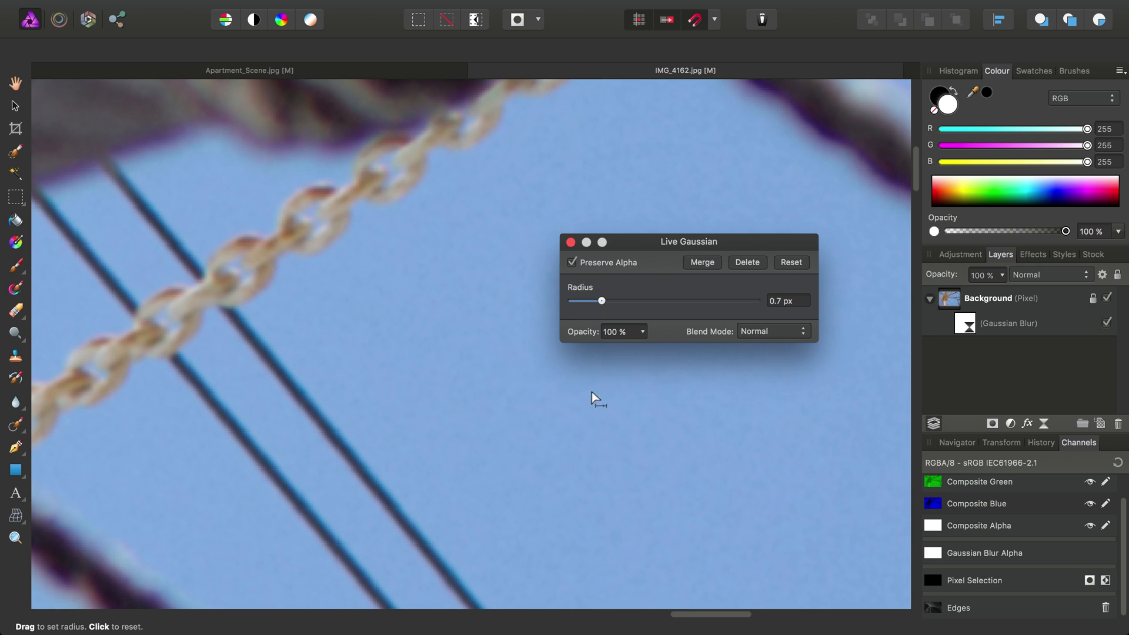
pyautogui.moveTo(601, 300); pyautogui.dragTo(611, 300)
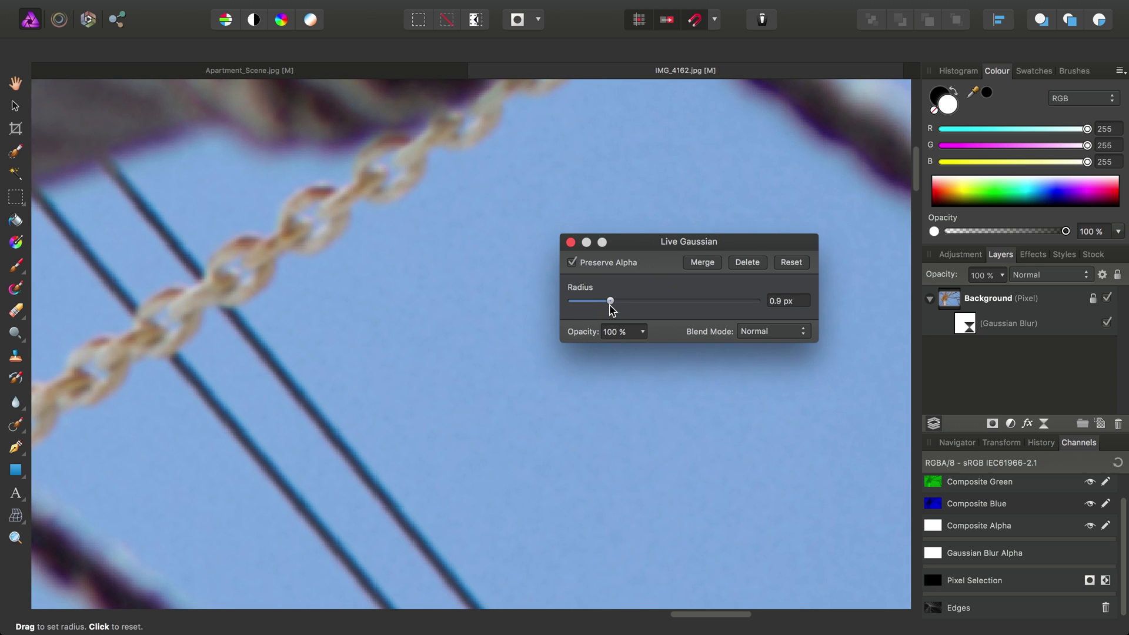
pyautogui.moveTo(609, 300); pyautogui.dragTo(613, 300)
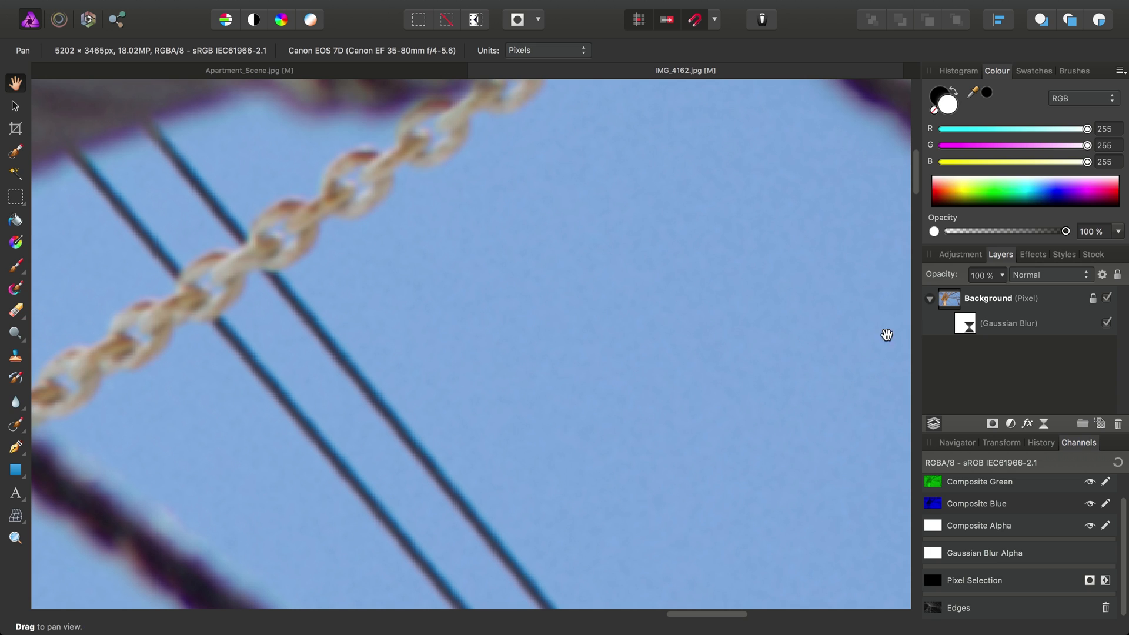
# Step: Load the Edges channel into the Gaussian Blur filter's mask and check the sky smoothing up close
pyautogui.click(1008, 322)
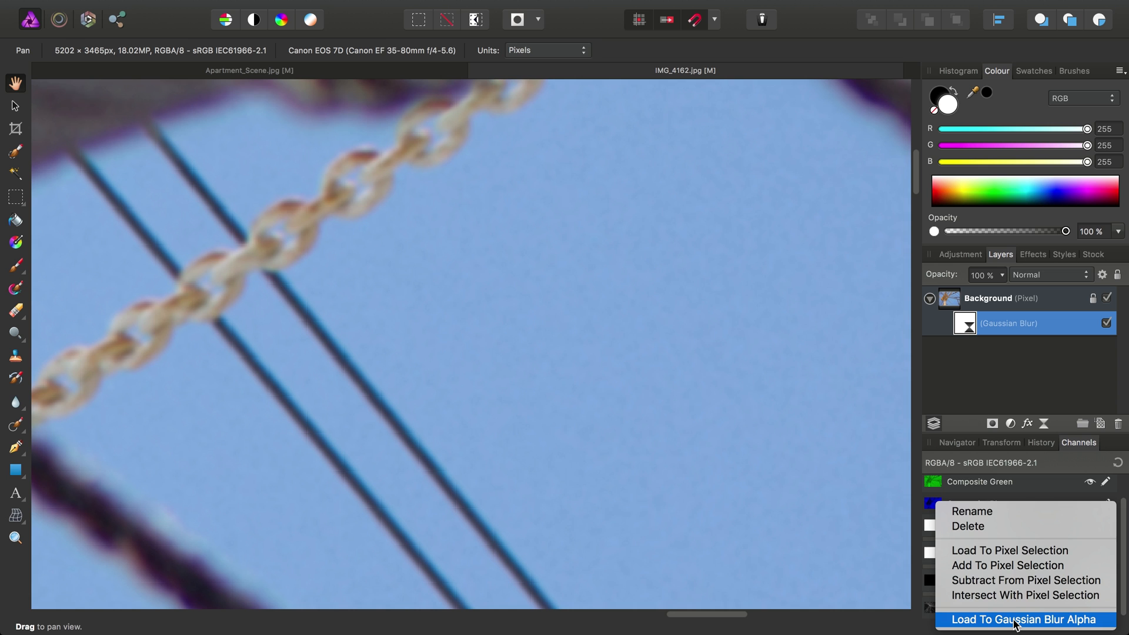
pyautogui.click(1024, 619)
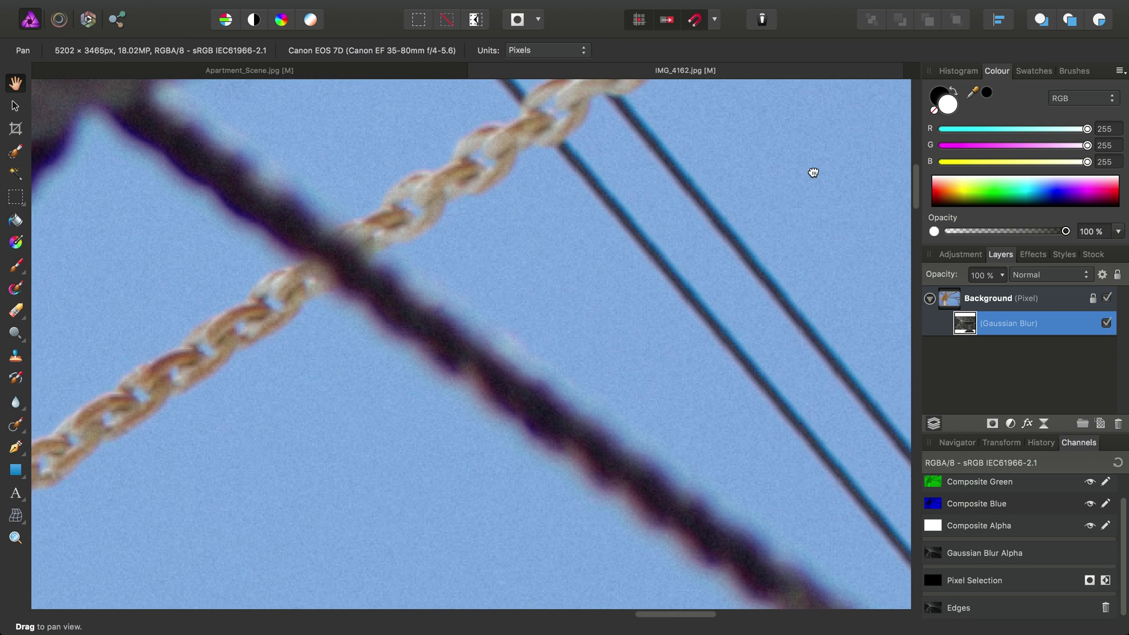
pyautogui.moveTo(813, 171); pyautogui.dragTo(547, 480)
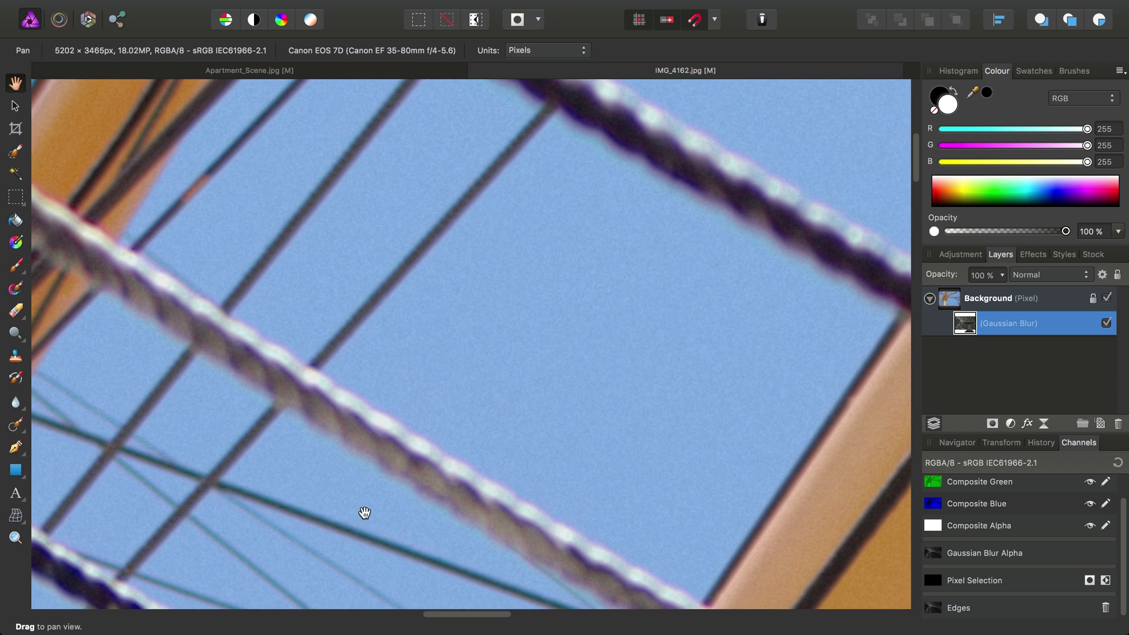
pyautogui.moveTo(692, 352)
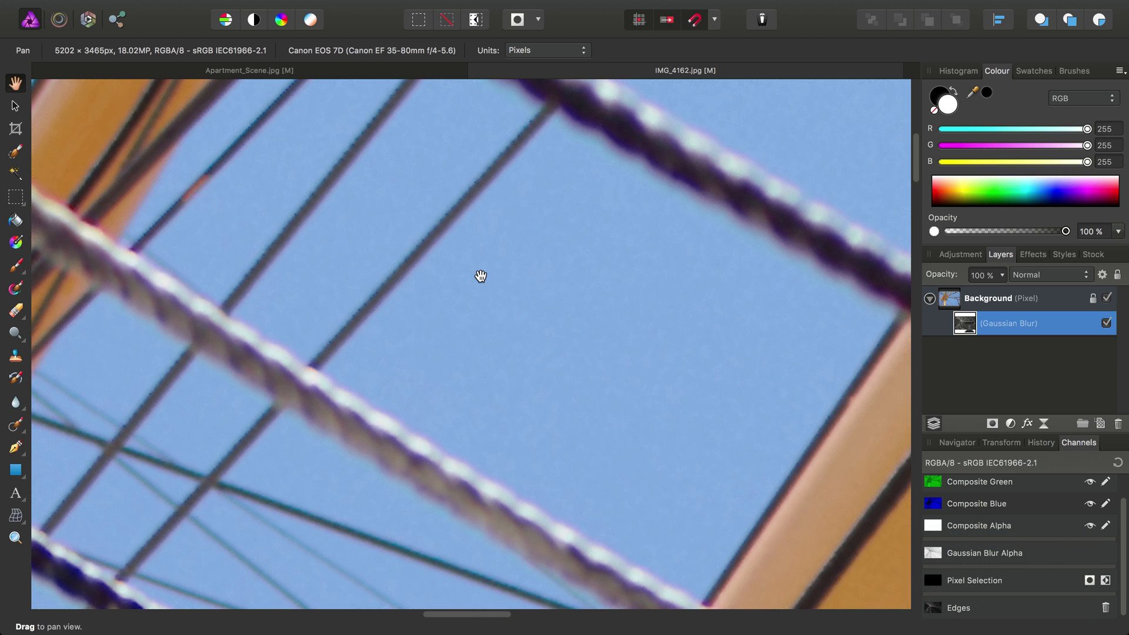
pyautogui.moveTo(479, 275); pyautogui.dragTo(672, 422)
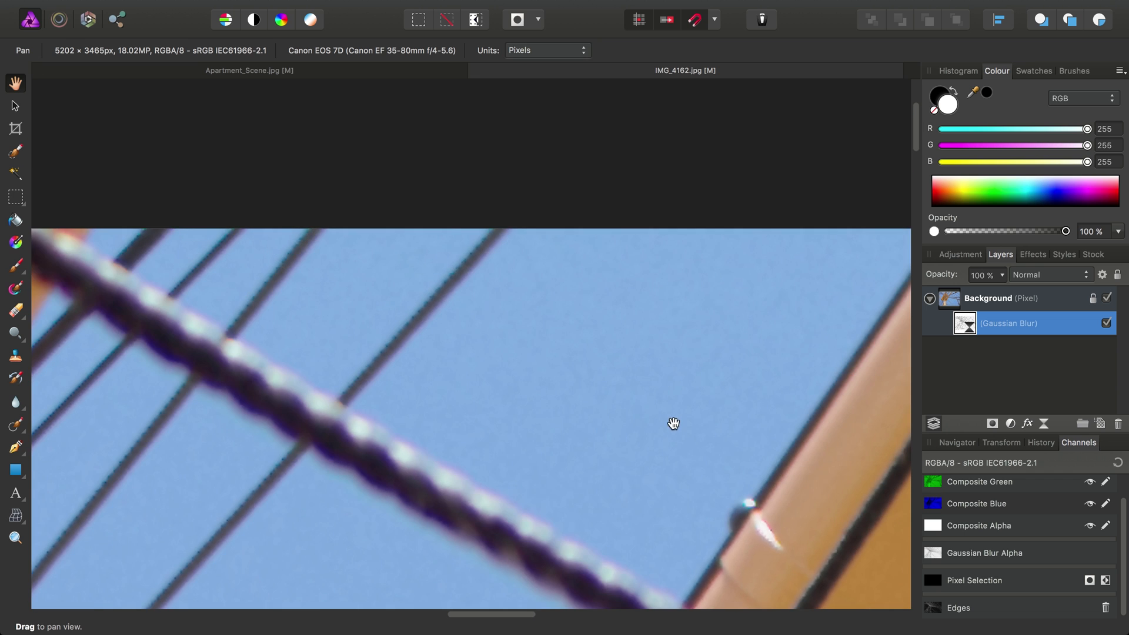
pyautogui.moveTo(673, 422); pyautogui.dragTo(558, 329)
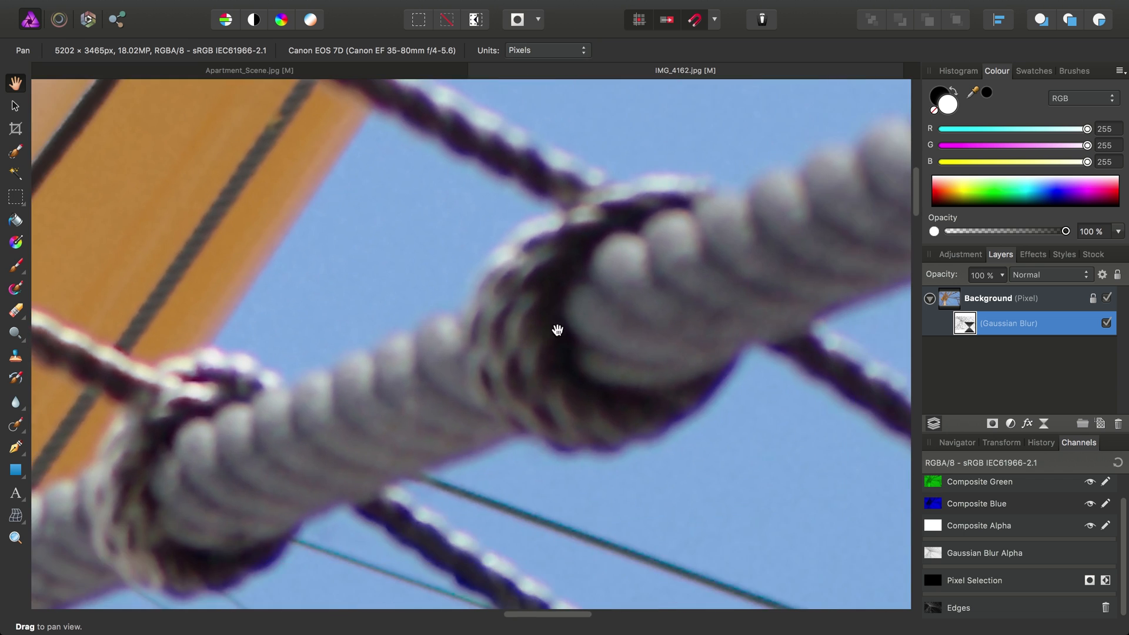
pyautogui.moveTo(558, 329); pyautogui.dragTo(541, 380)
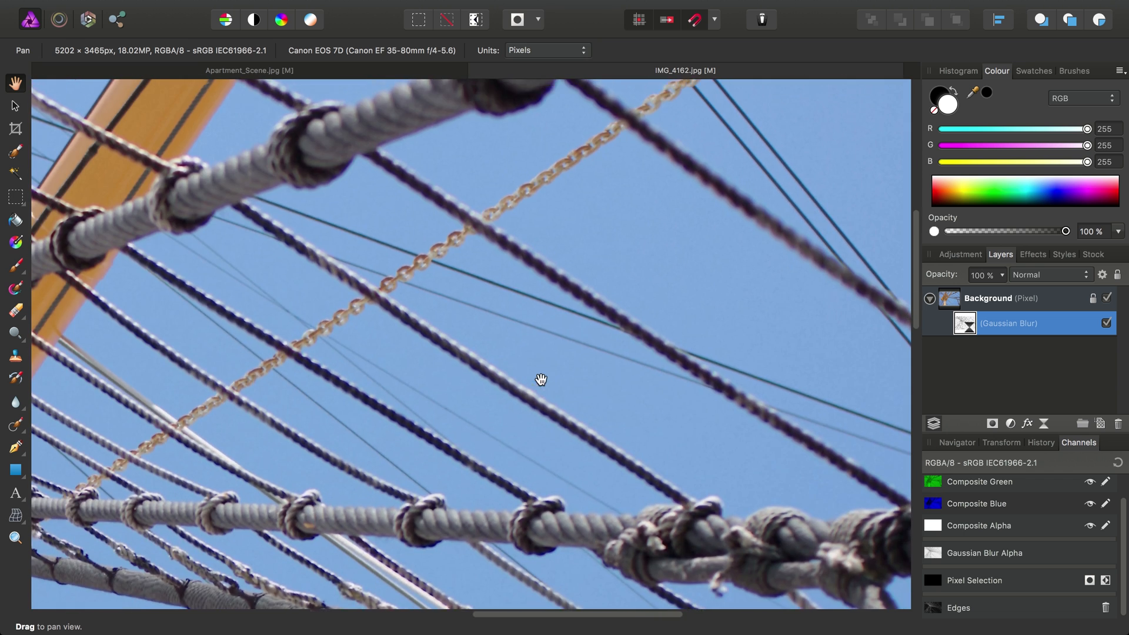
pyautogui.moveTo(541, 380); pyautogui.dragTo(598, 359)
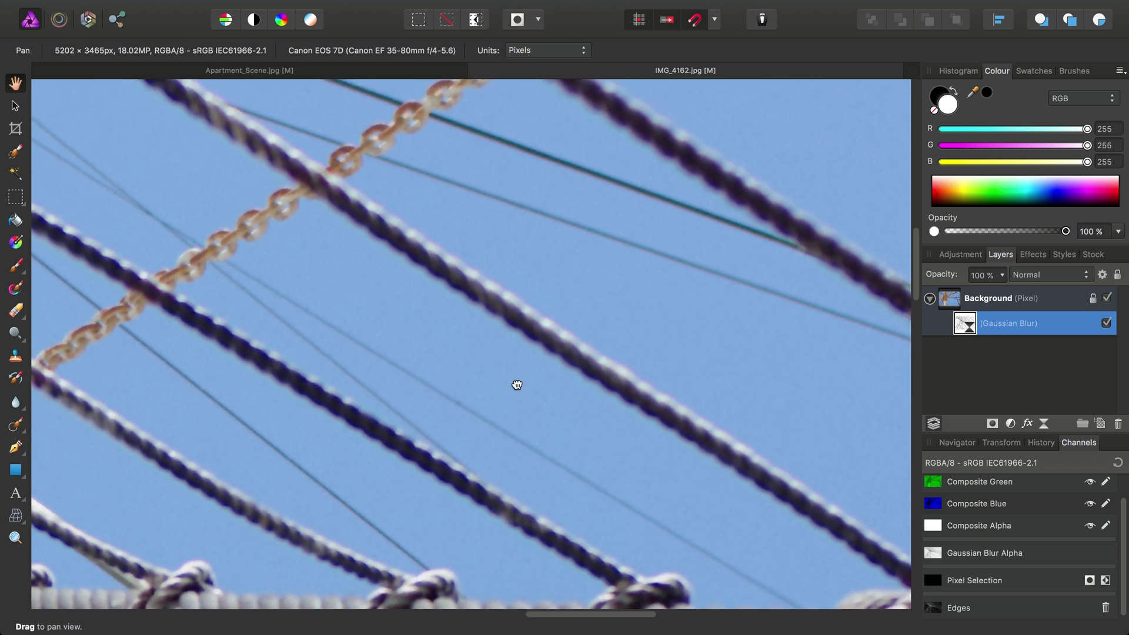
pyautogui.moveTo(517, 384); pyautogui.dragTo(483, 461)
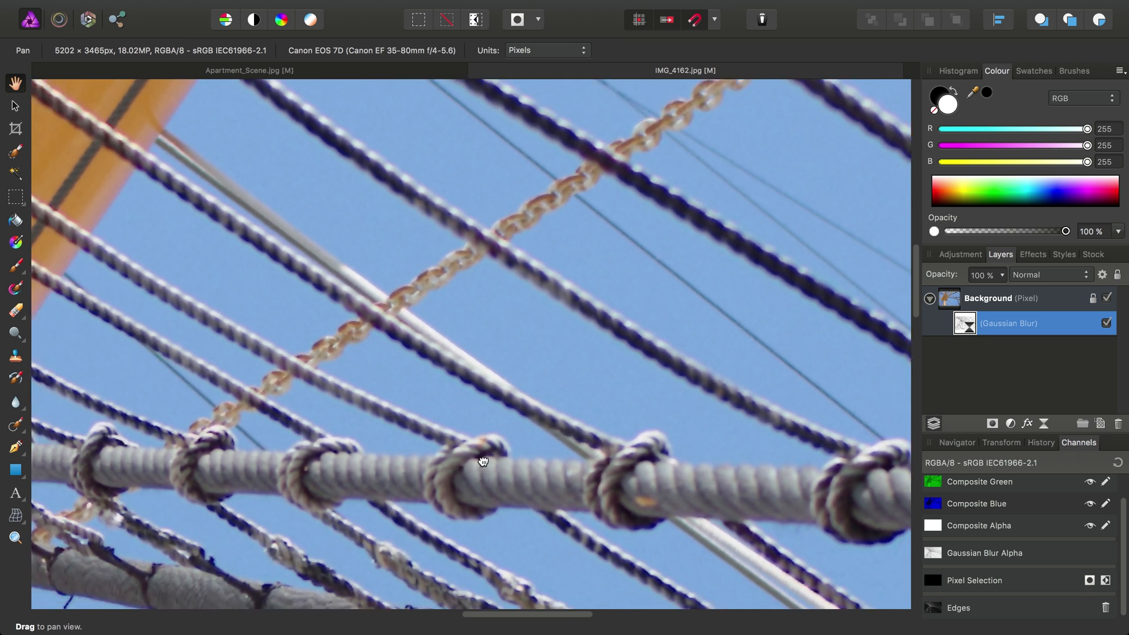
pyautogui.moveTo(483, 462); pyautogui.dragTo(533, 332)
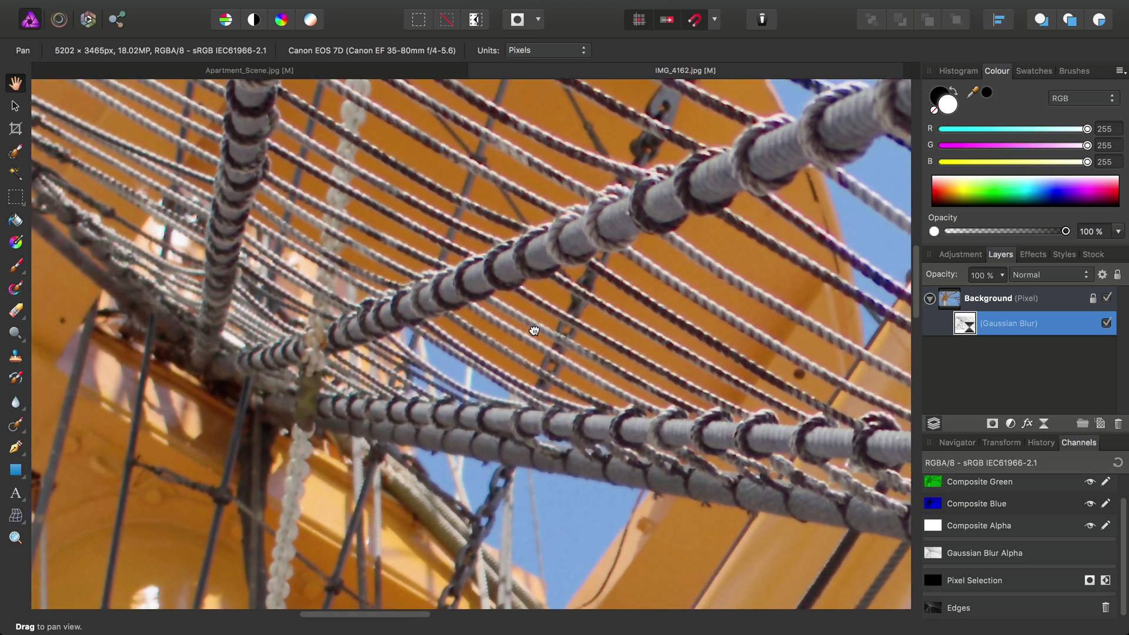
pyautogui.moveTo(534, 331); pyautogui.dragTo(393, 303)
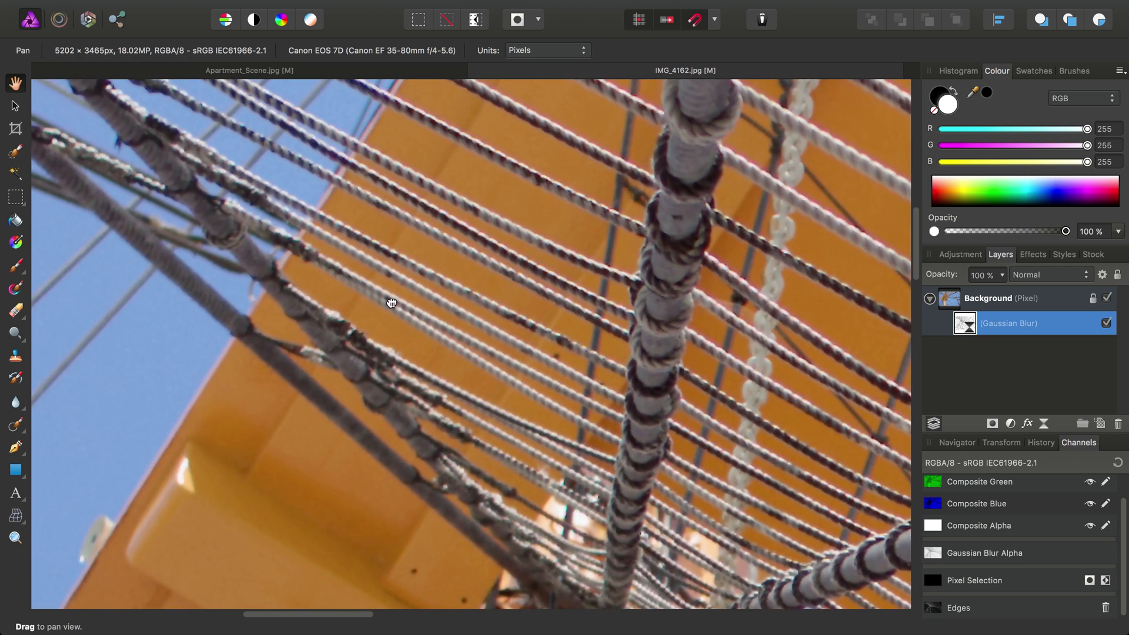
pyautogui.moveTo(391, 302); pyautogui.dragTo(653, 451)
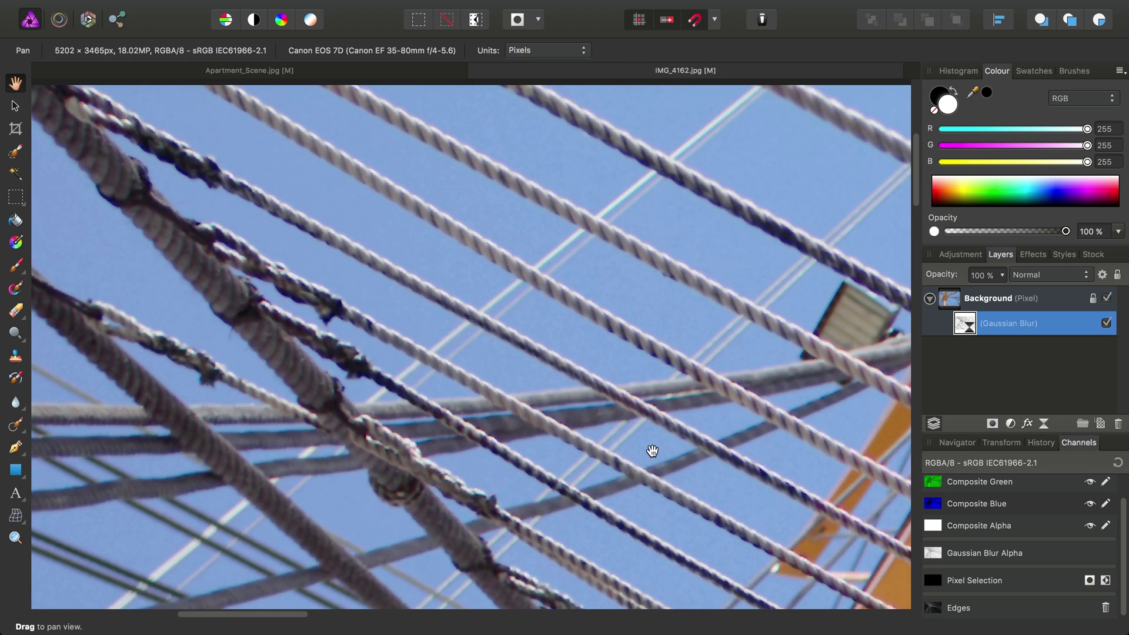
pyautogui.doubleClick(1008, 323)
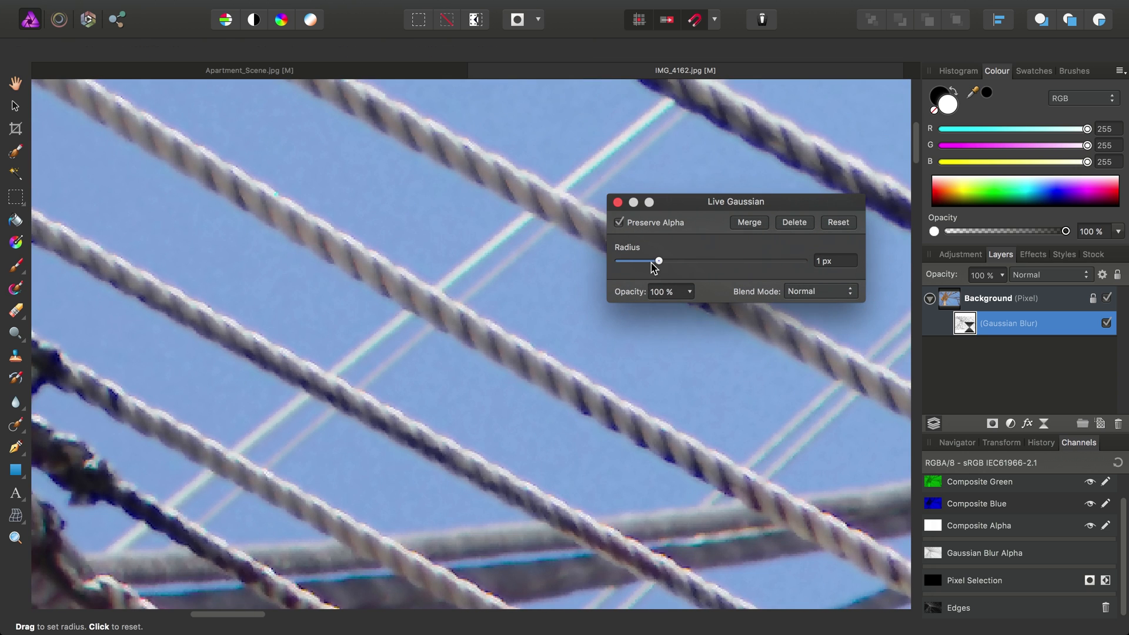
# Step: Reduce the Gaussian Blur radius to about 0.5 px for subtler sky smoothing
pyautogui.moveTo(659, 261); pyautogui.dragTo(617, 261)
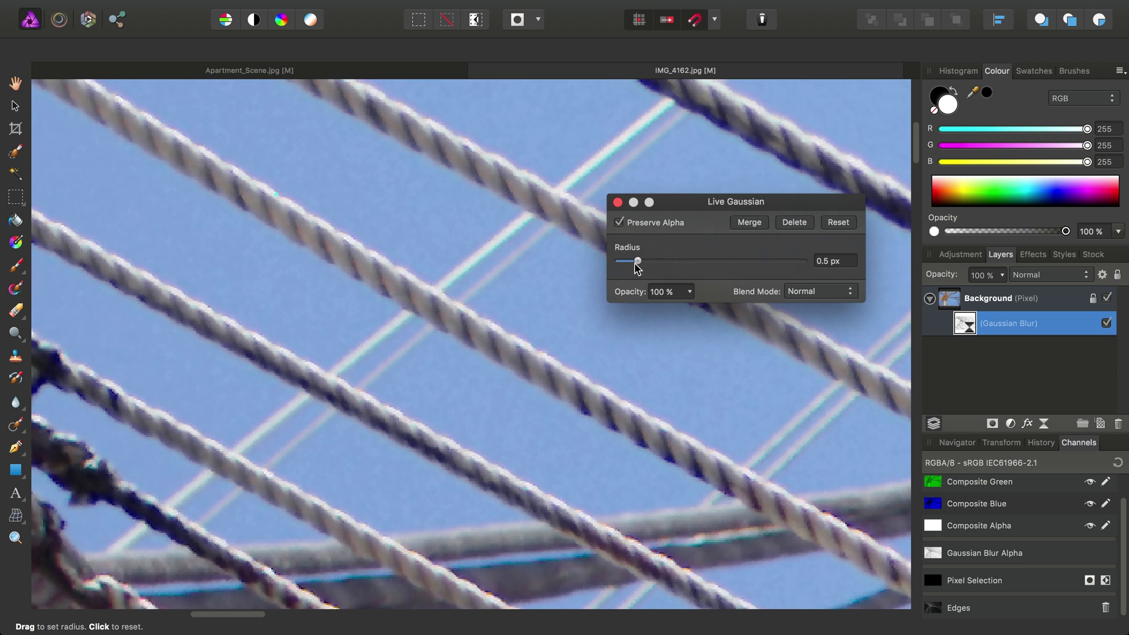
pyautogui.moveTo(636, 262); pyautogui.dragTo(645, 261)
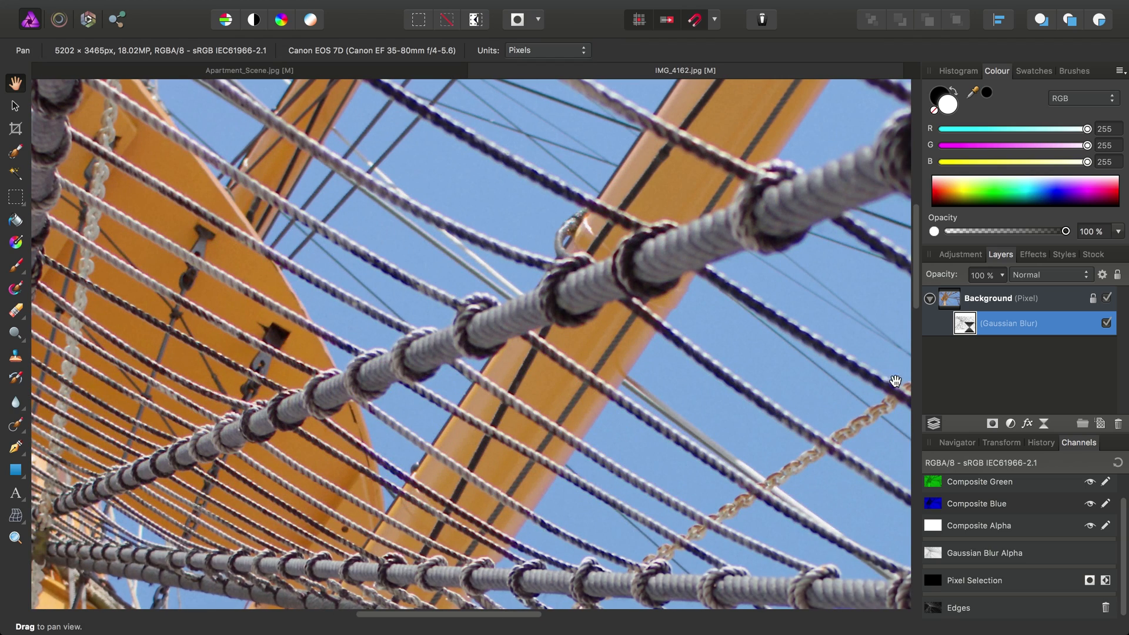
# Step: Toggle the blur filter off and on while panning the sky beside the rigging to compare
pyautogui.click(1106, 322)
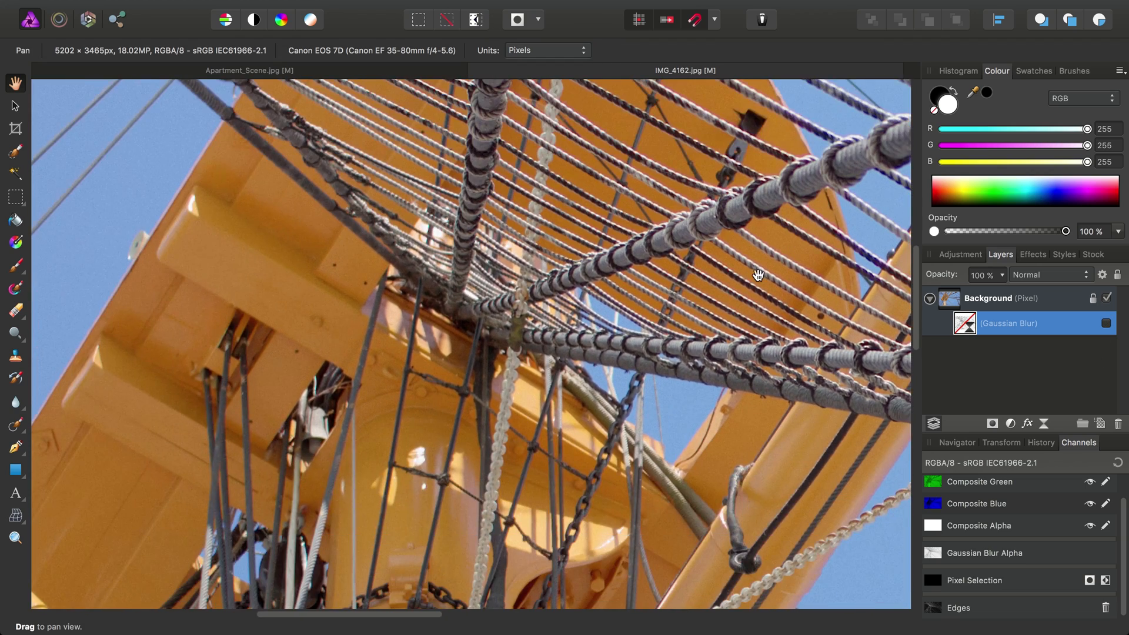
pyautogui.moveTo(758, 275); pyautogui.dragTo(556, 336)
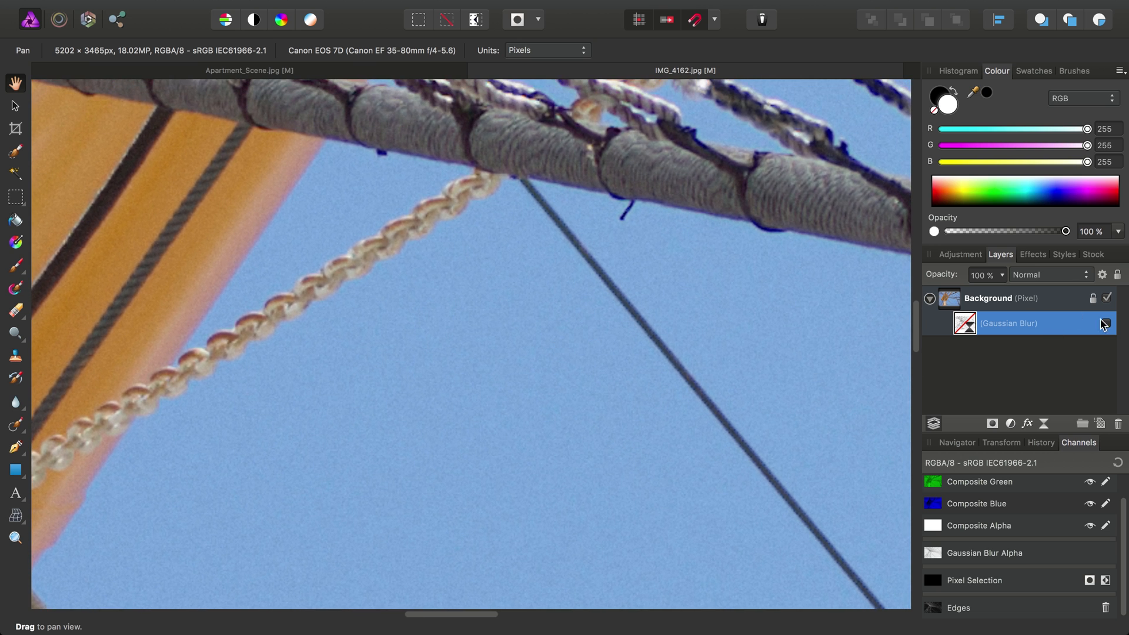
pyautogui.click(1106, 324)
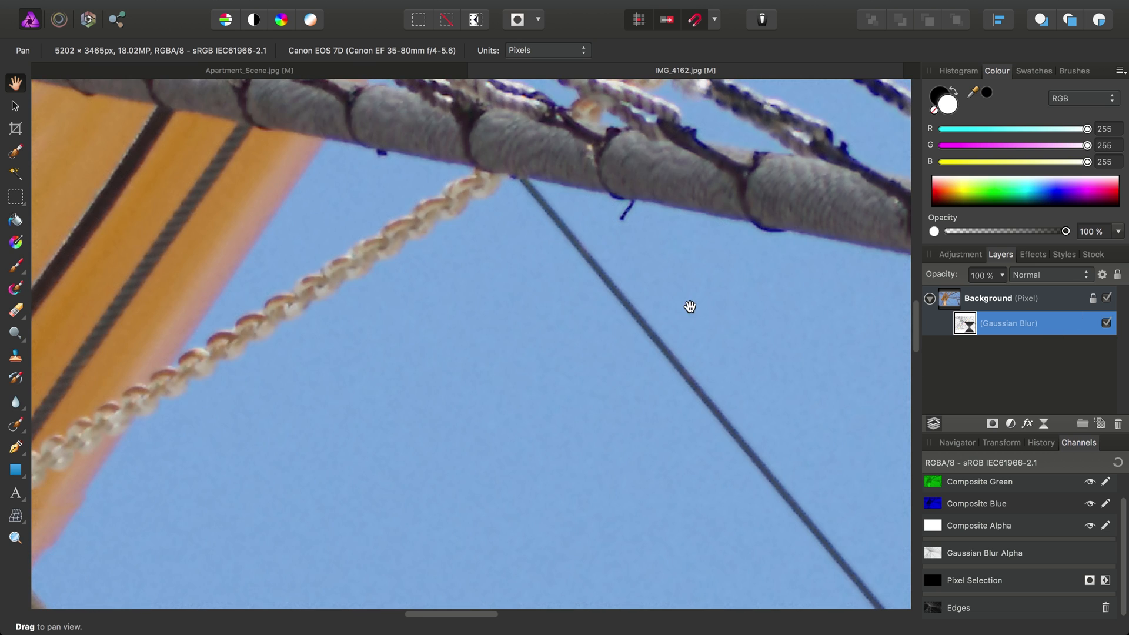
pyautogui.moveTo(689, 306); pyautogui.dragTo(409, 371)
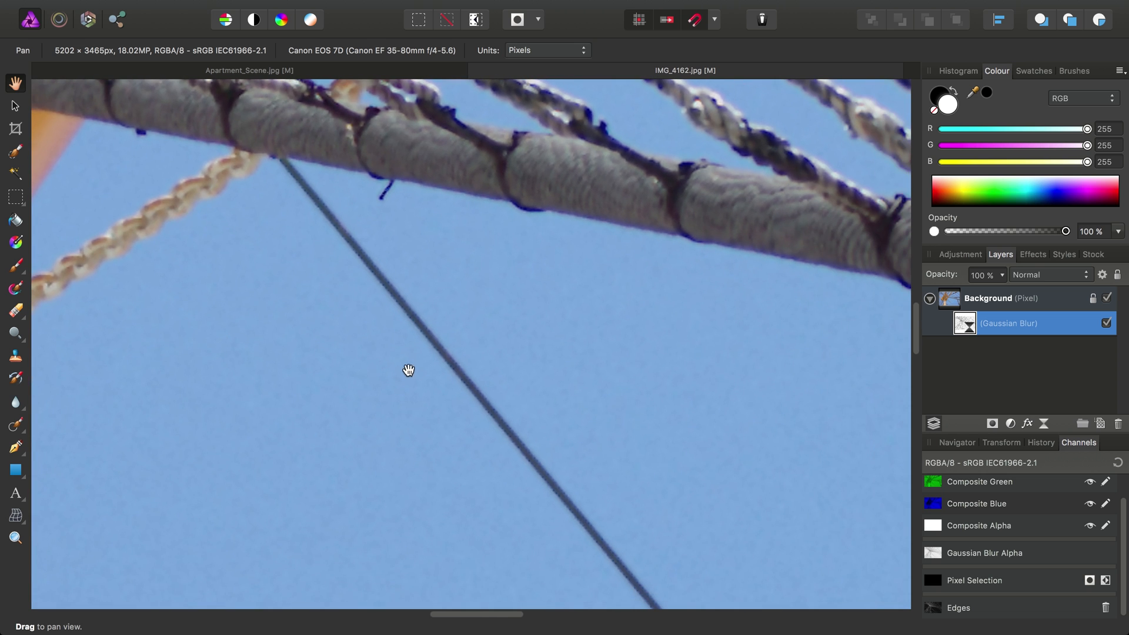
pyautogui.moveTo(408, 371); pyautogui.dragTo(753, 448)
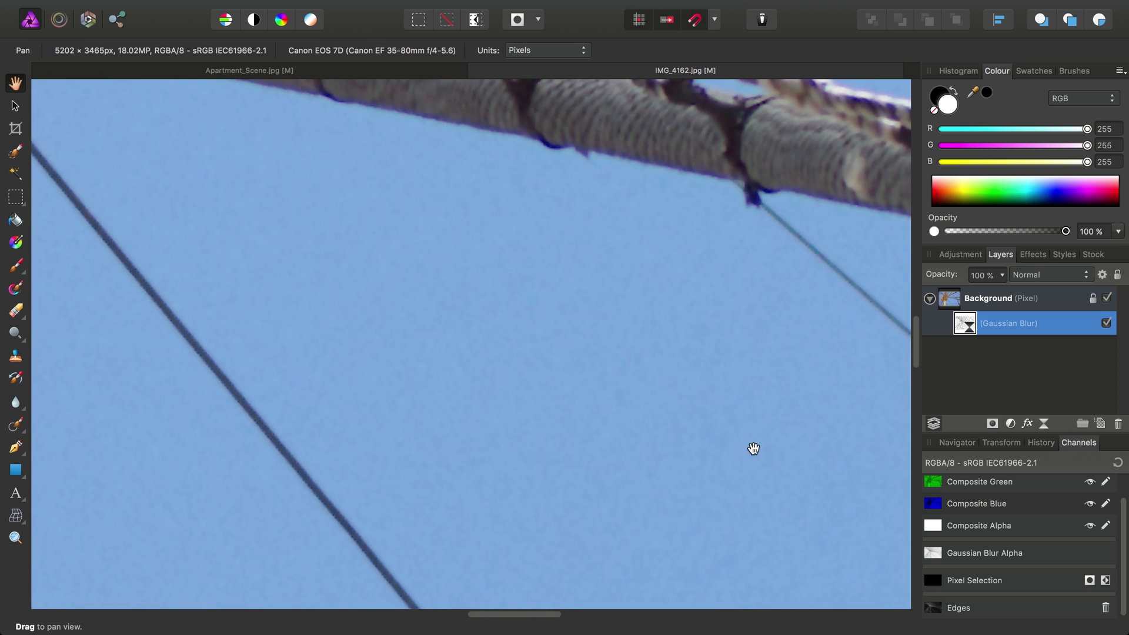
pyautogui.moveTo(753, 448); pyautogui.dragTo(631, 487)
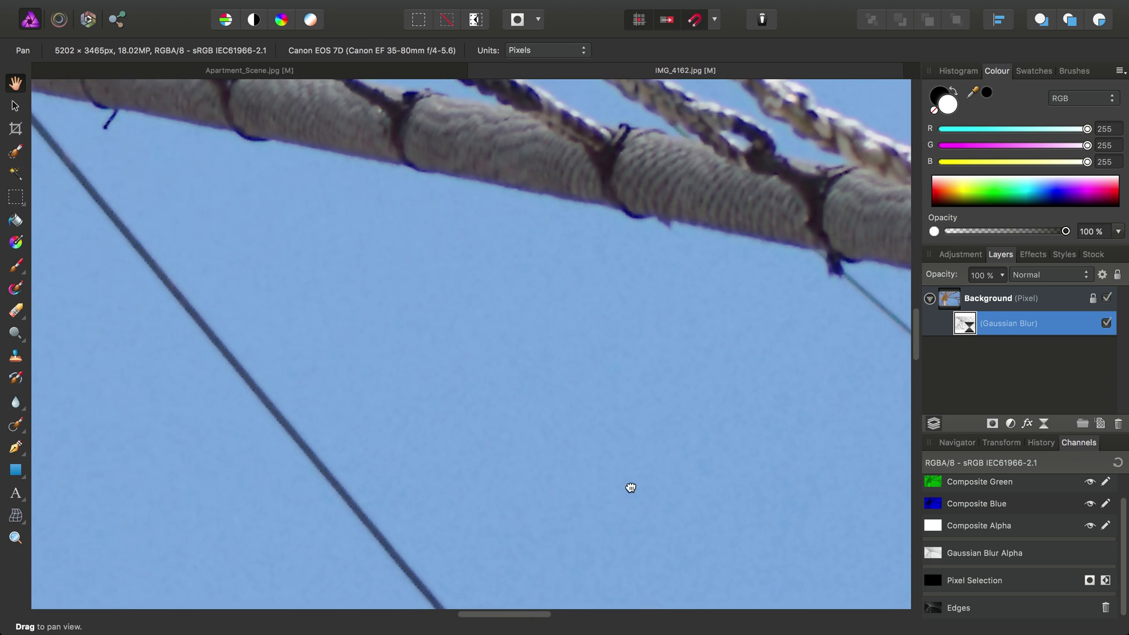
pyautogui.moveTo(630, 487); pyautogui.dragTo(561, 373)
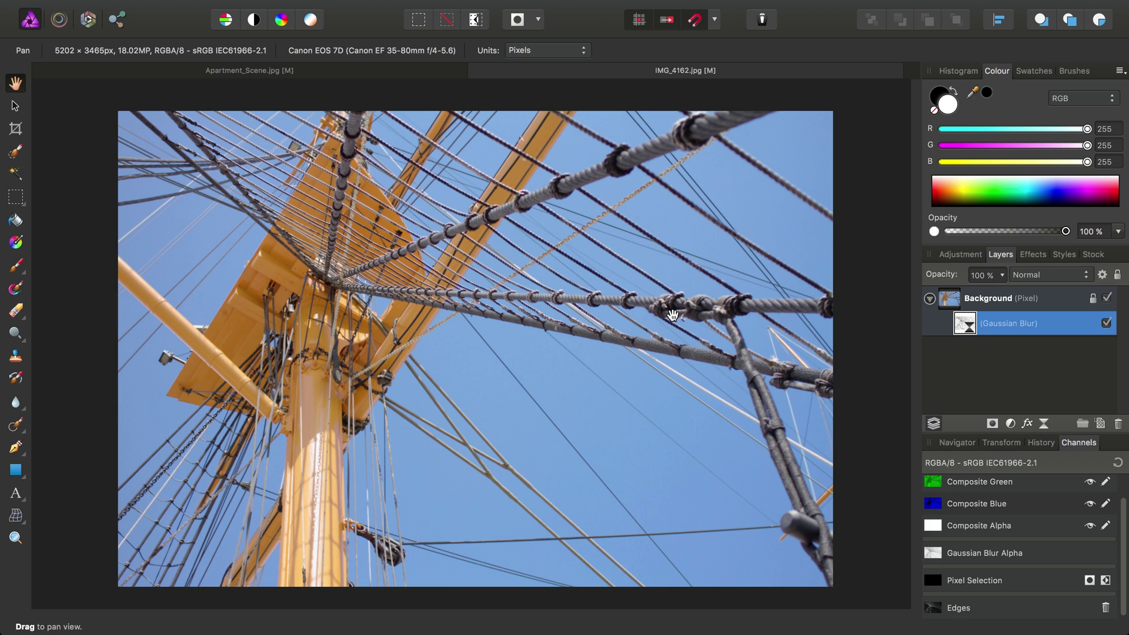
pyautogui.moveTo(669, 323)
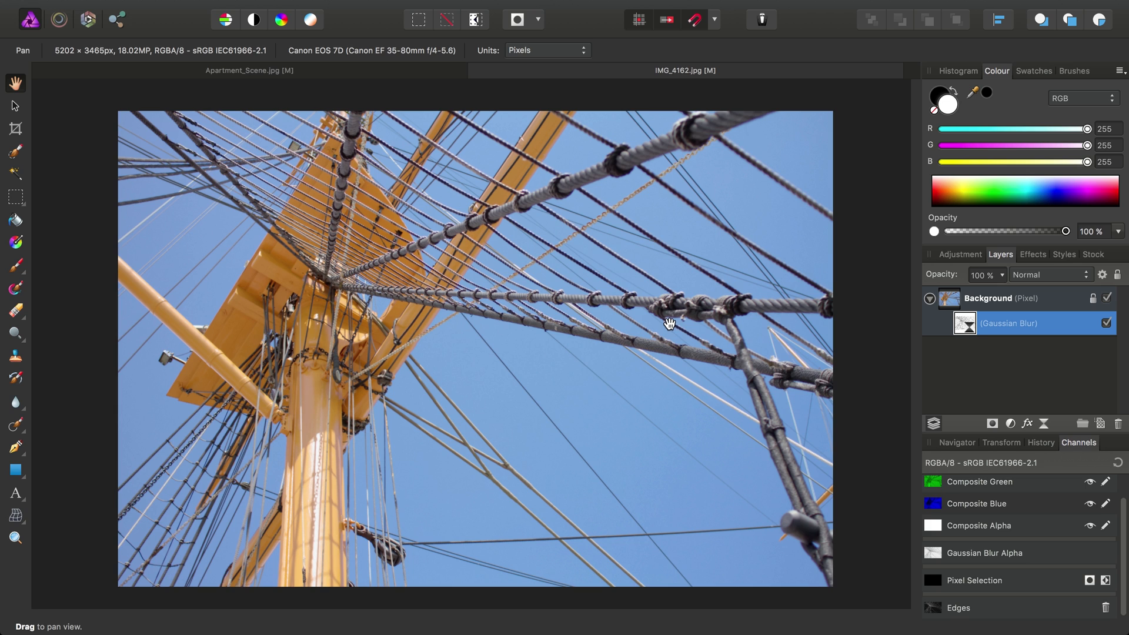
pyautogui.moveTo(1000, 524)
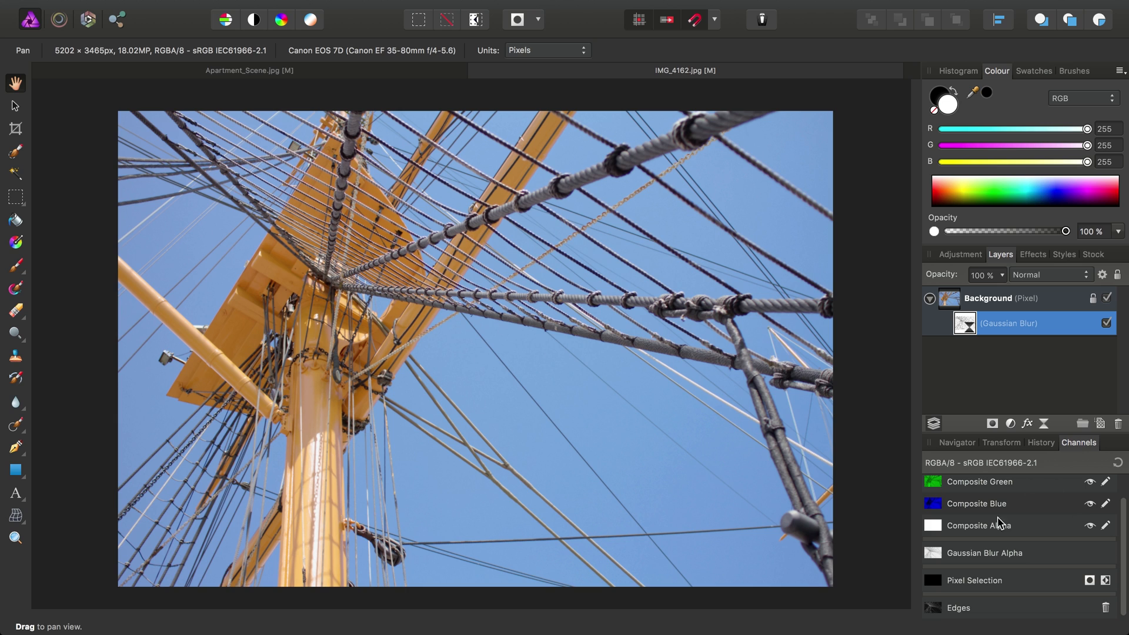
pyautogui.moveTo(948, 541)
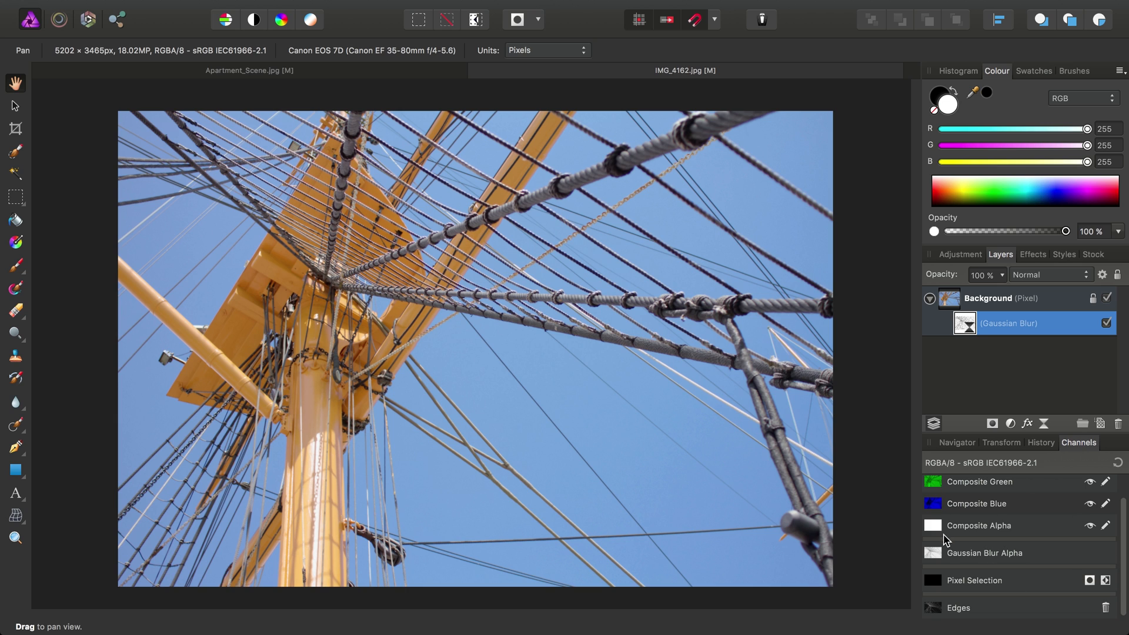
pyautogui.moveTo(973, 611)
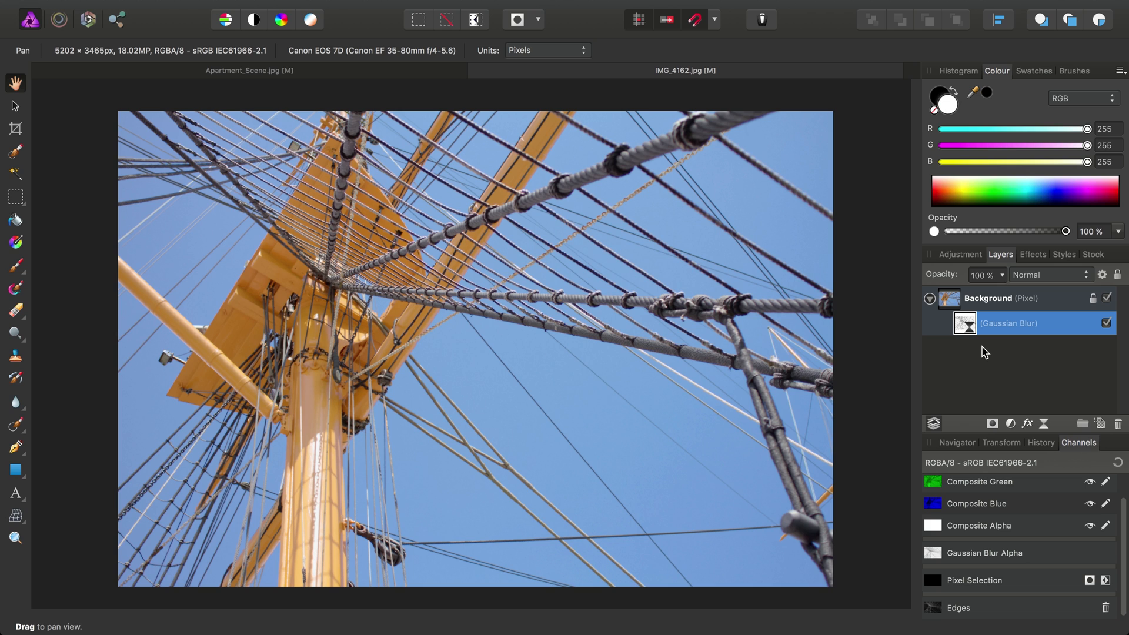
pyautogui.moveTo(942, 367)
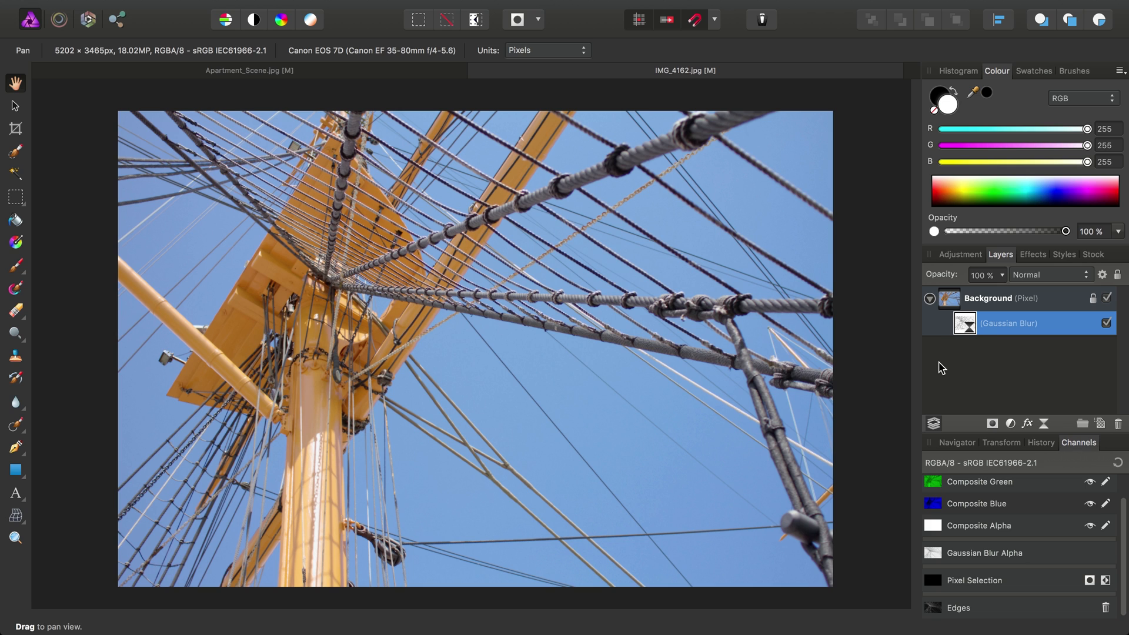
pyautogui.moveTo(437, 279)
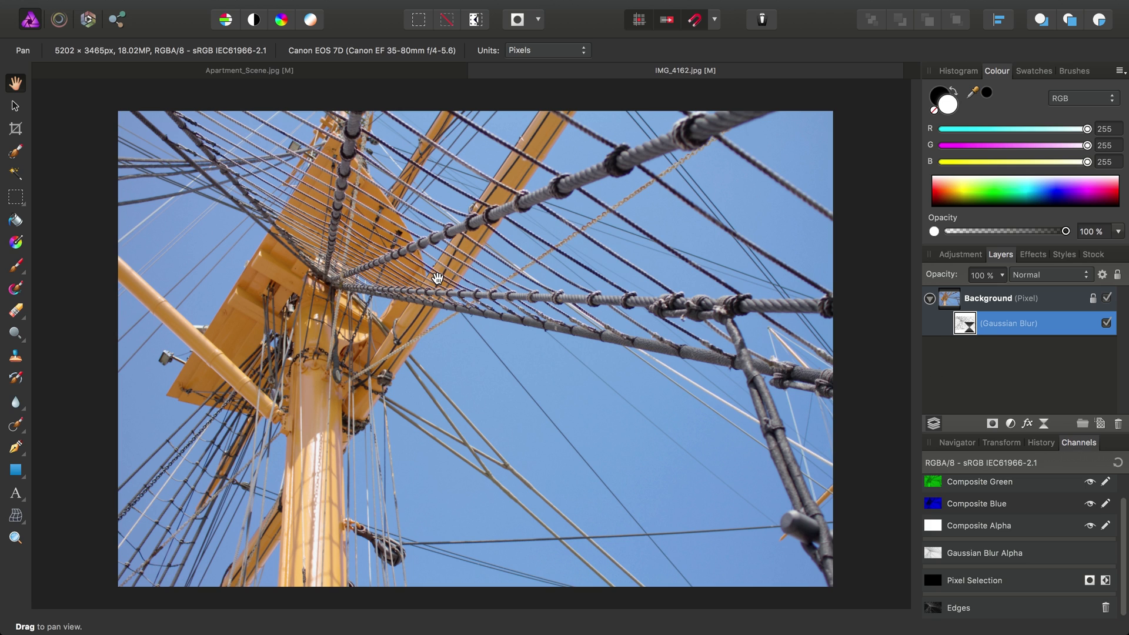